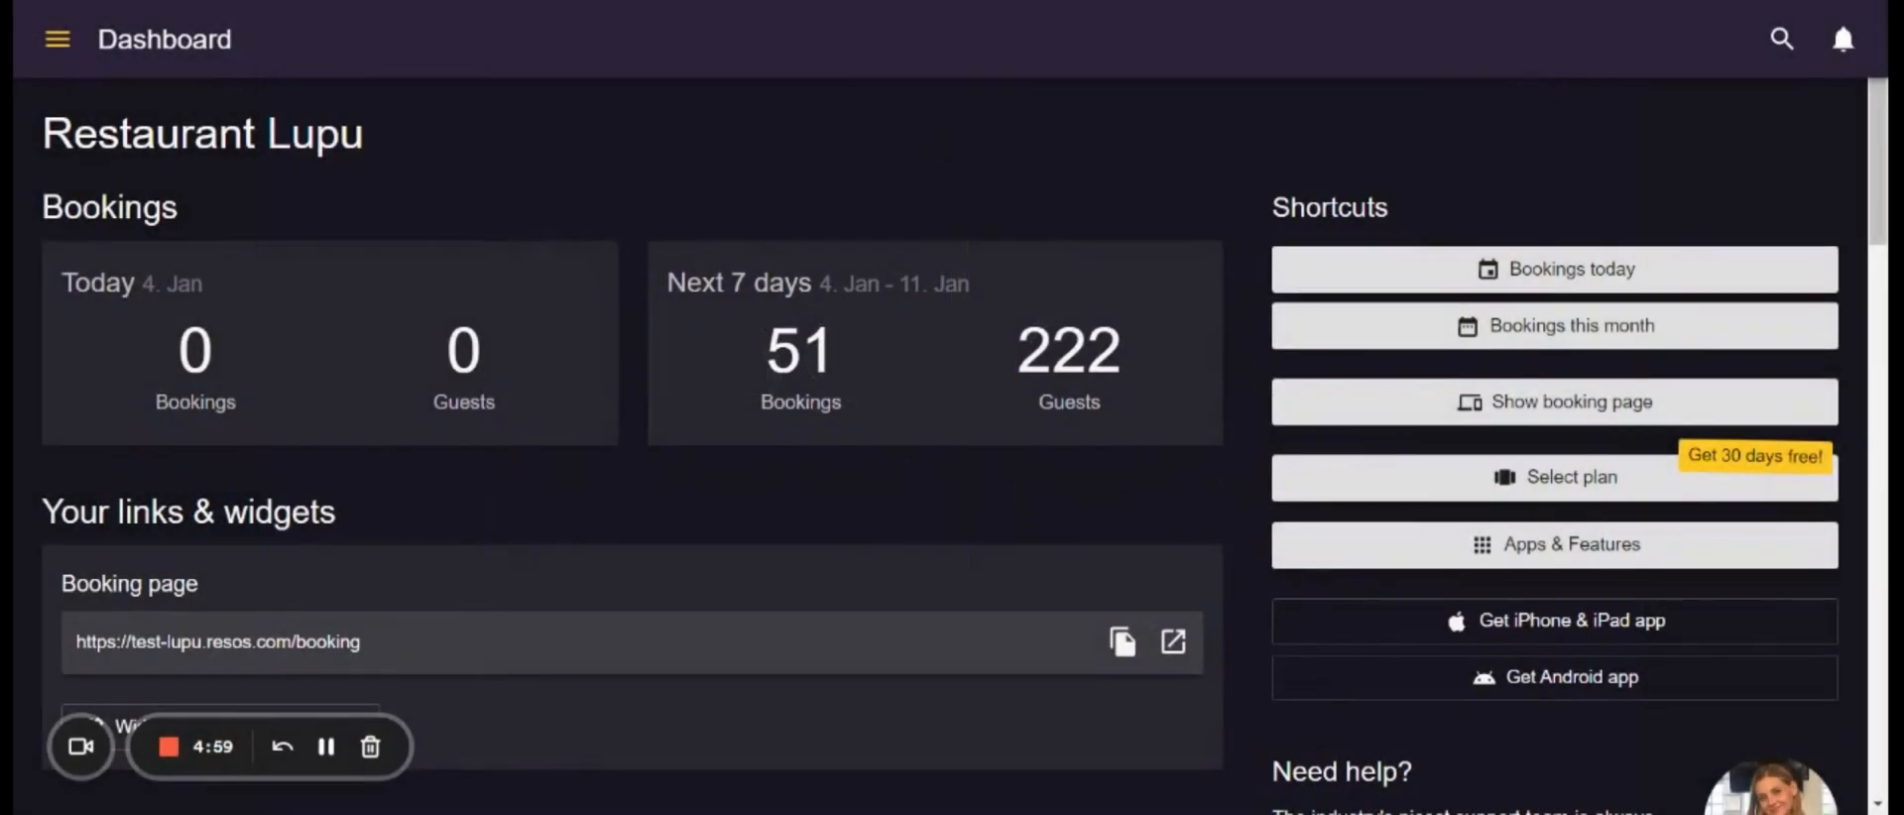
pyautogui.moveTo(904, 144)
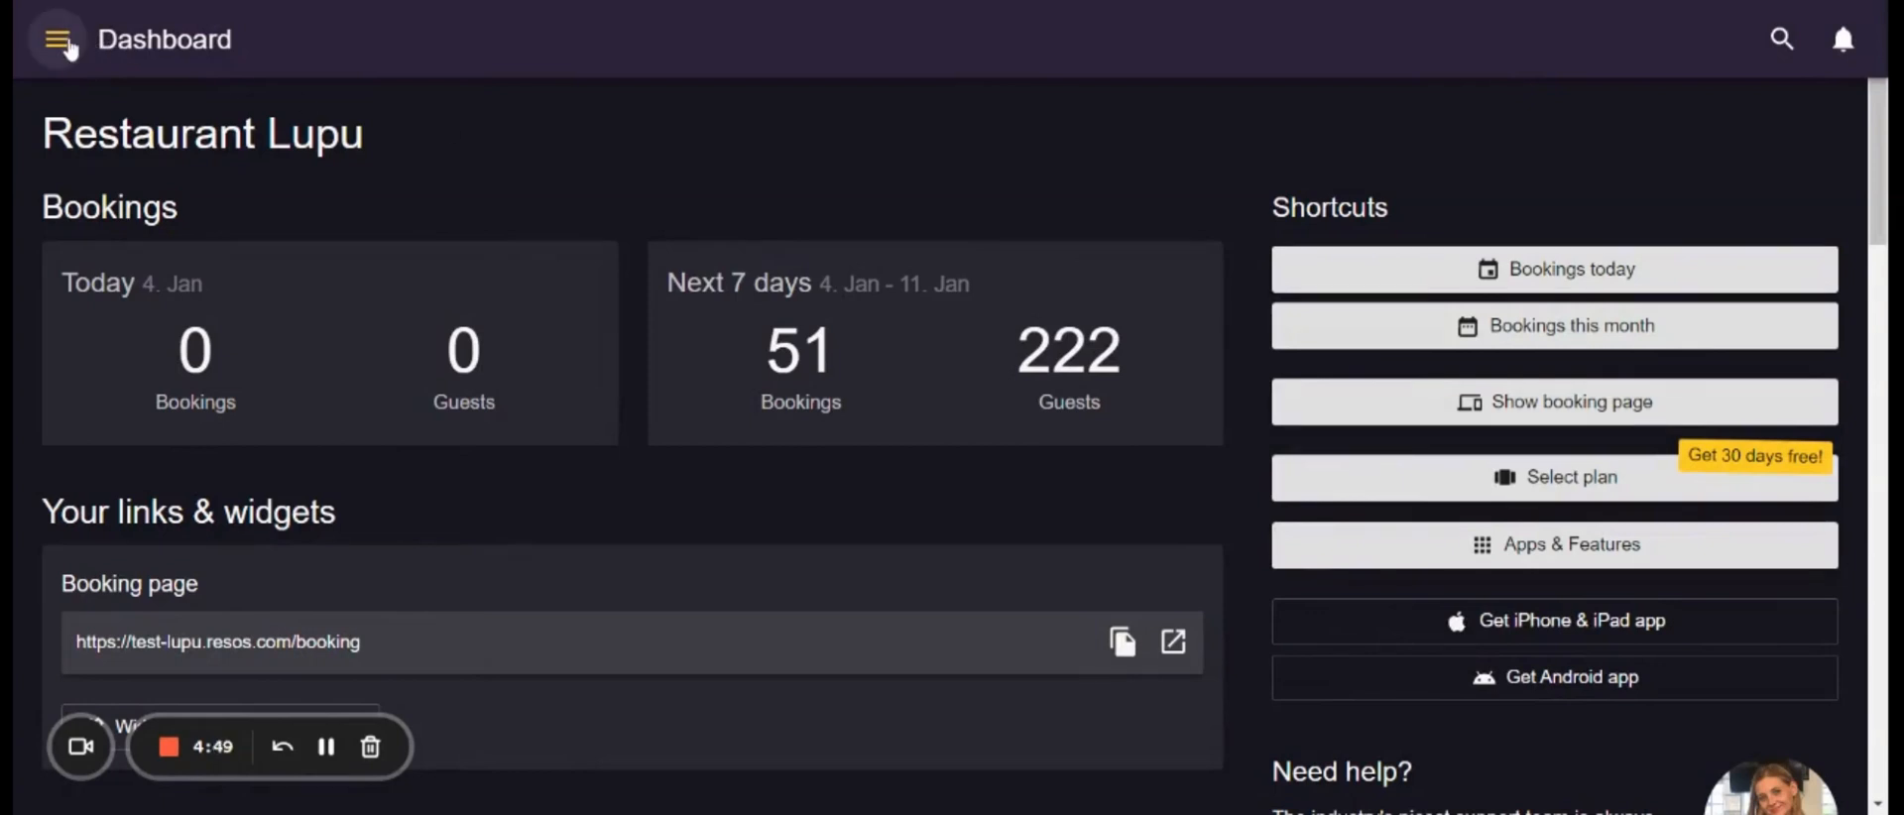
# Step: Open the main navigation menu and go to the Bookings section
pyautogui.click(57, 37)
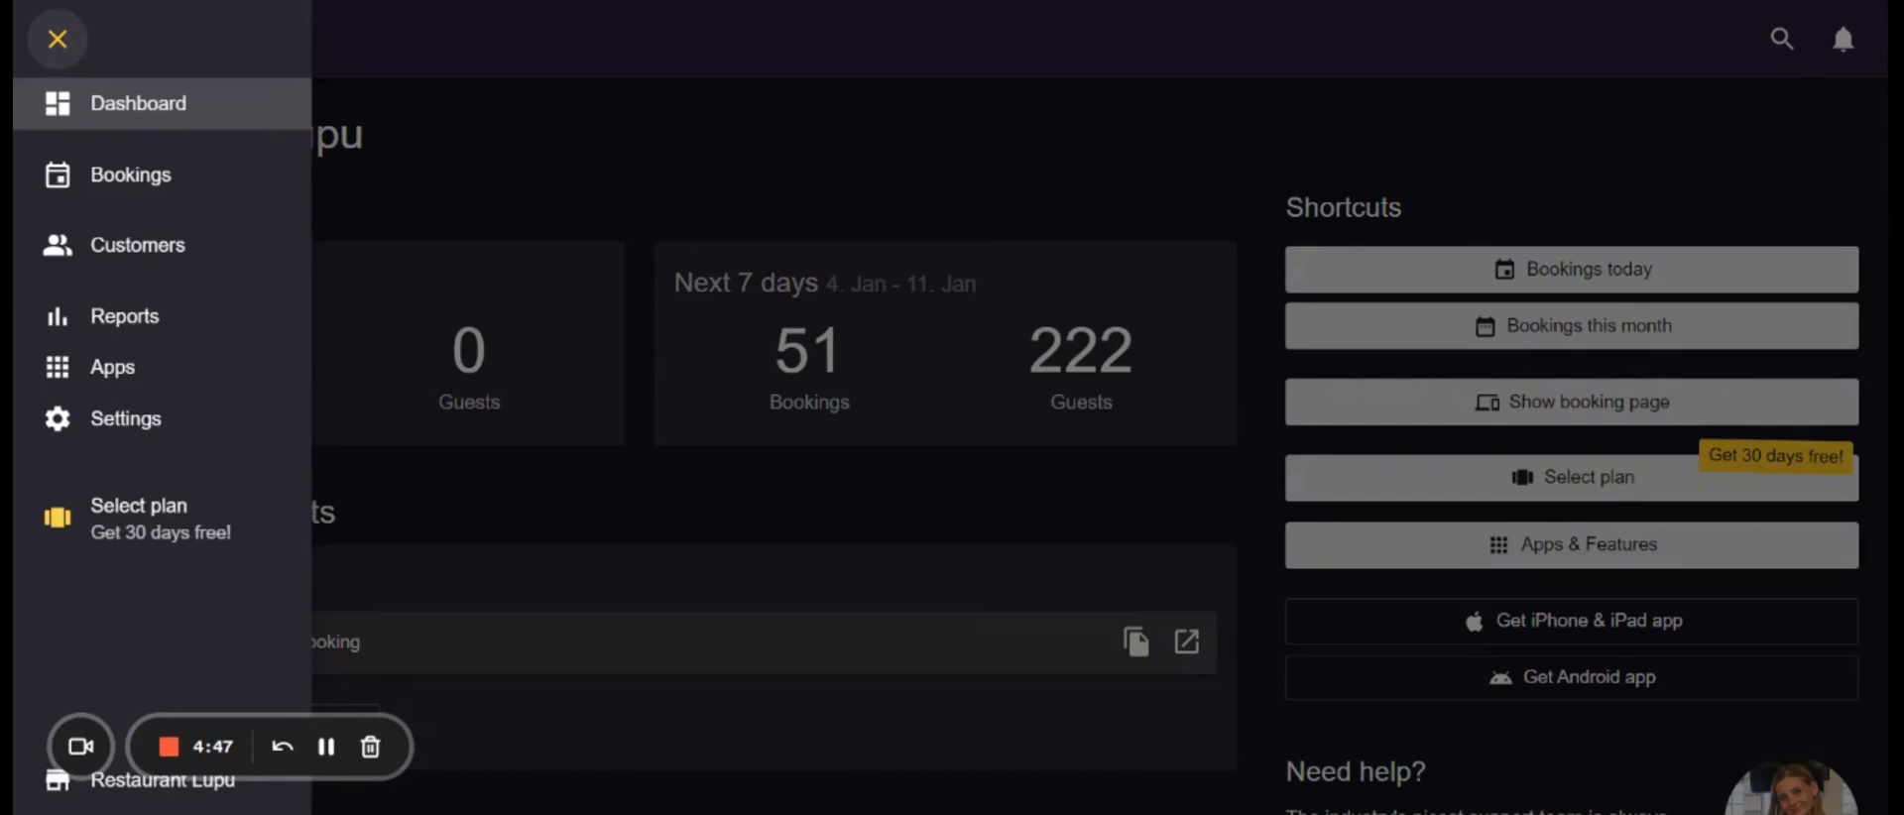
pyautogui.moveTo(130, 175)
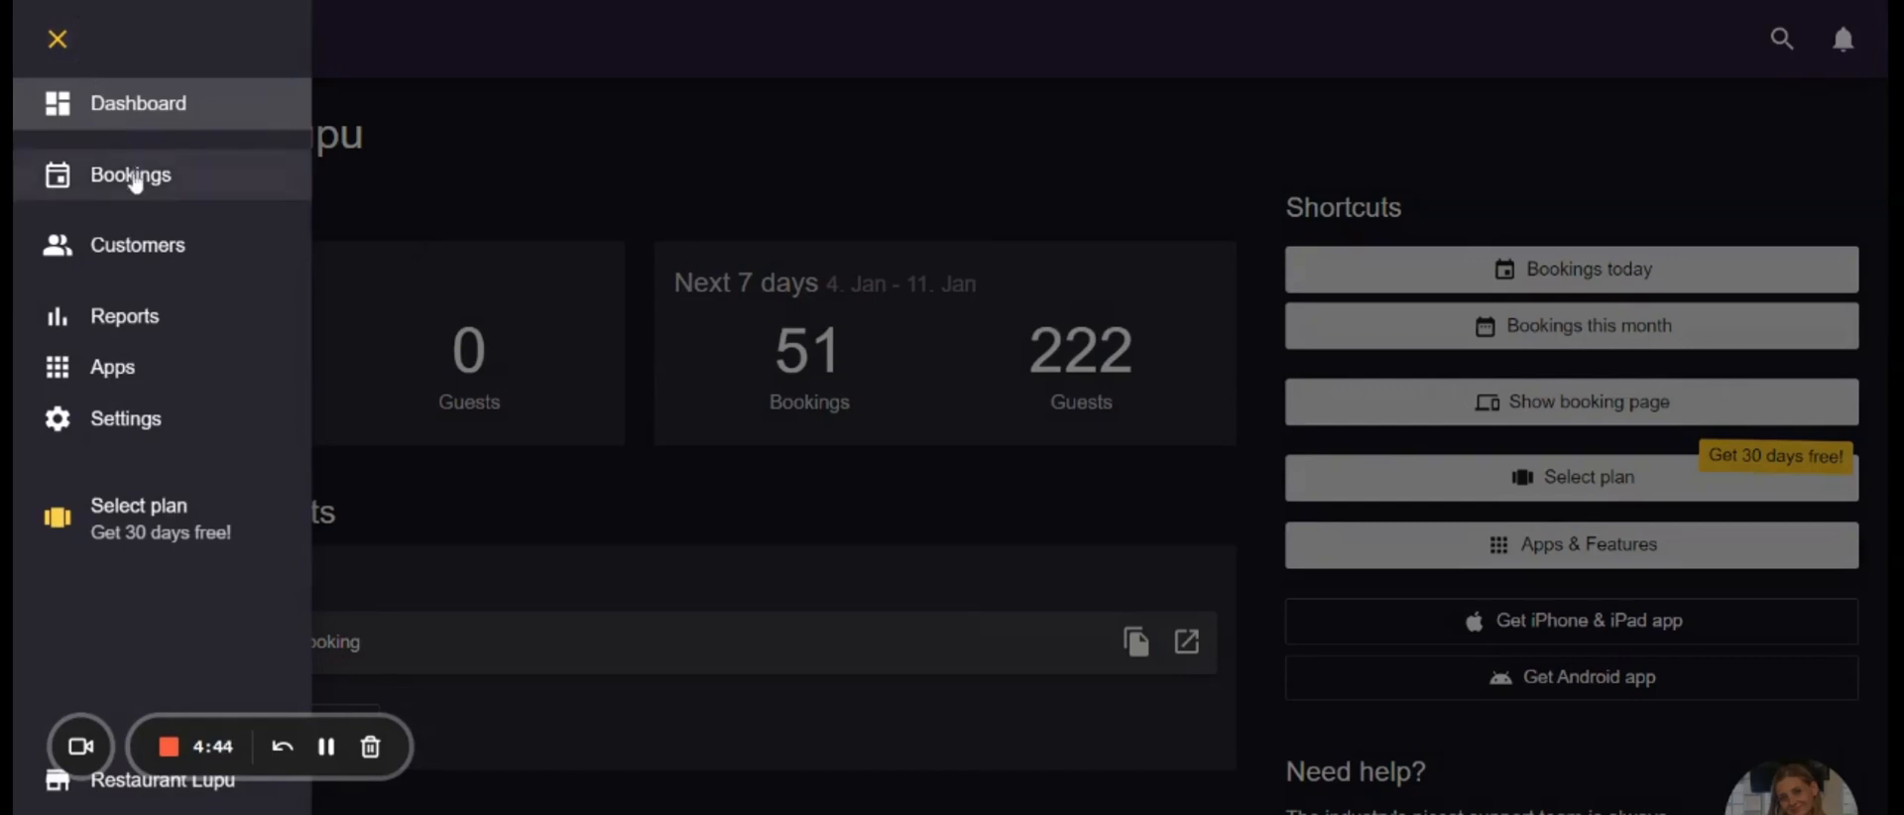
pyautogui.click(130, 175)
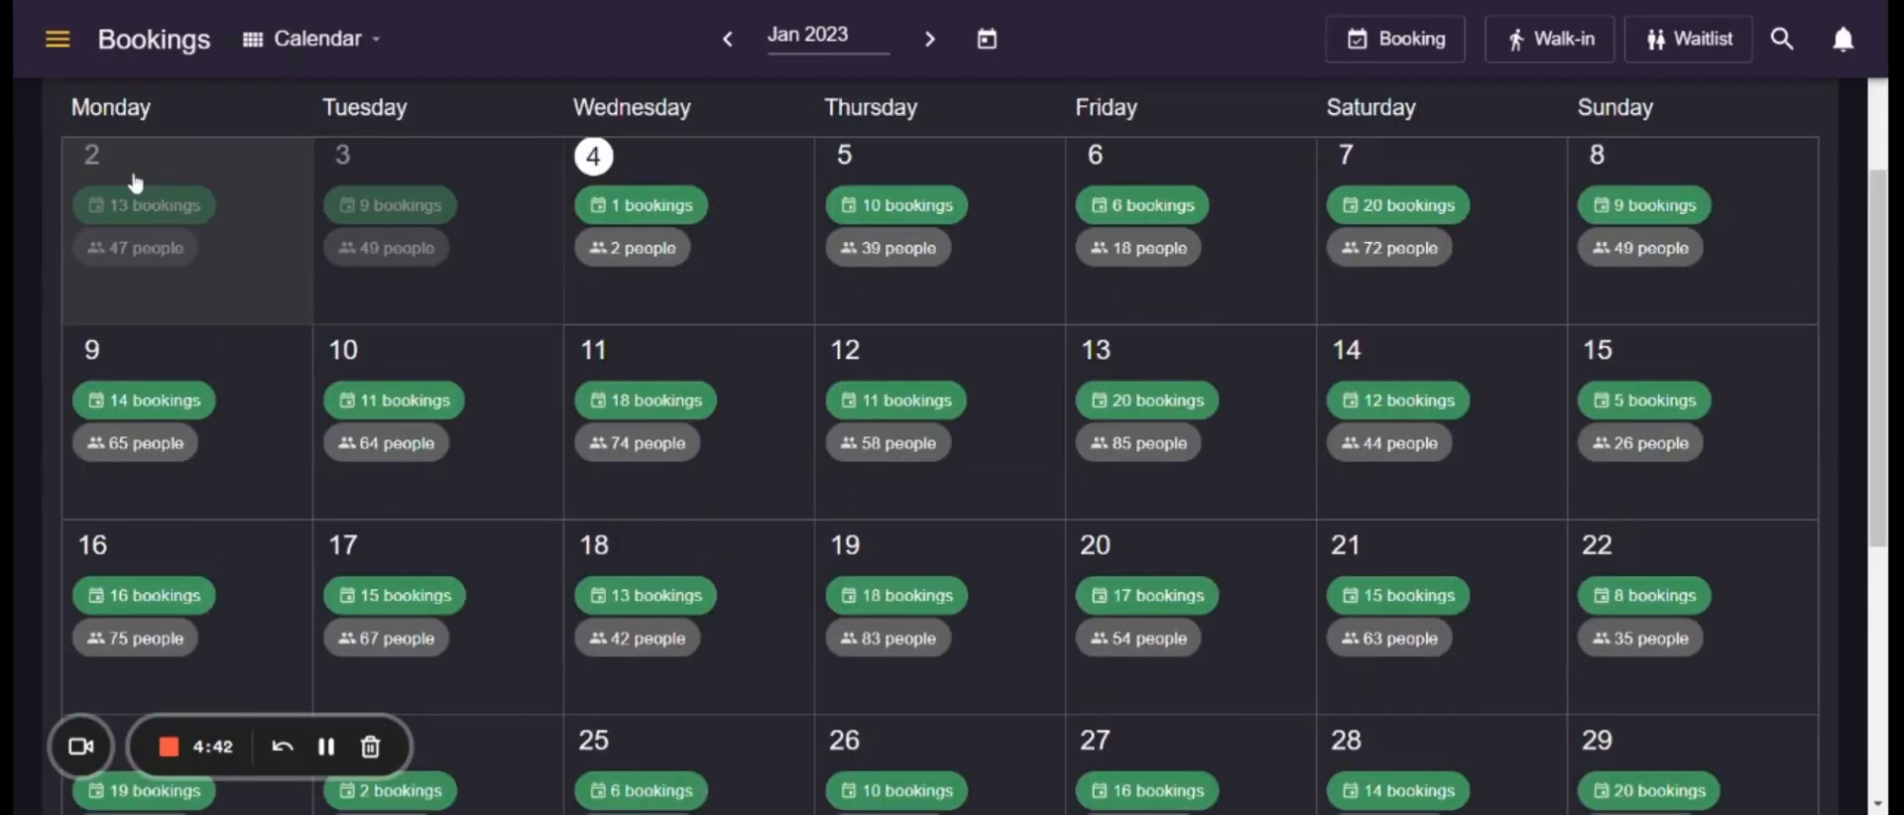
pyautogui.moveTo(726, 37)
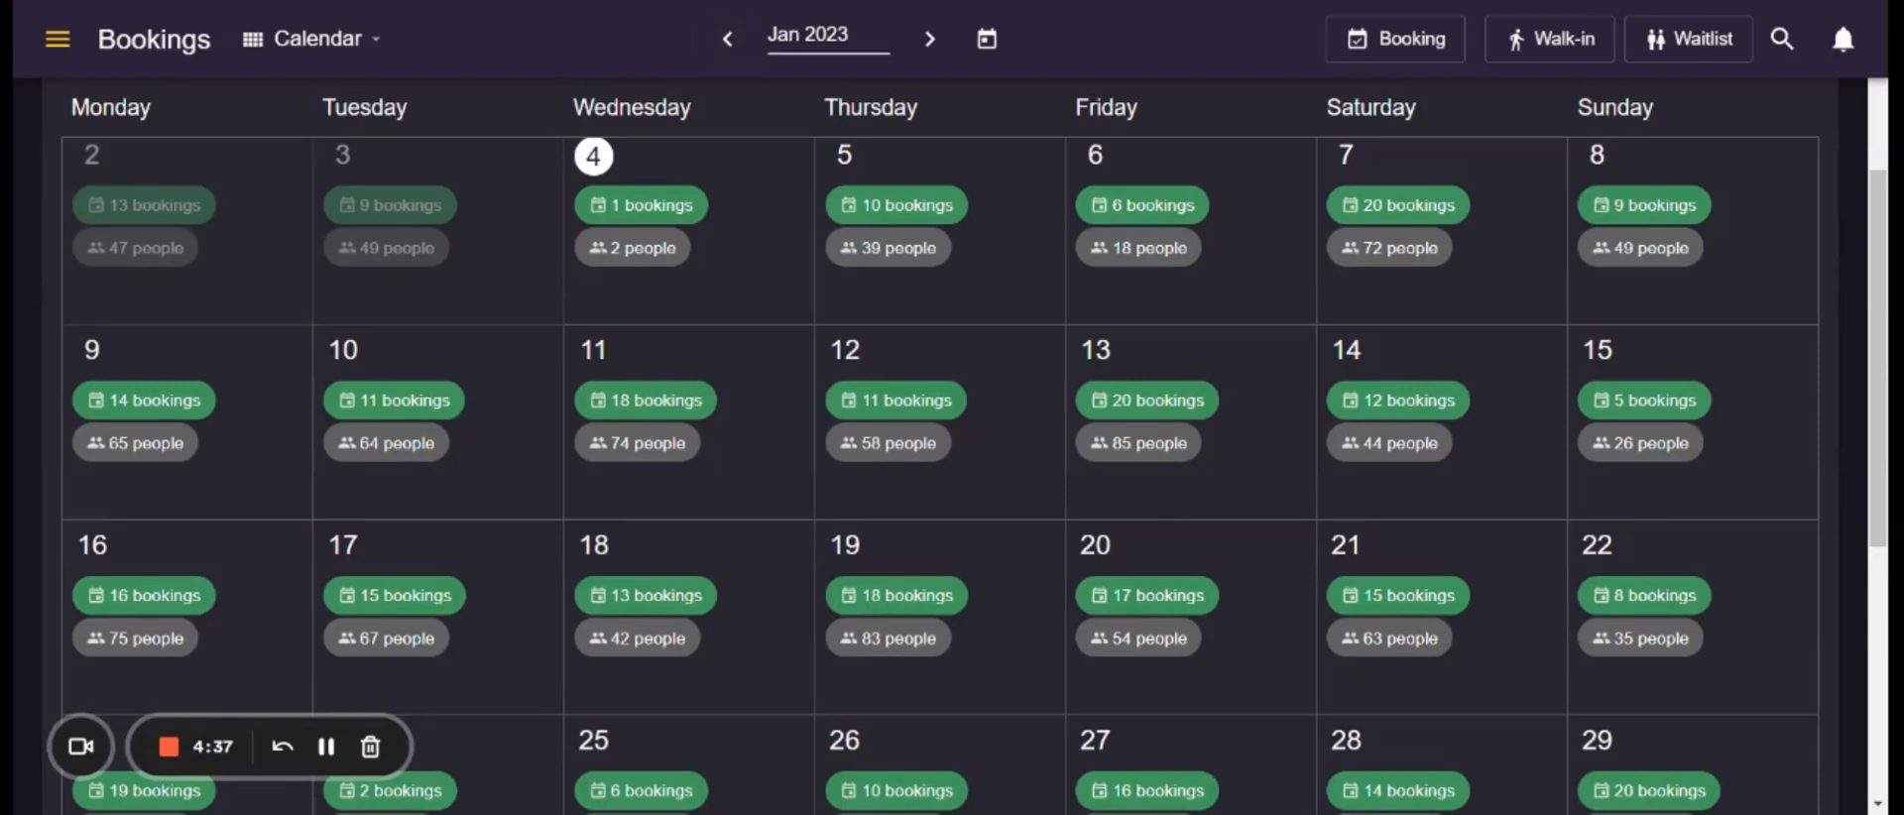
pyautogui.moveTo(961, 166)
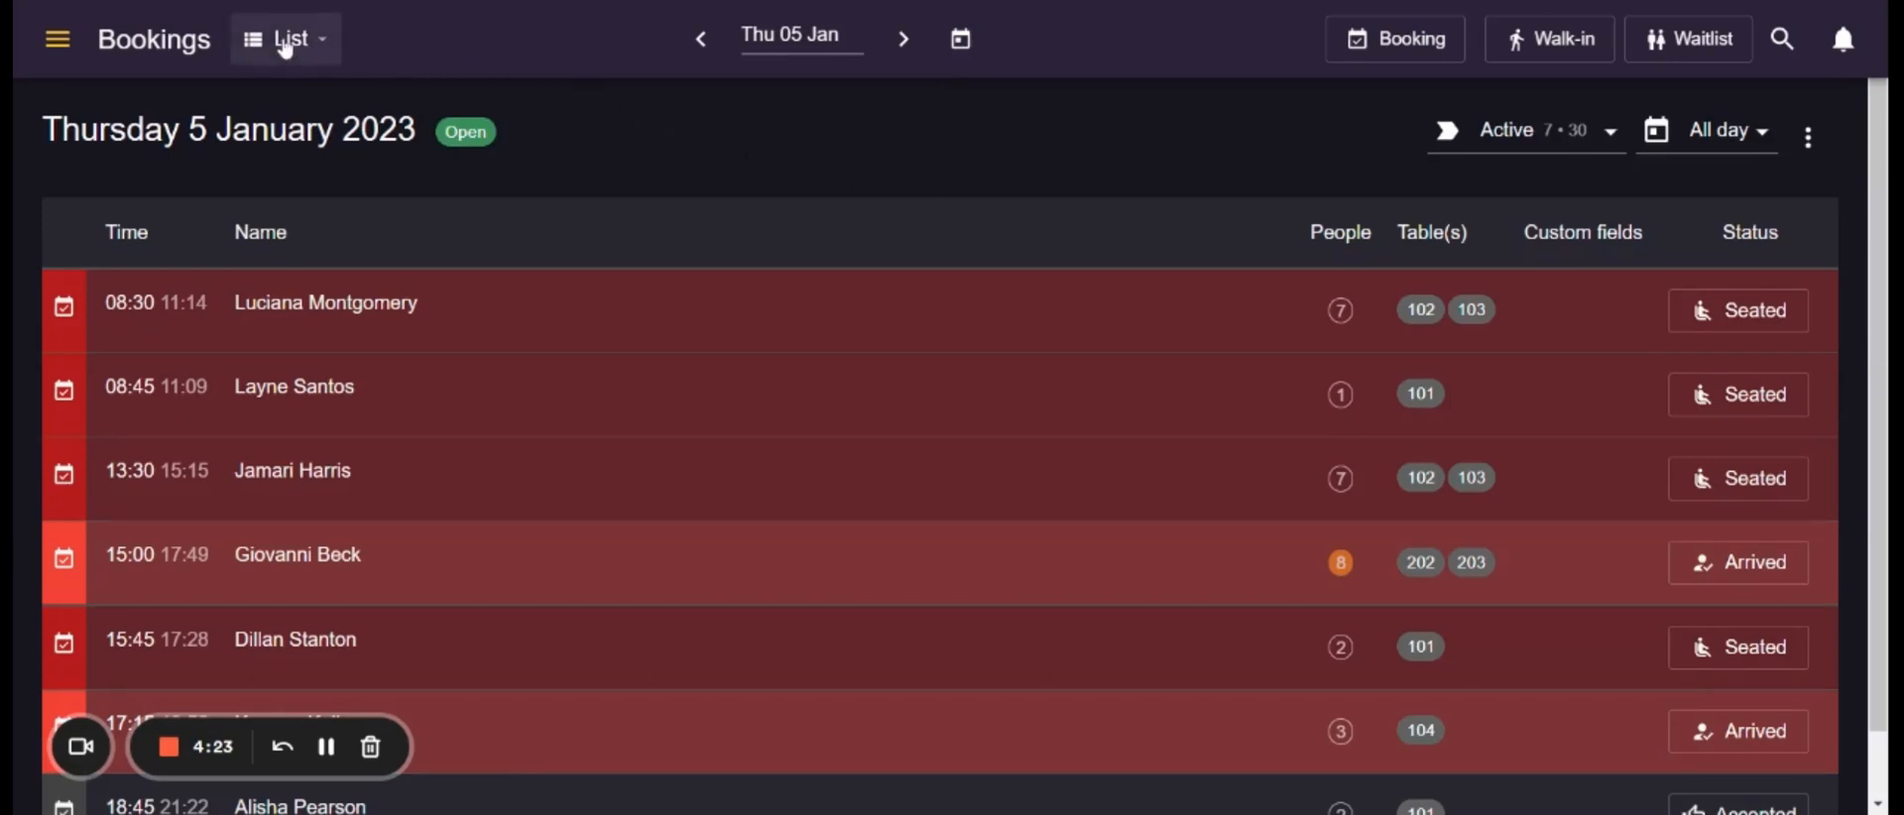
pyautogui.click(286, 38)
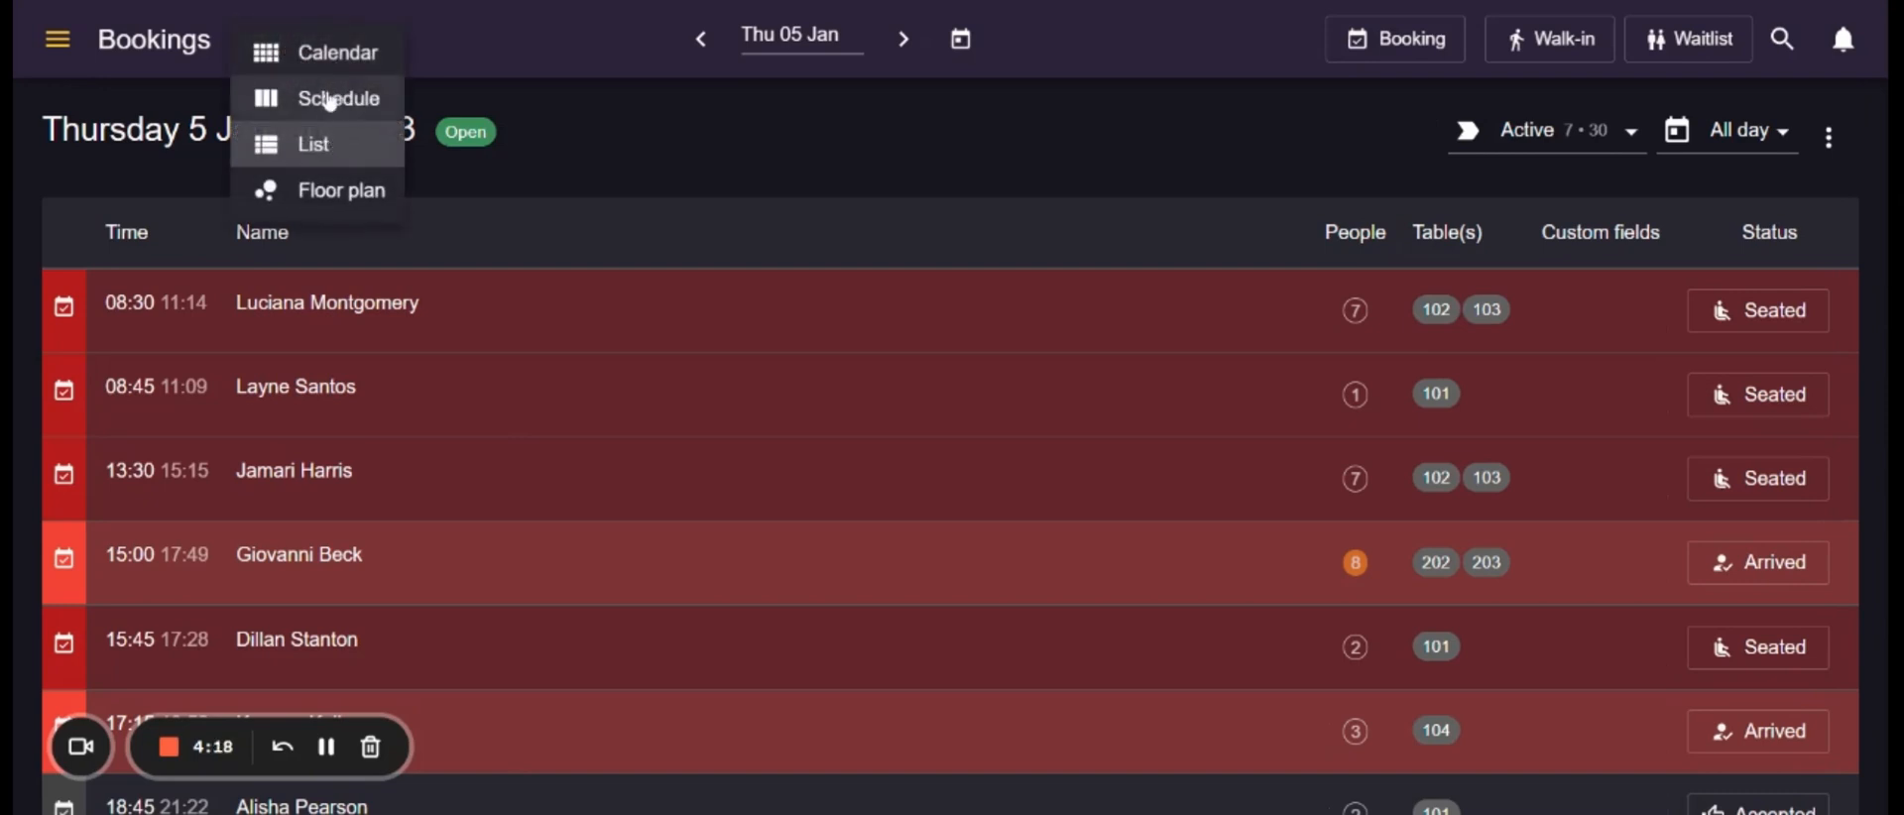
pyautogui.moveTo(334, 206)
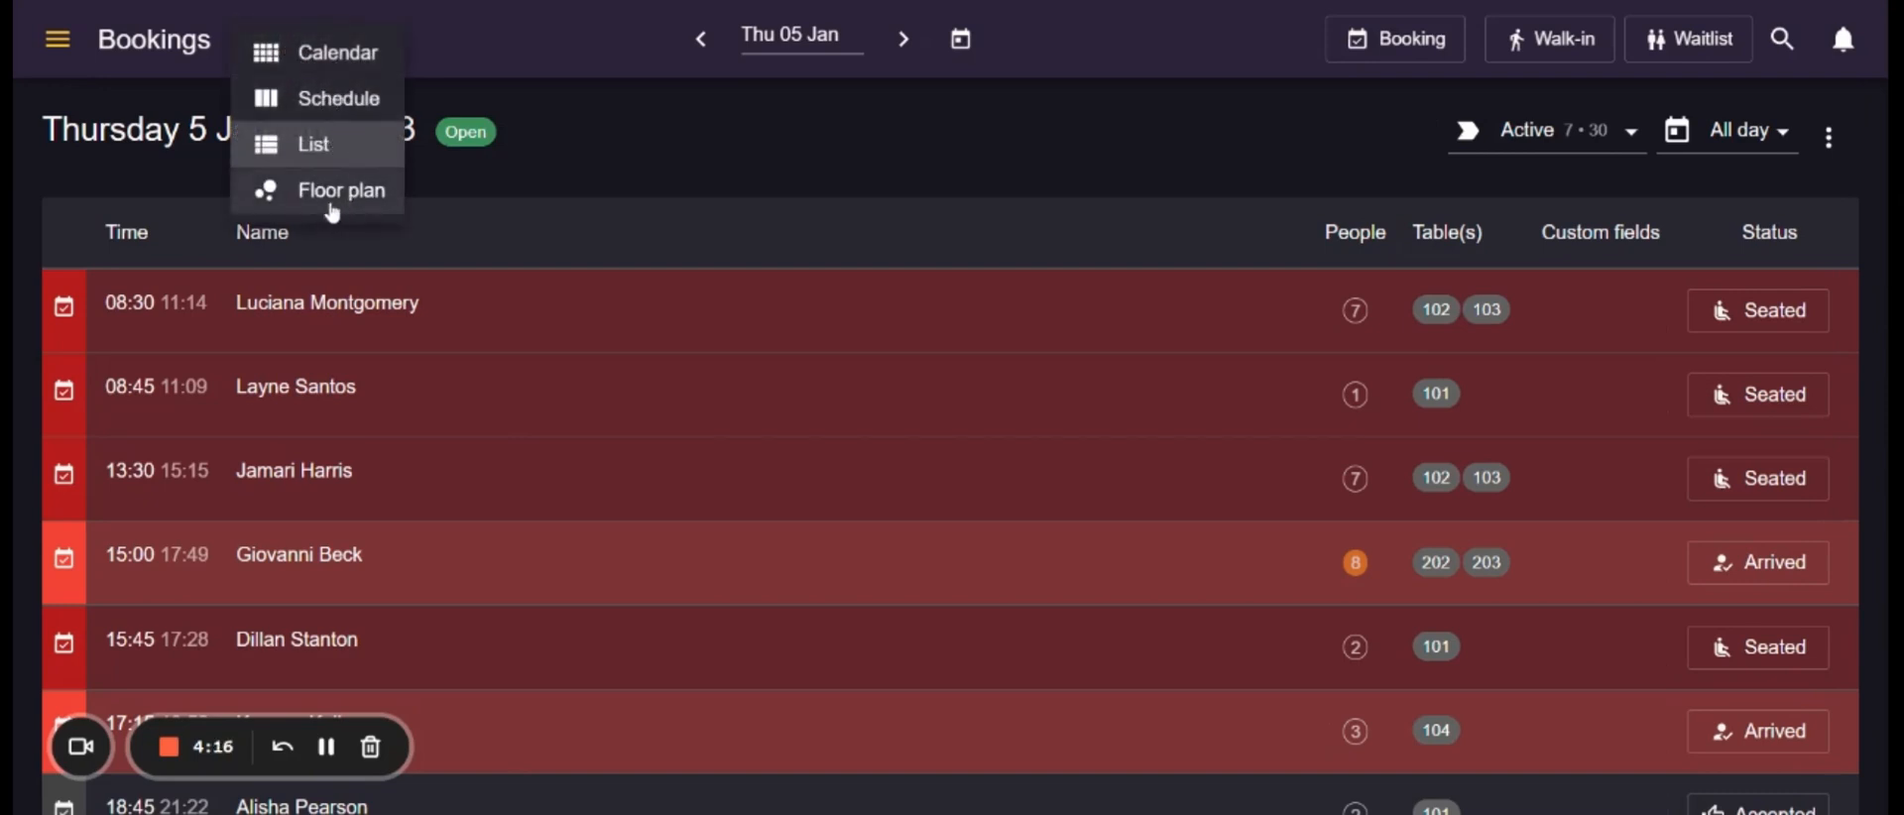
pyautogui.moveTo(521, 192)
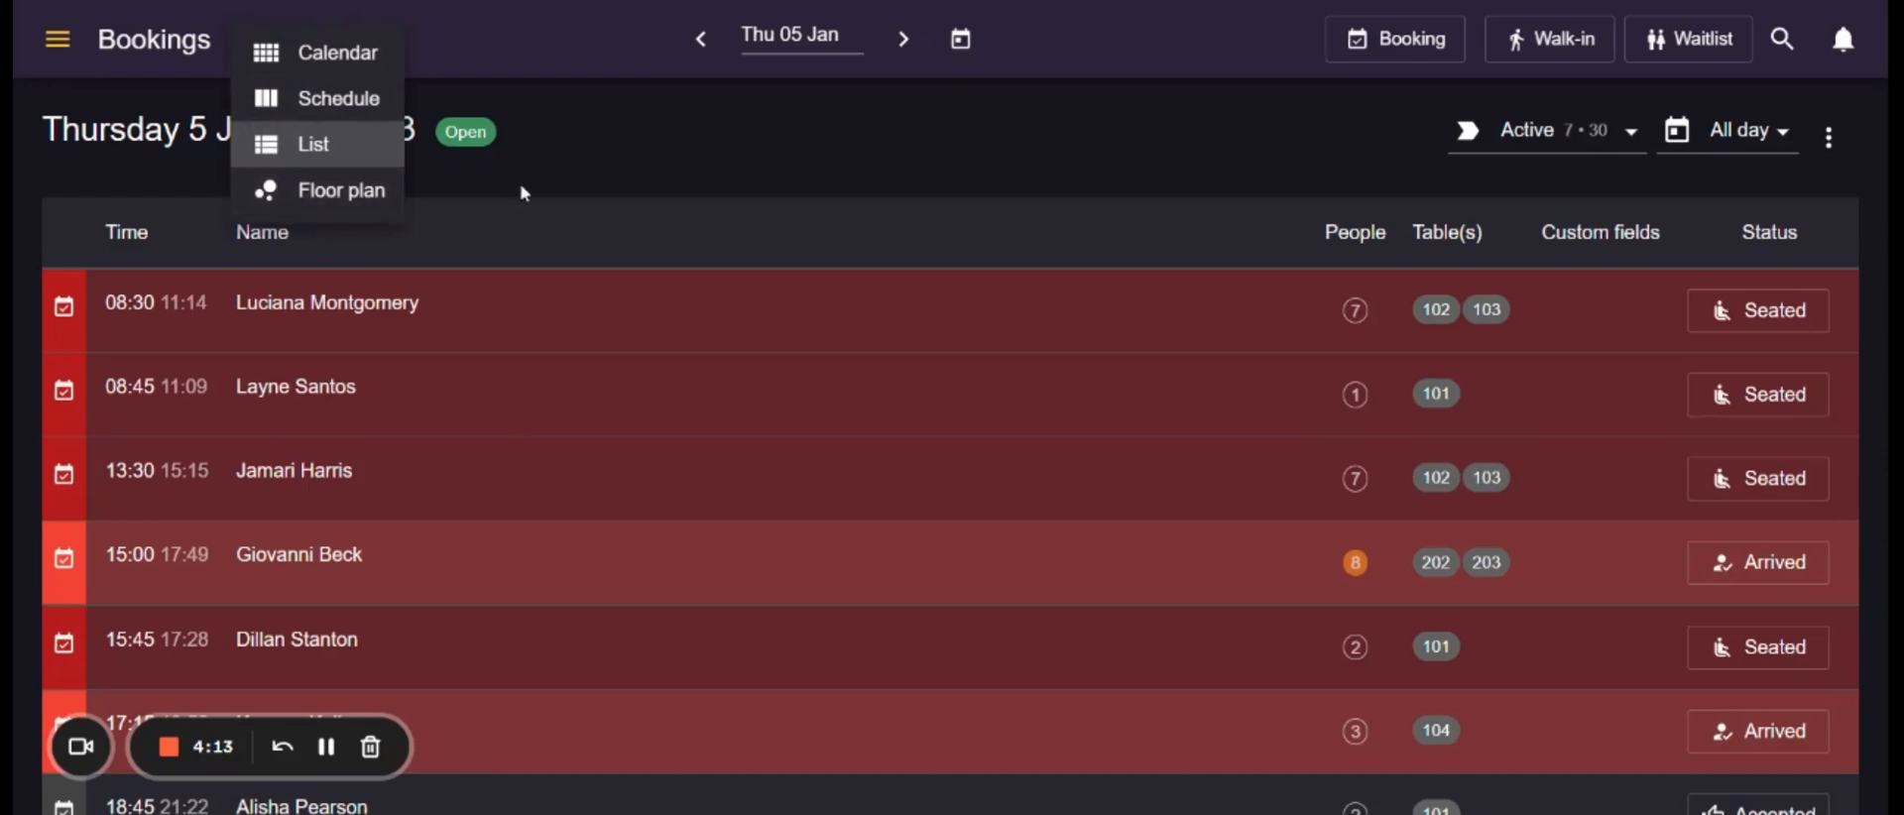
pyautogui.click(314, 144)
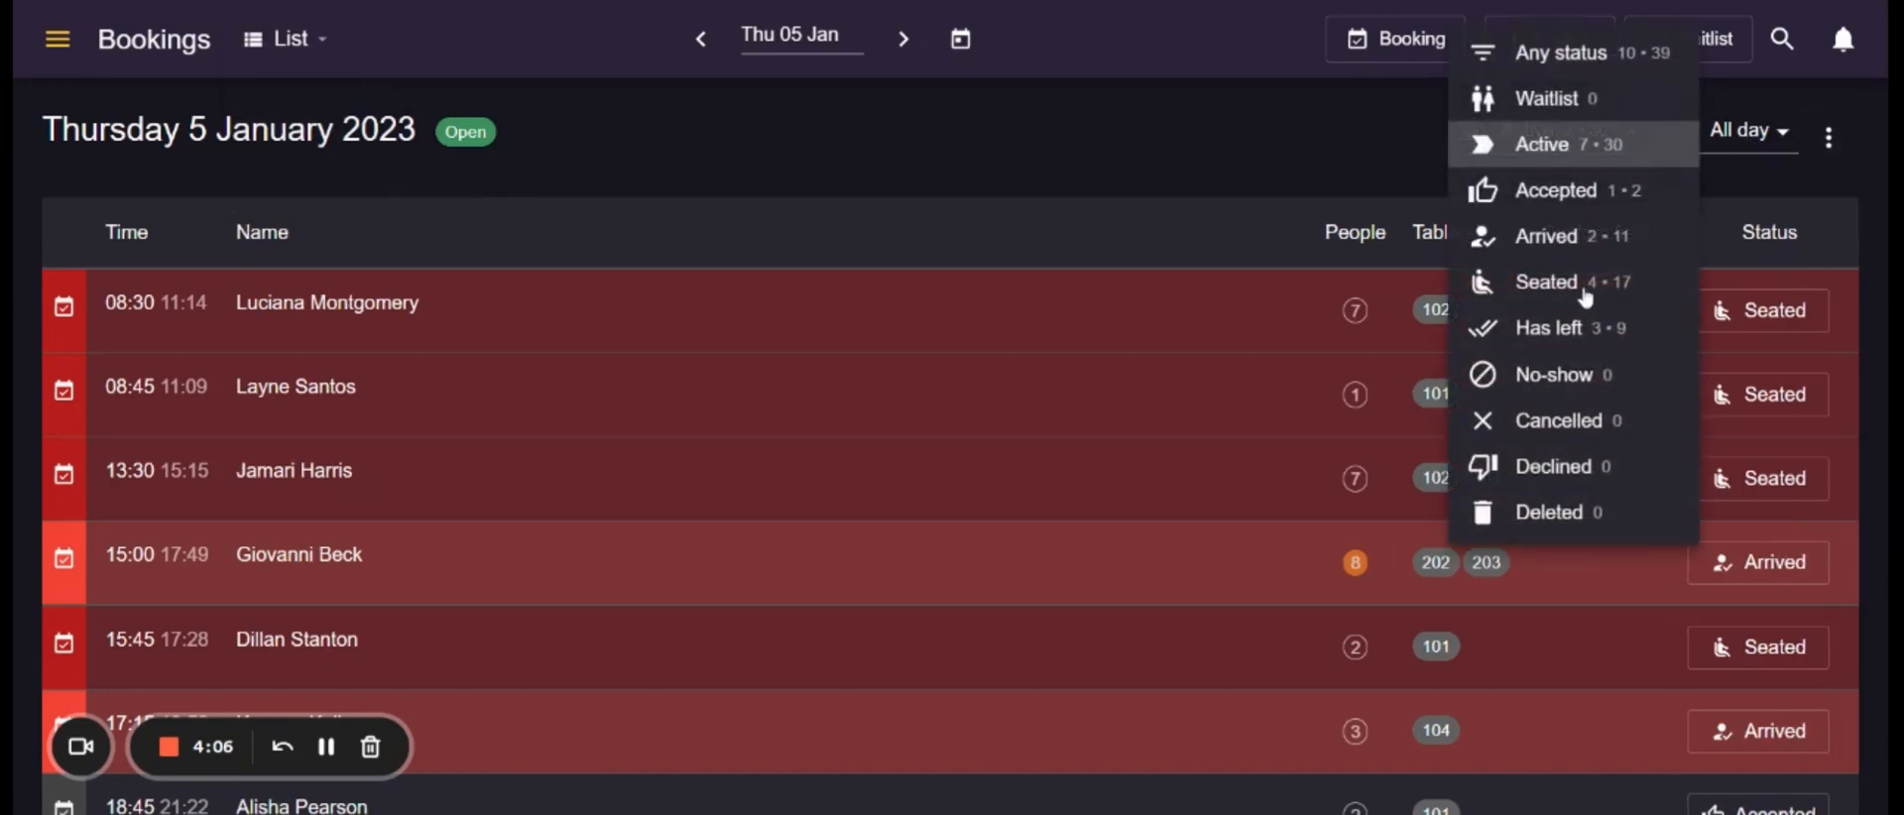
pyautogui.moveTo(1250, 217)
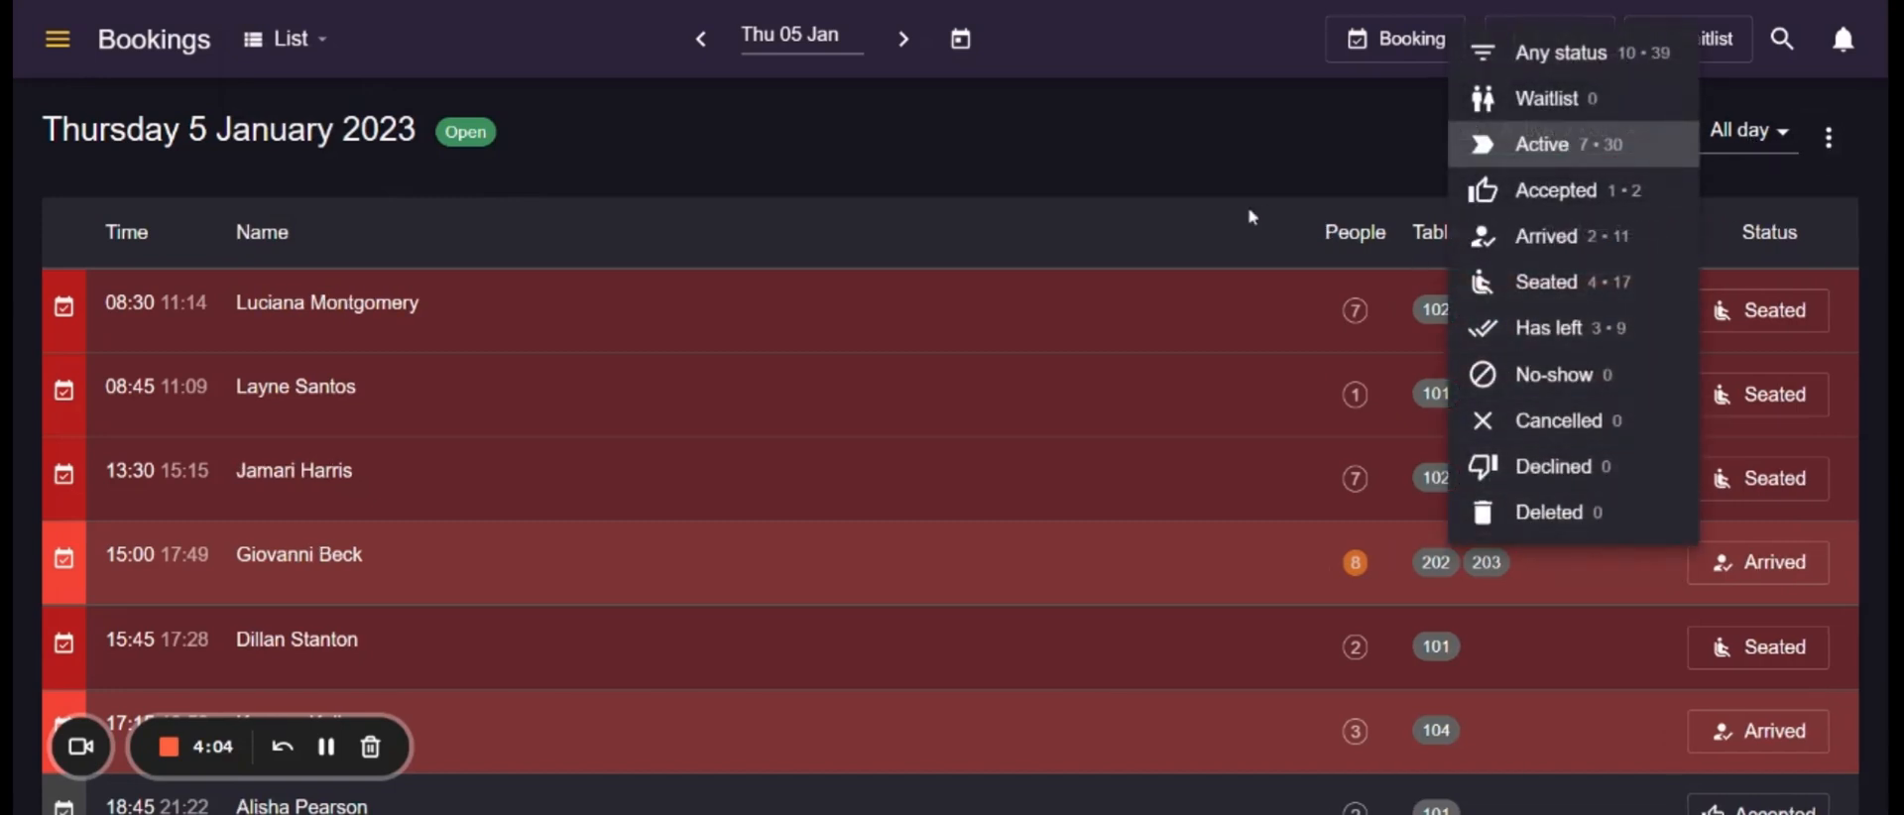
pyautogui.click(1542, 144)
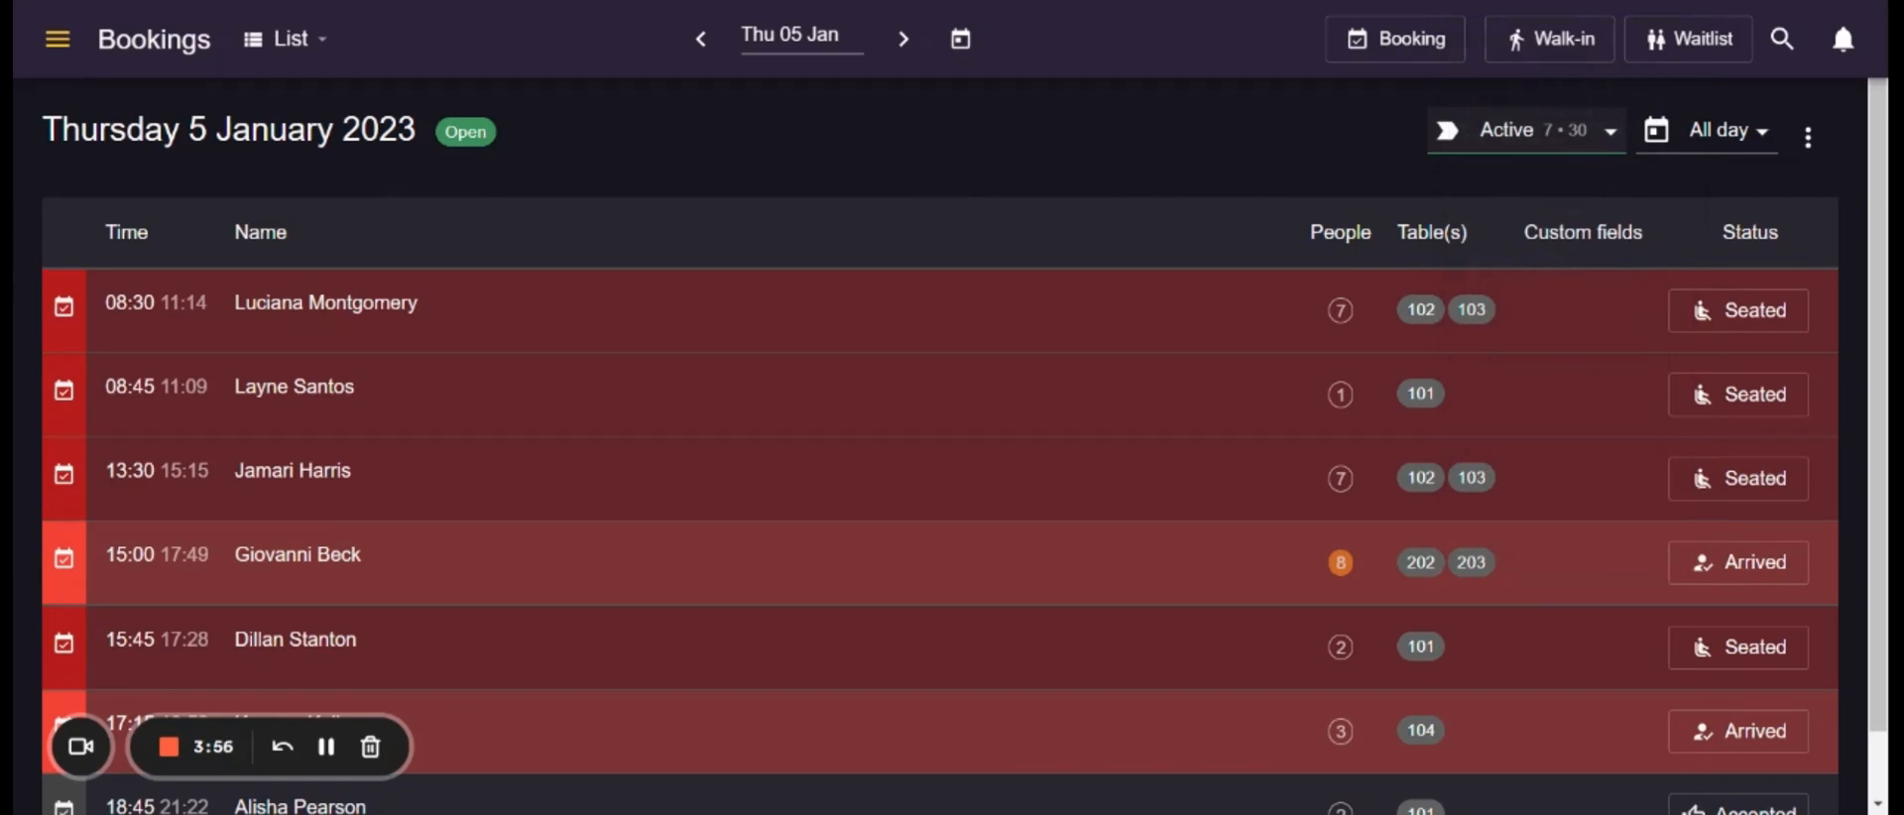
pyautogui.moveTo(302, 314)
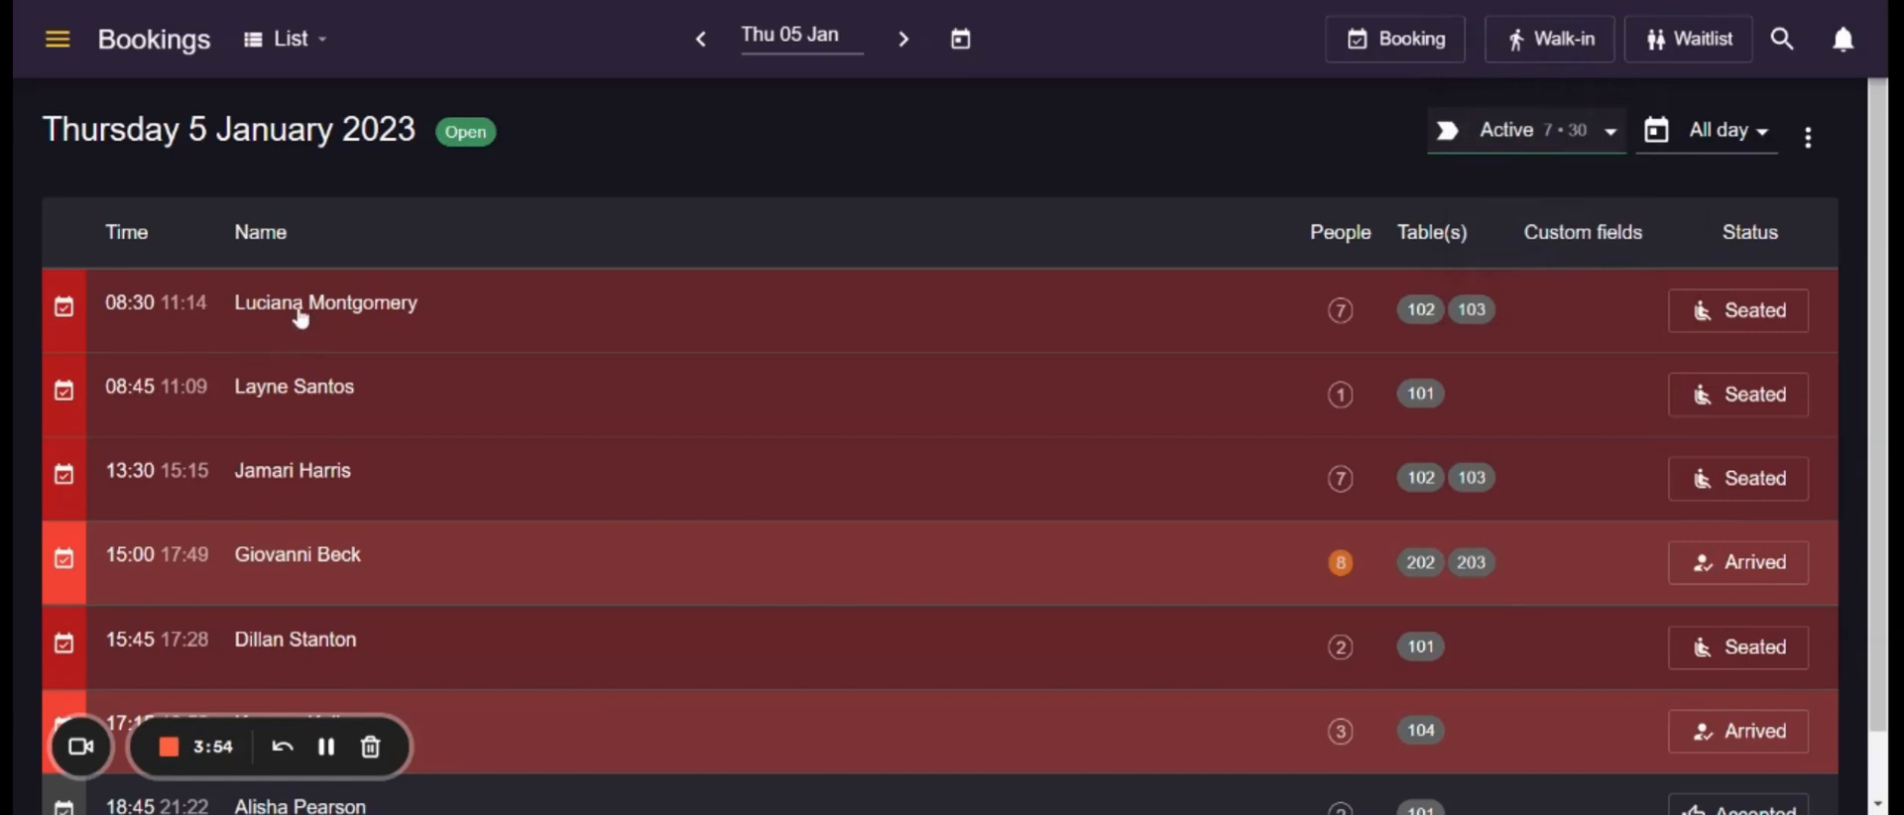
pyautogui.moveTo(1087, 304)
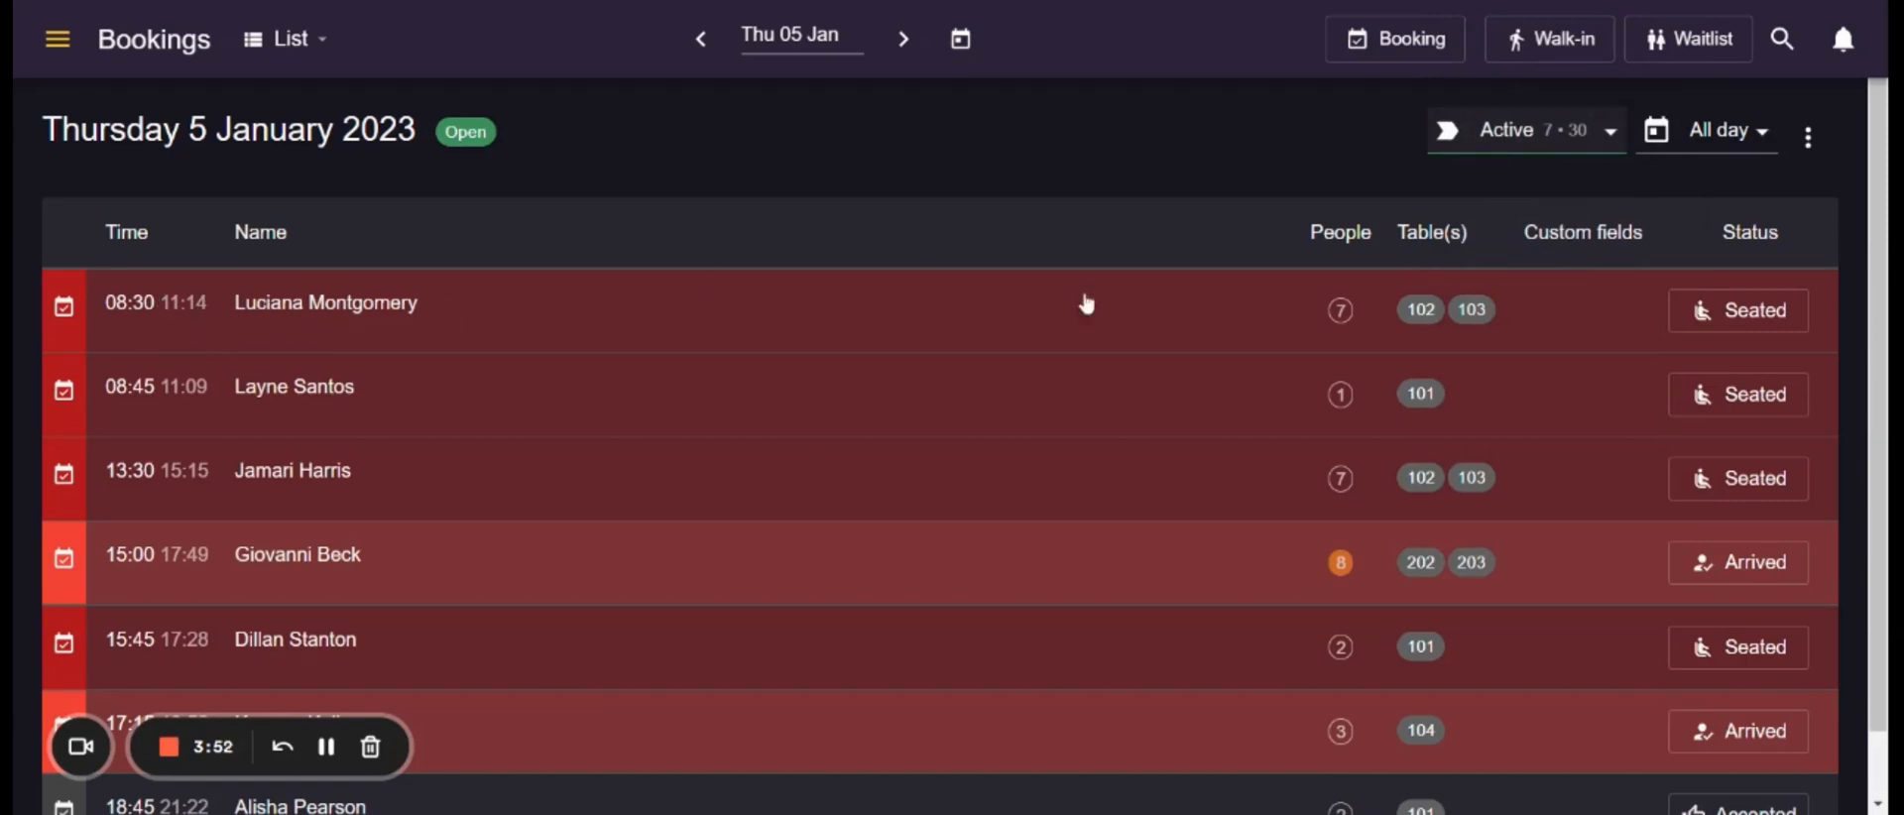
pyautogui.moveTo(1340, 307)
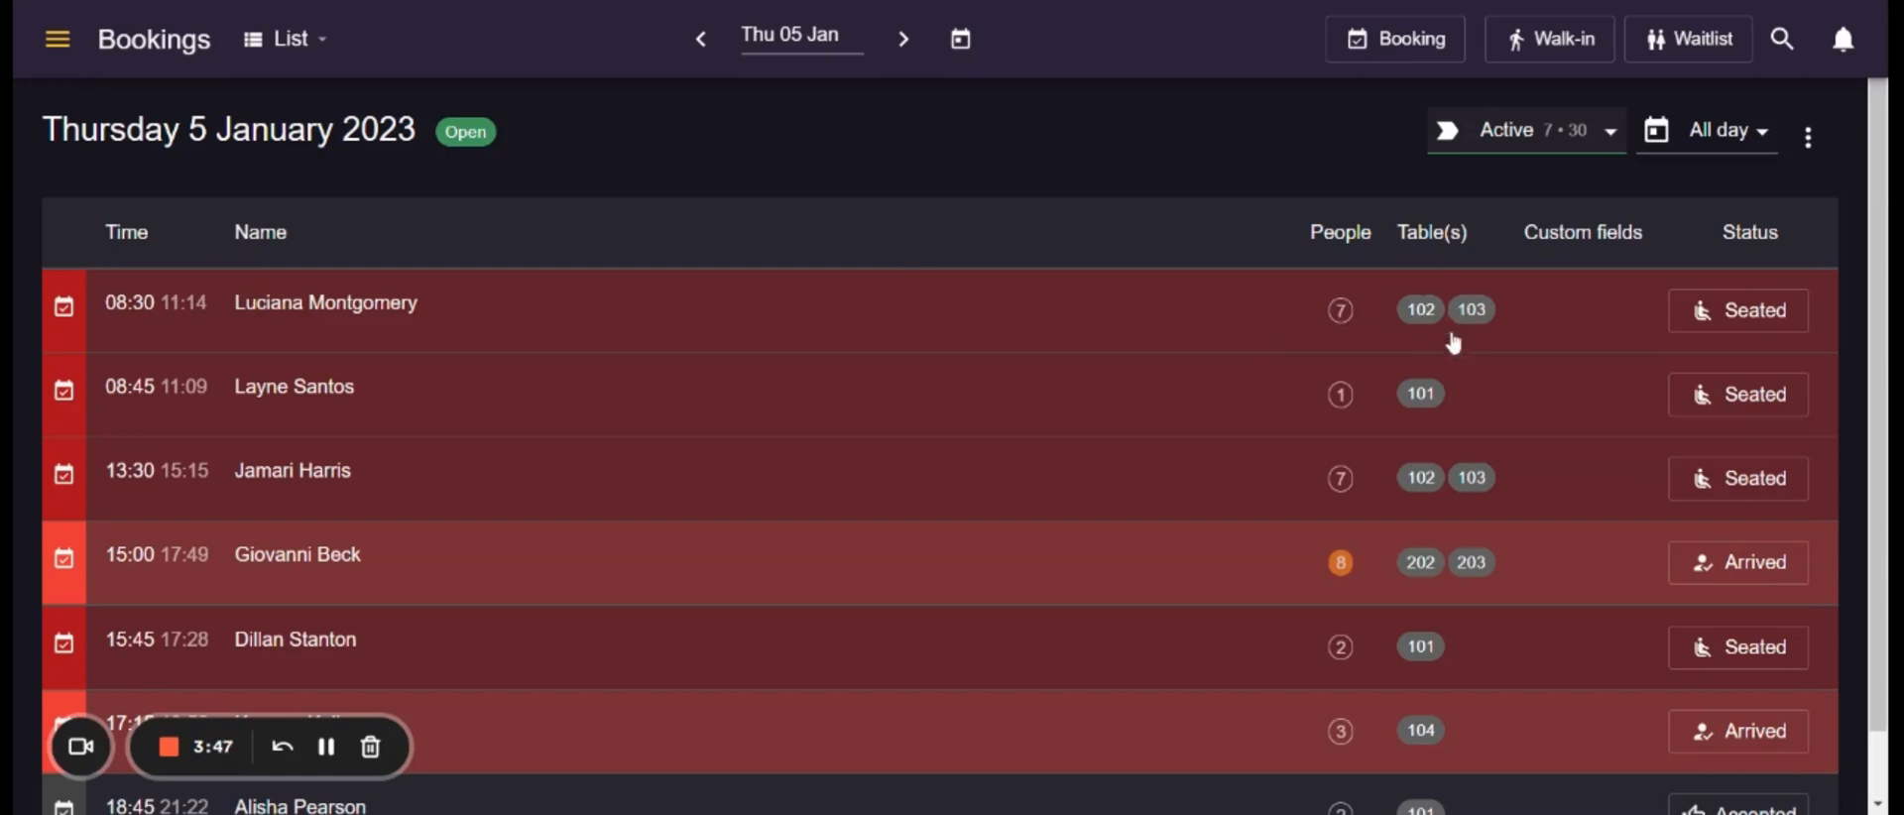
pyautogui.moveTo(1664, 306)
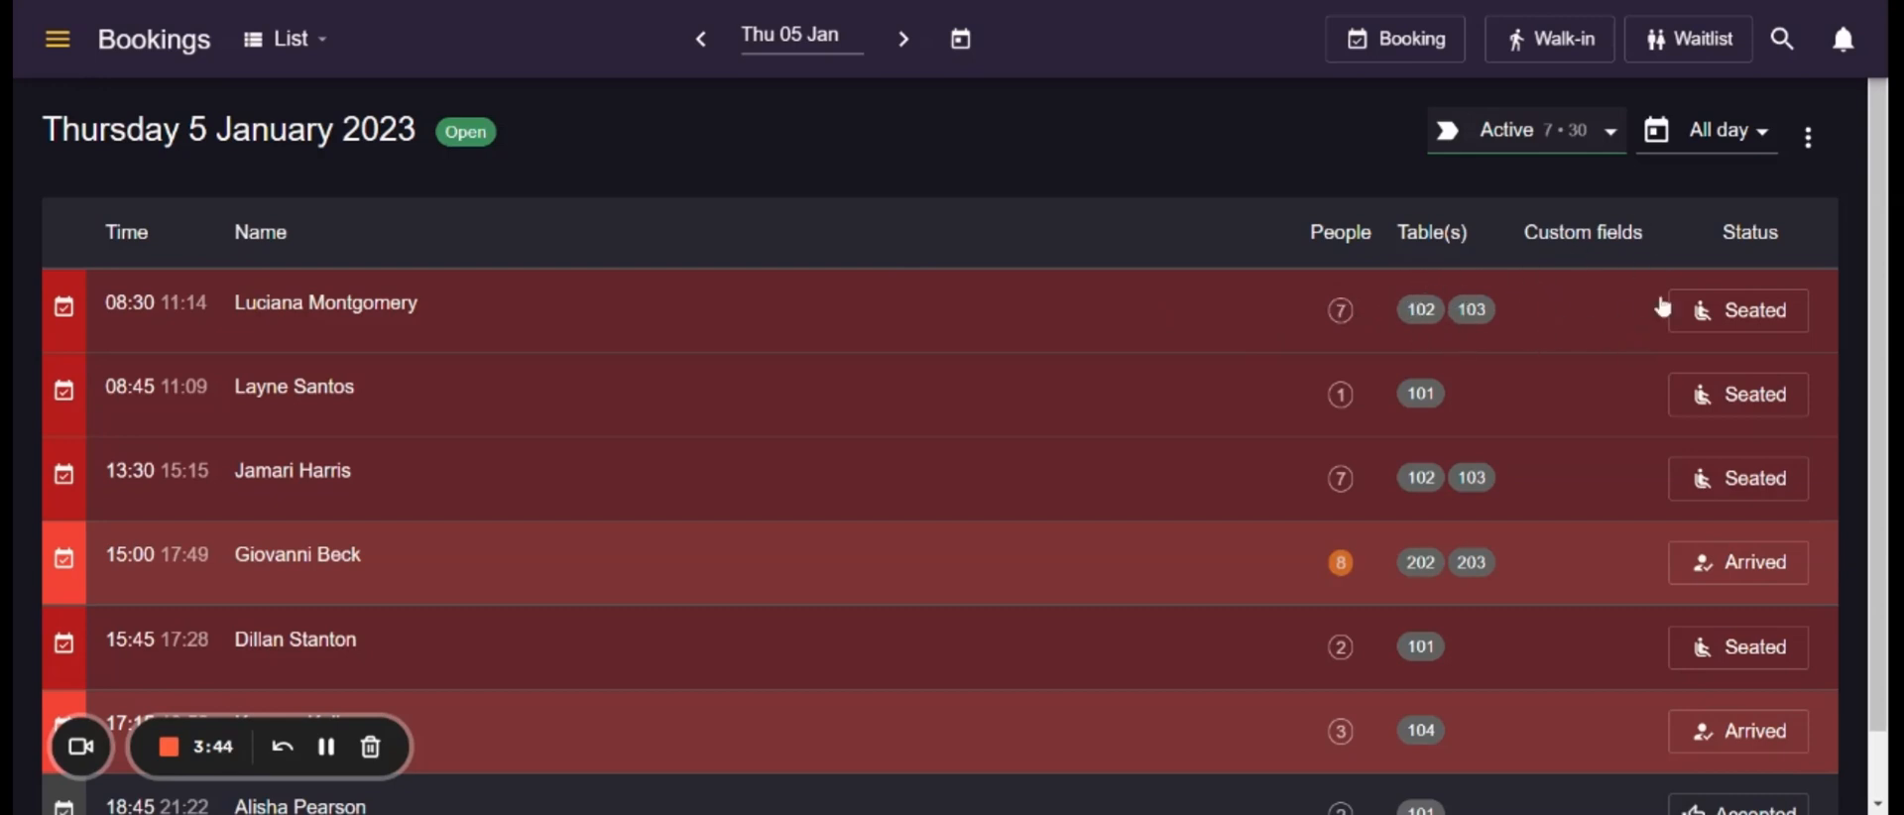
pyautogui.moveTo(1636, 312)
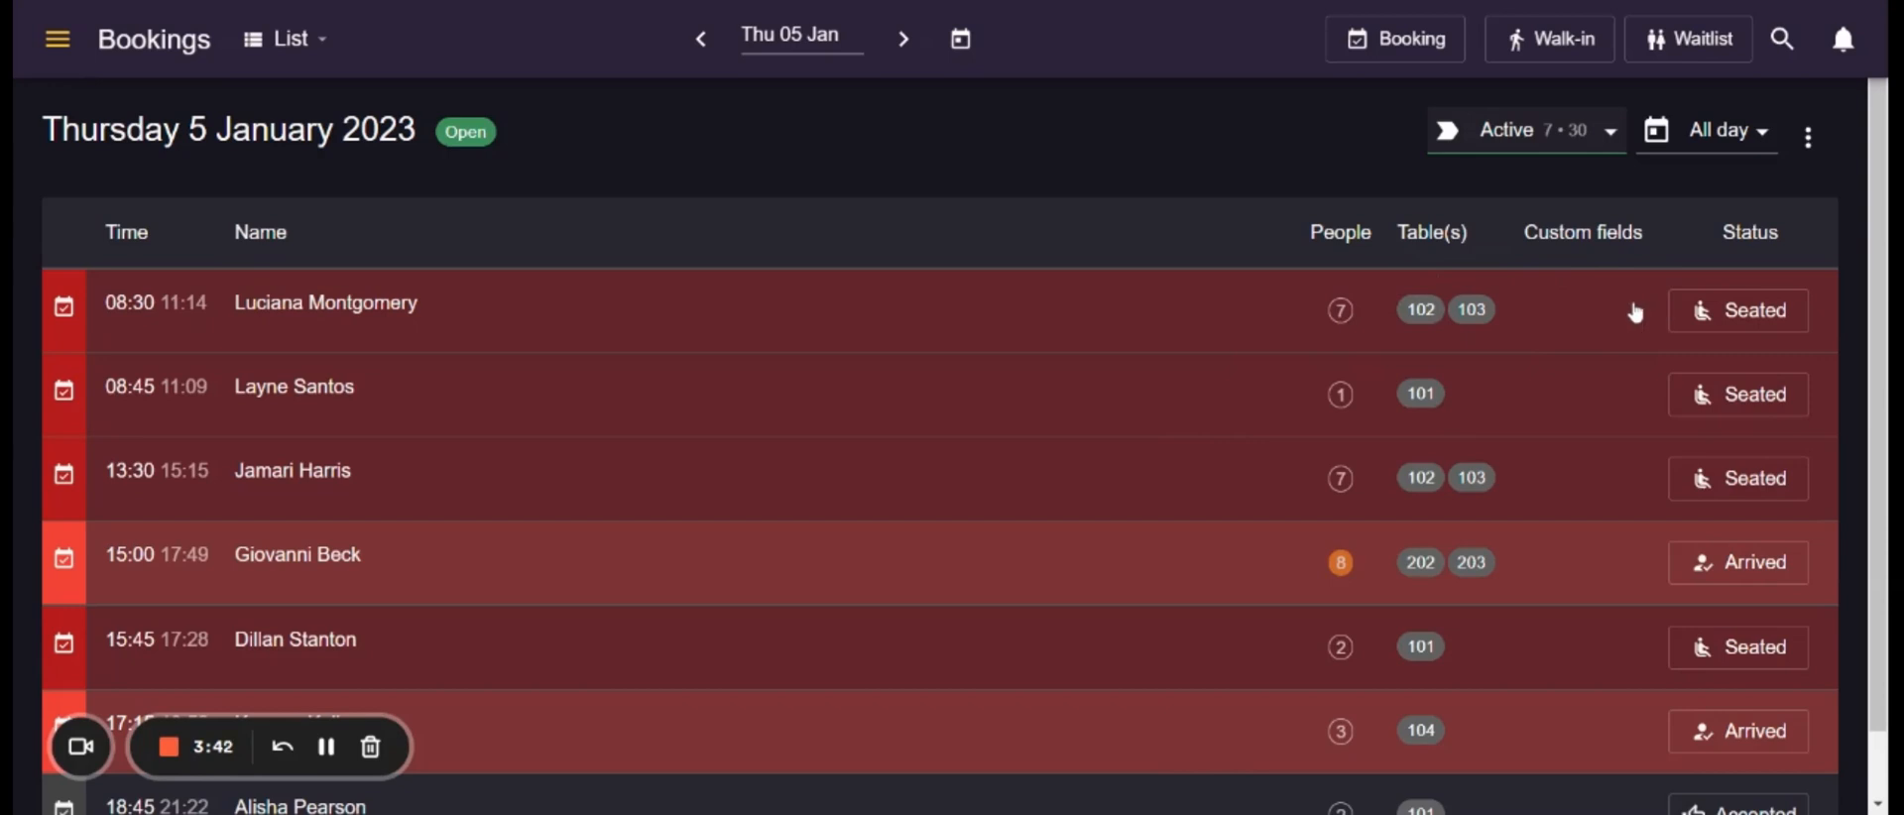
# Step: Show 5 January bookings as a Schedule timeline, scroll it, and reopen the view options
pyautogui.click(281, 37)
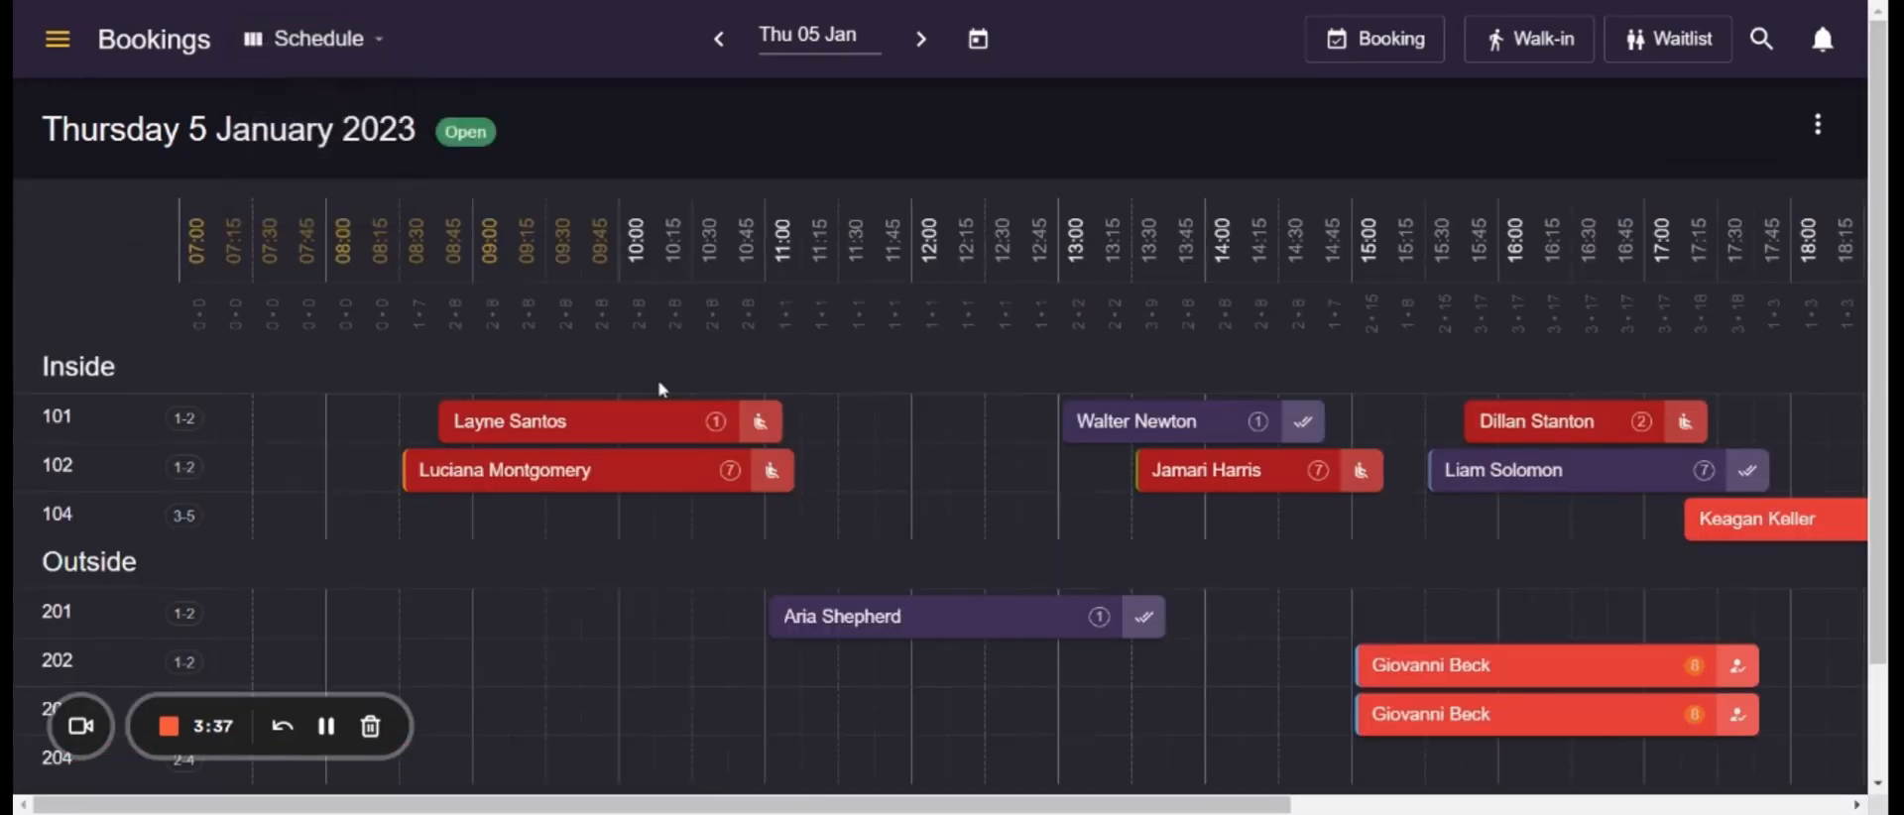
pyautogui.moveTo(1069, 474)
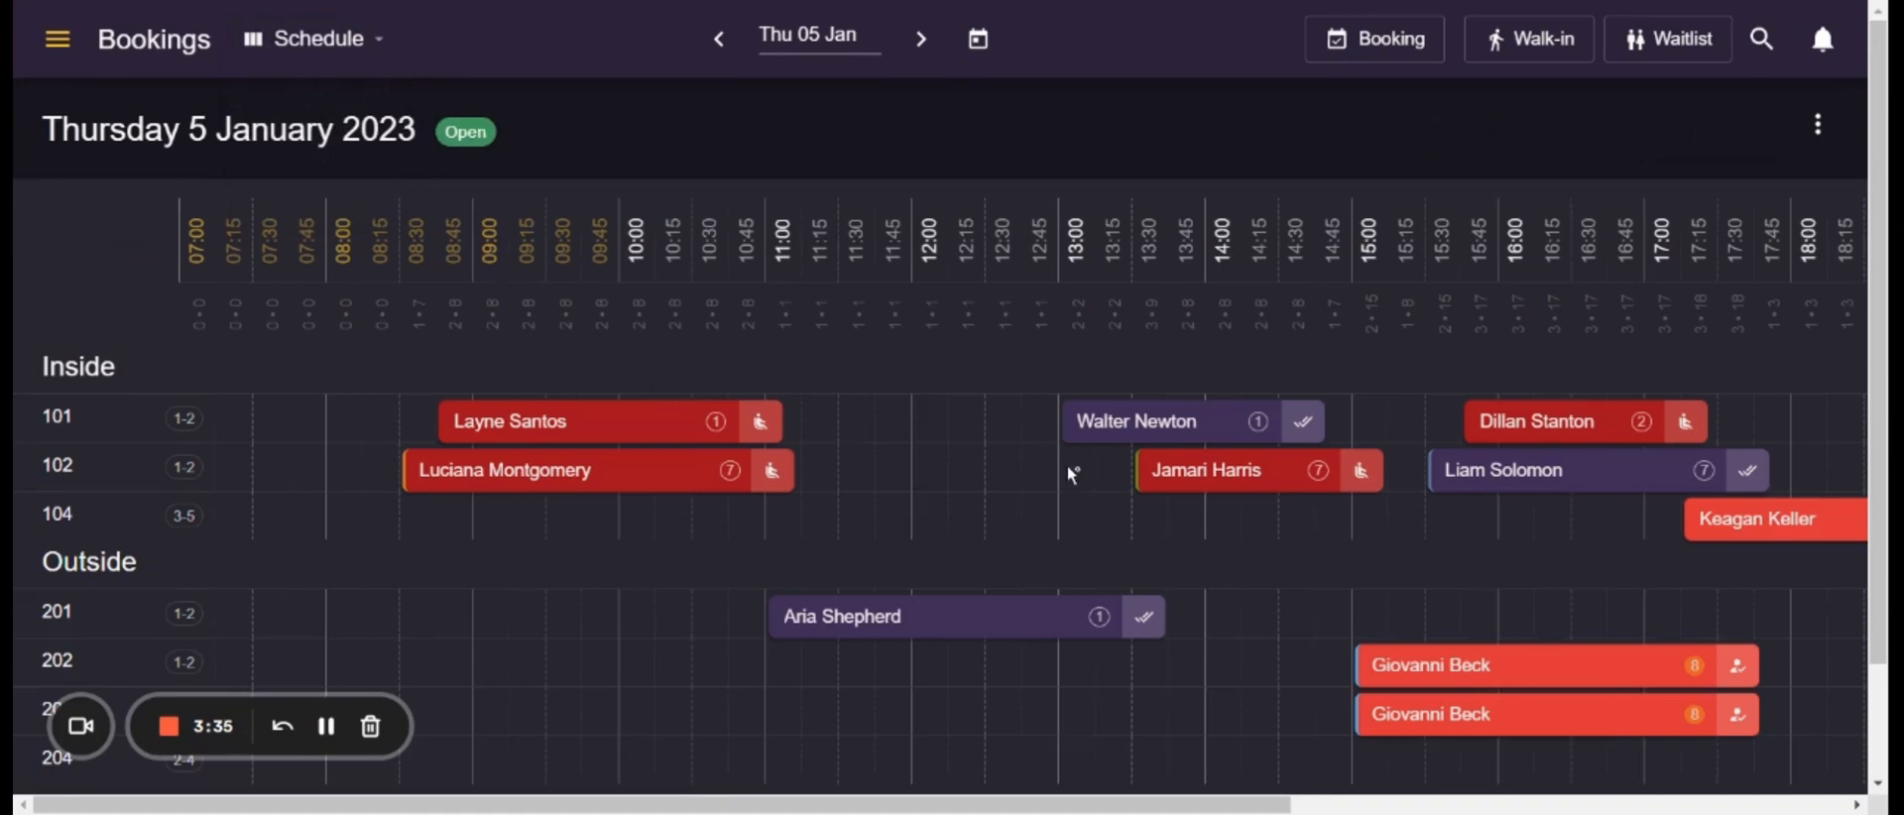
pyautogui.scroll(3)
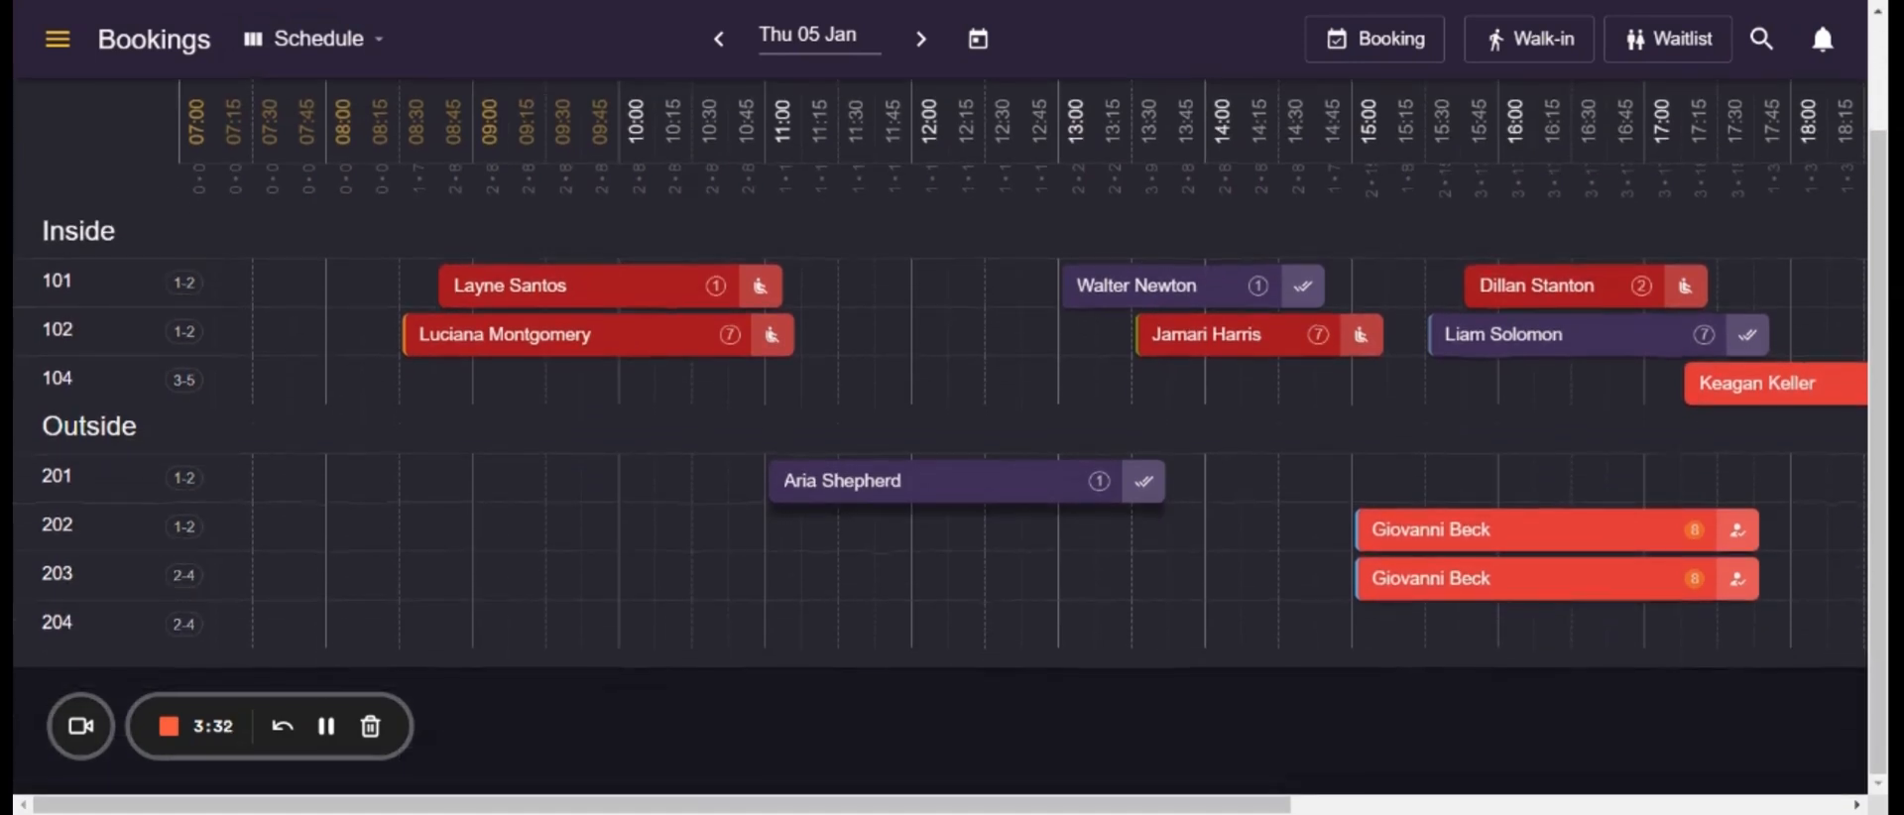
pyautogui.moveTo(289, 265)
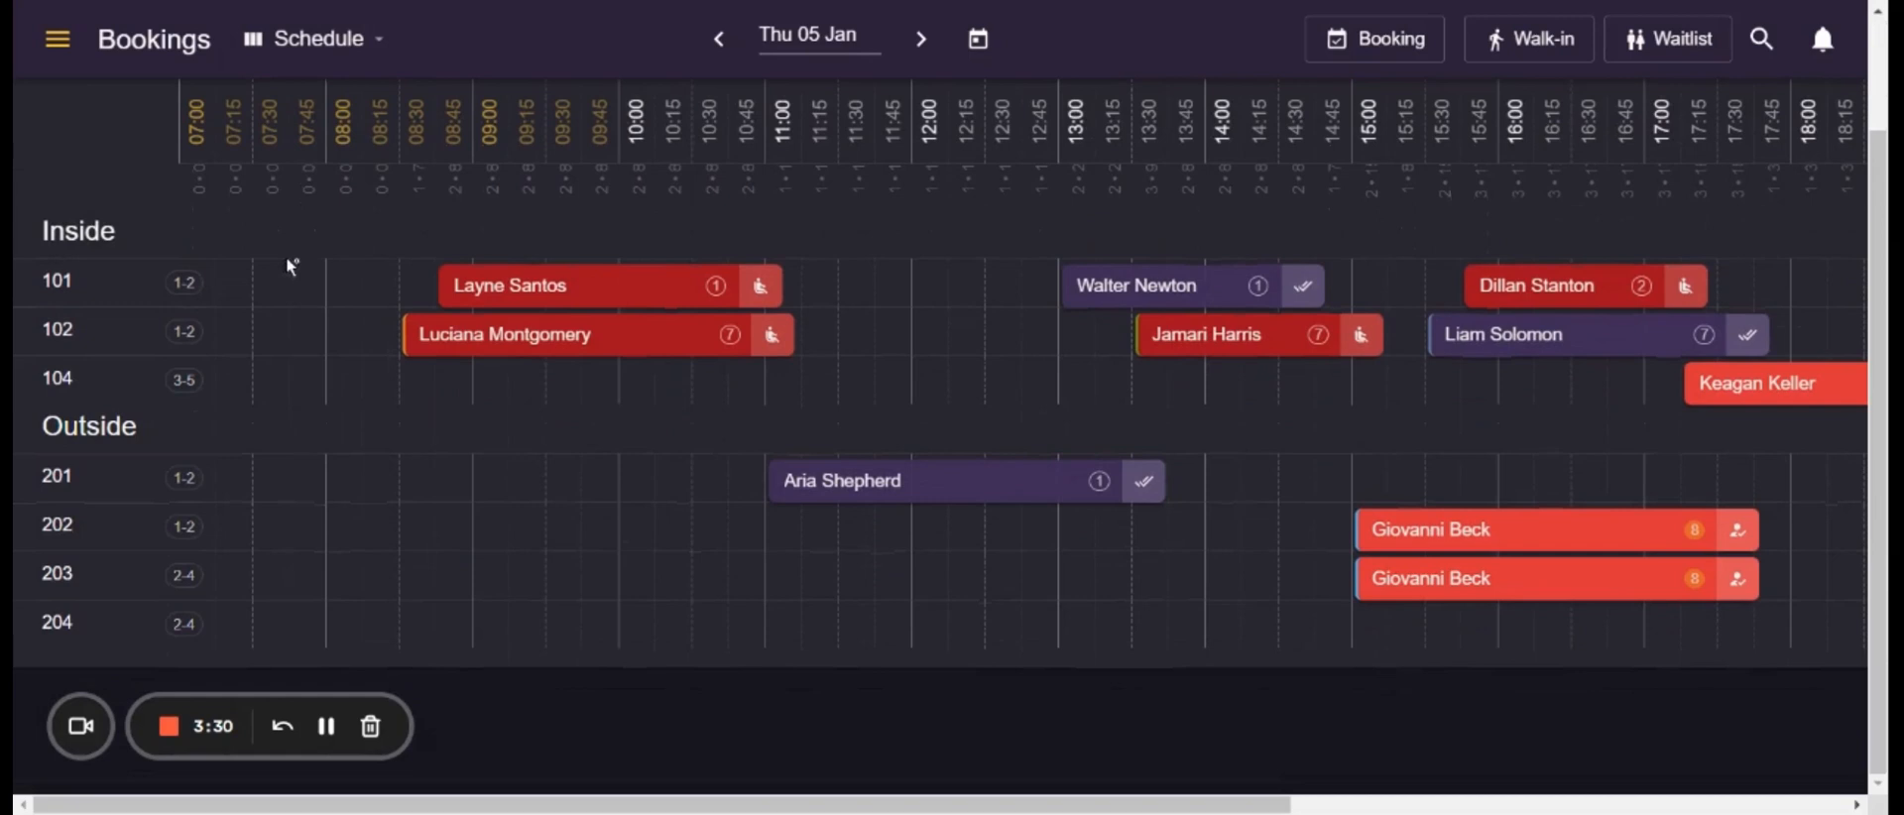
pyautogui.moveTo(91, 419)
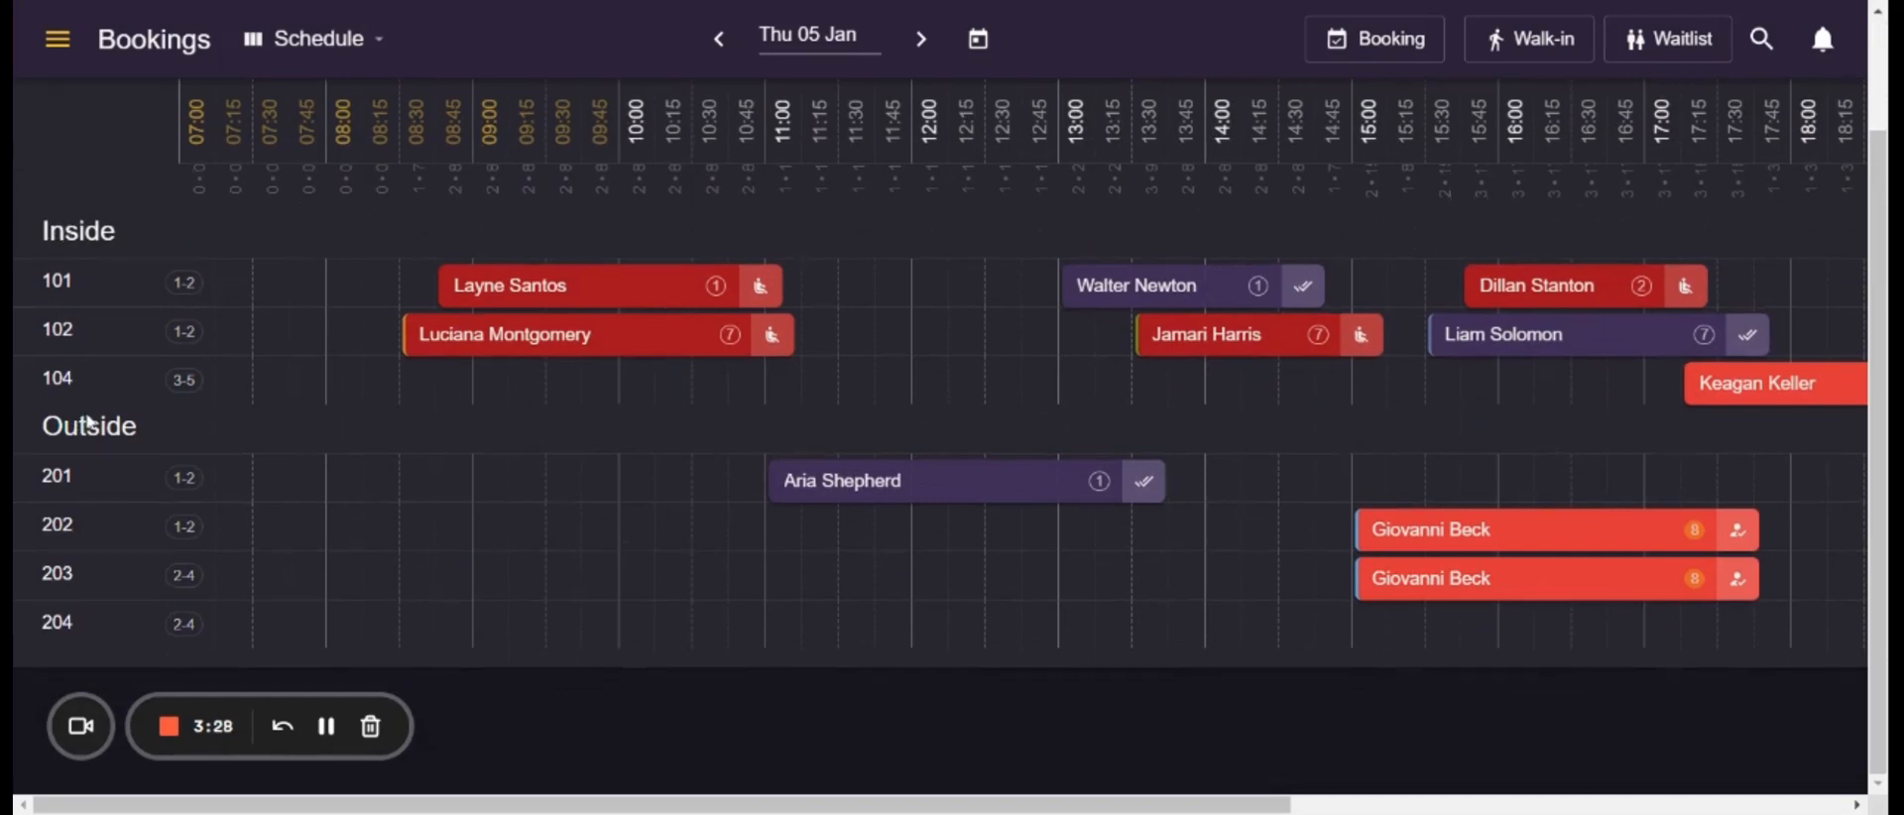
pyautogui.moveTo(75, 589)
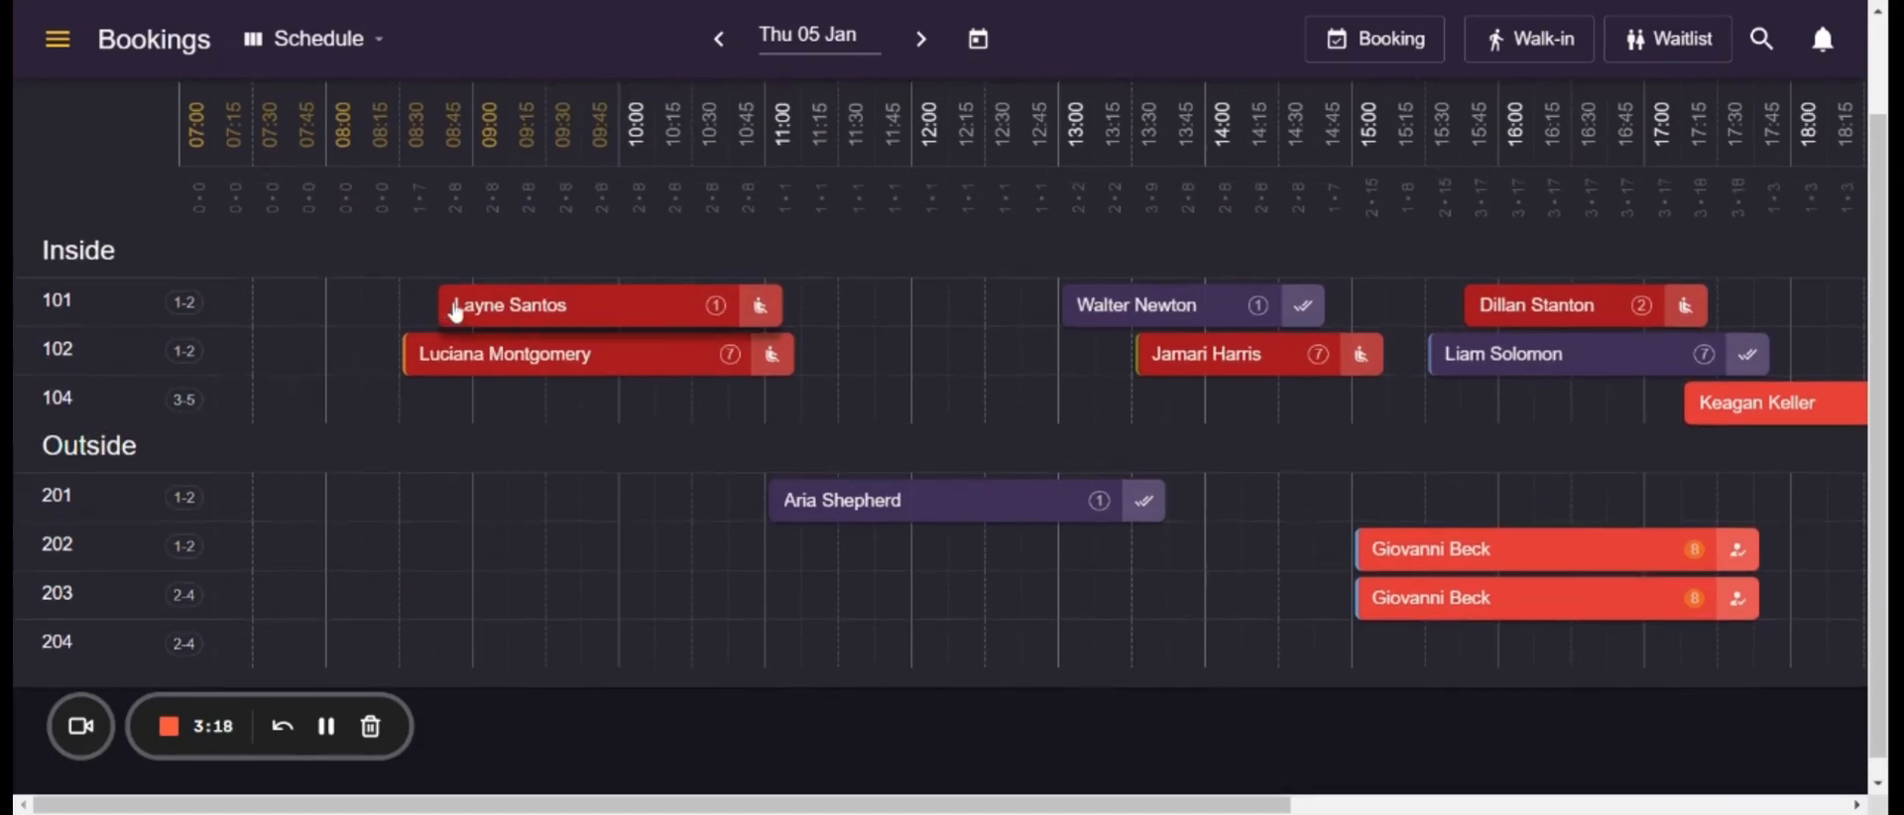
pyautogui.moveTo(564, 314)
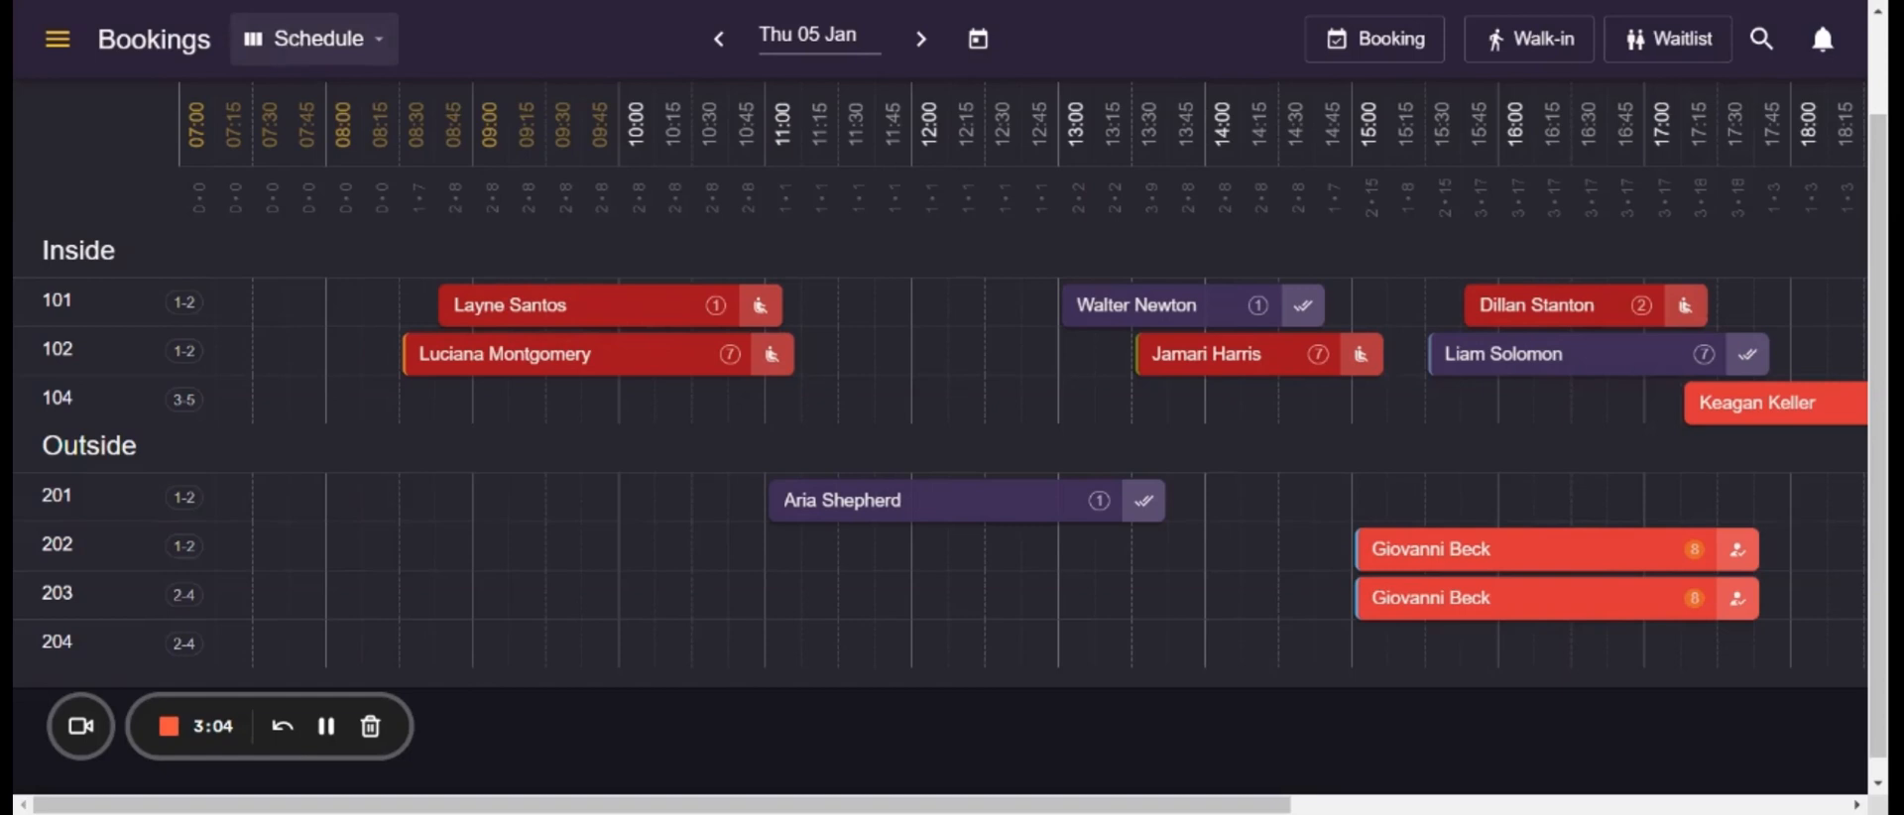
pyautogui.click(313, 38)
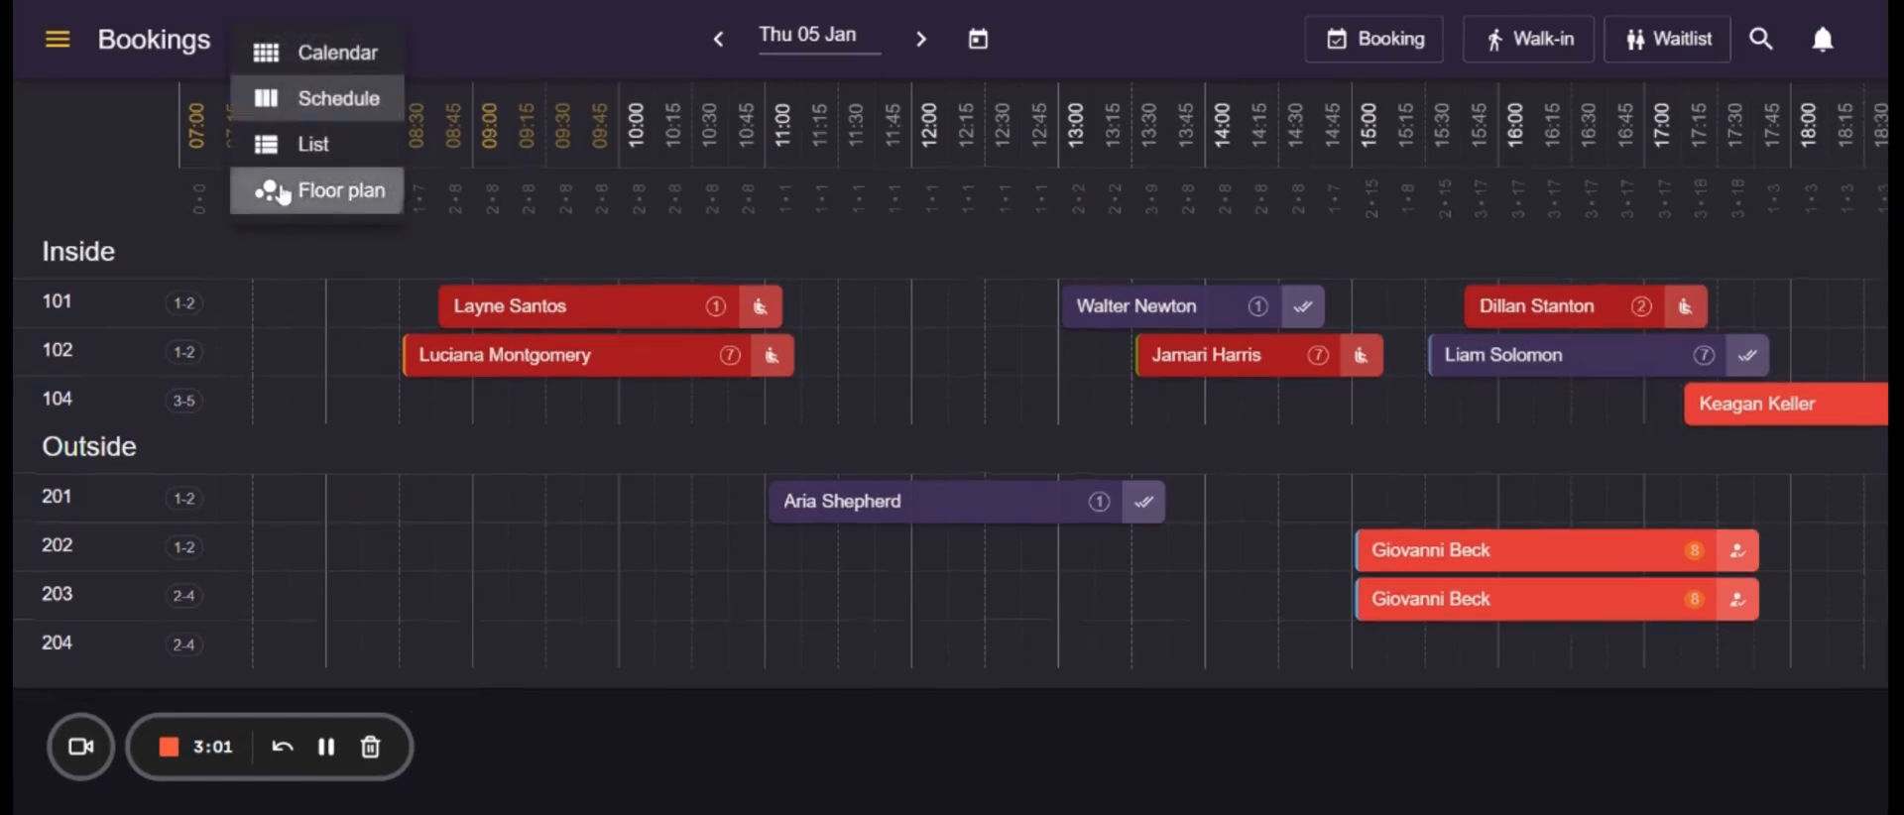
pyautogui.click(351, 189)
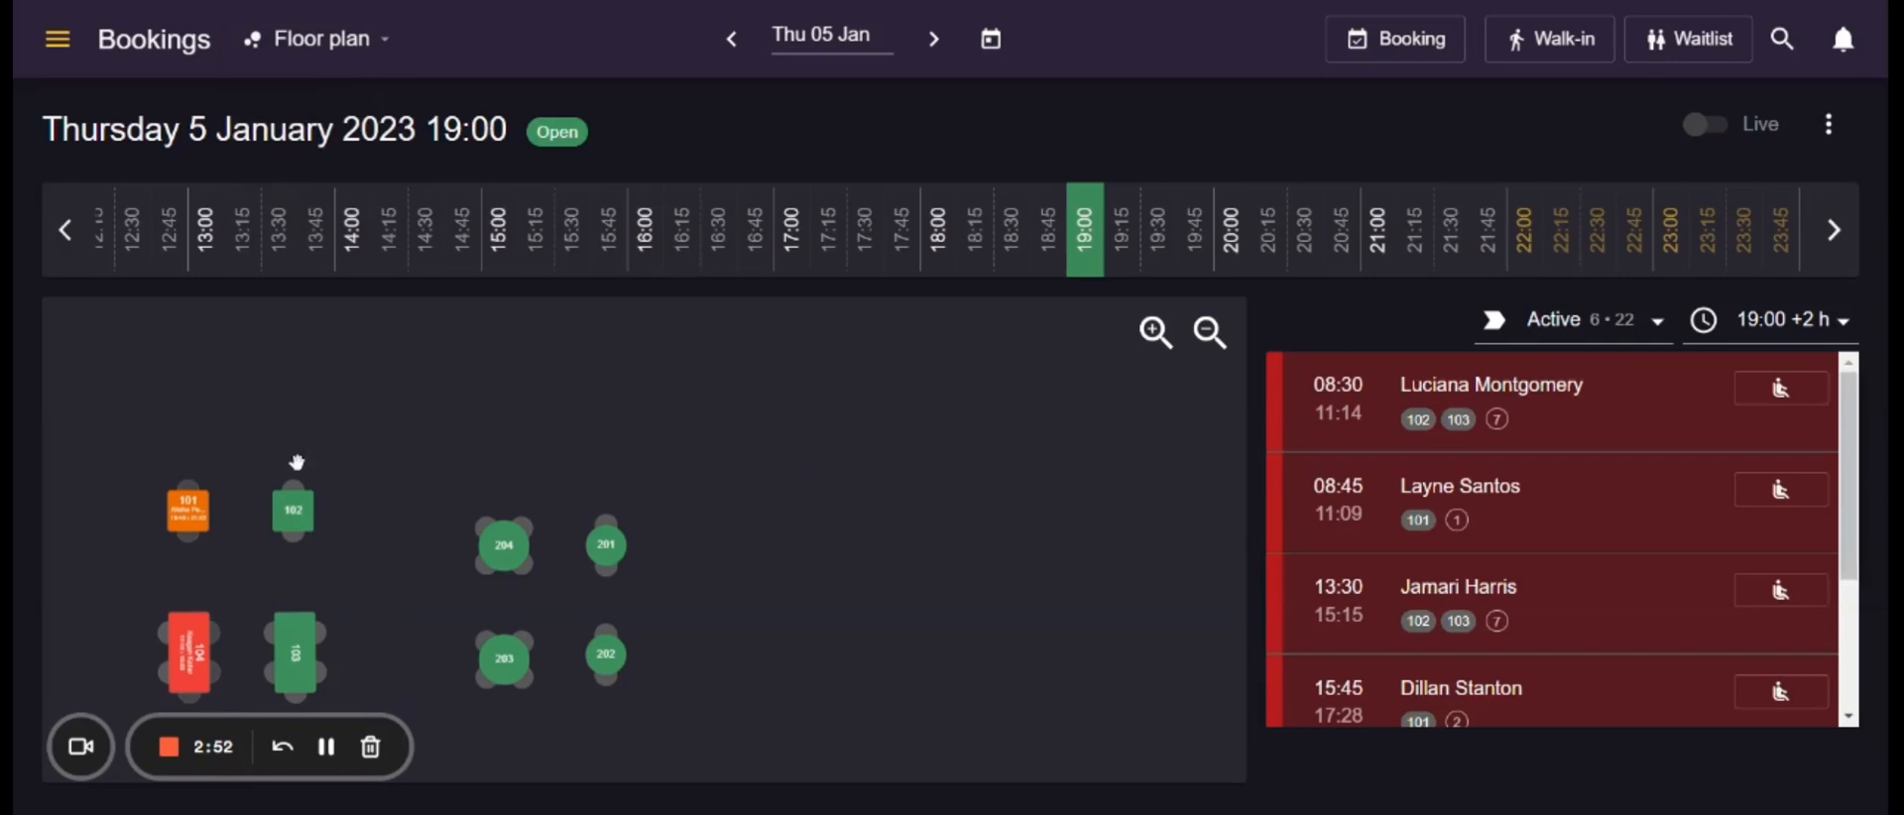
pyautogui.moveTo(1556, 583)
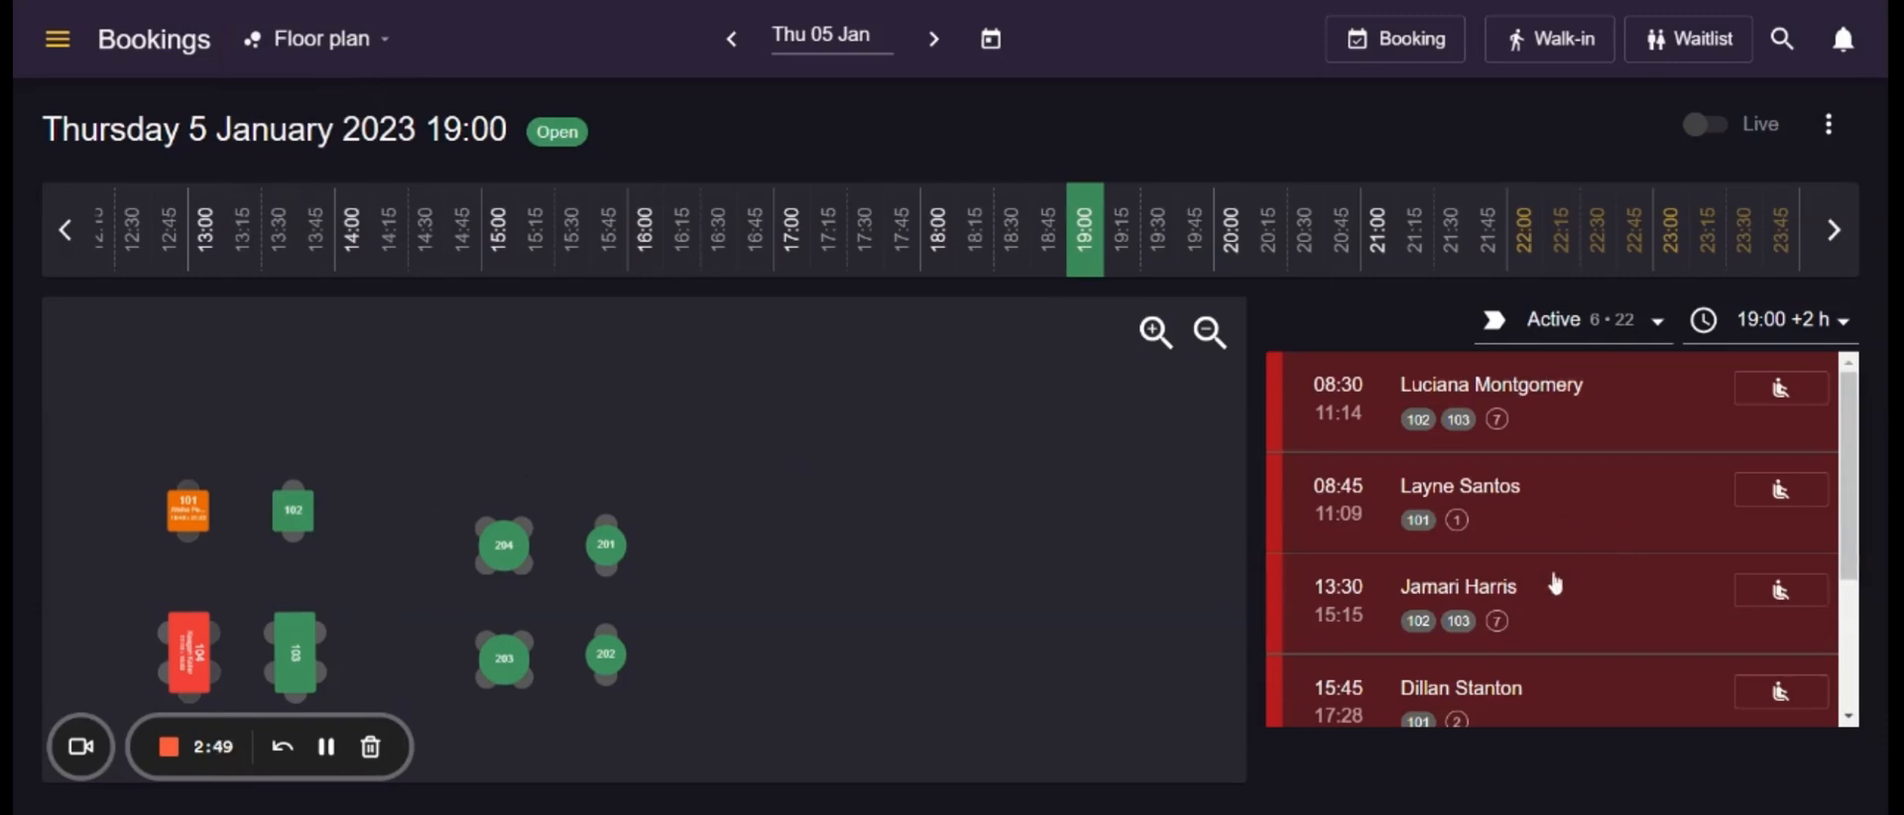
pyautogui.moveTo(1547, 621)
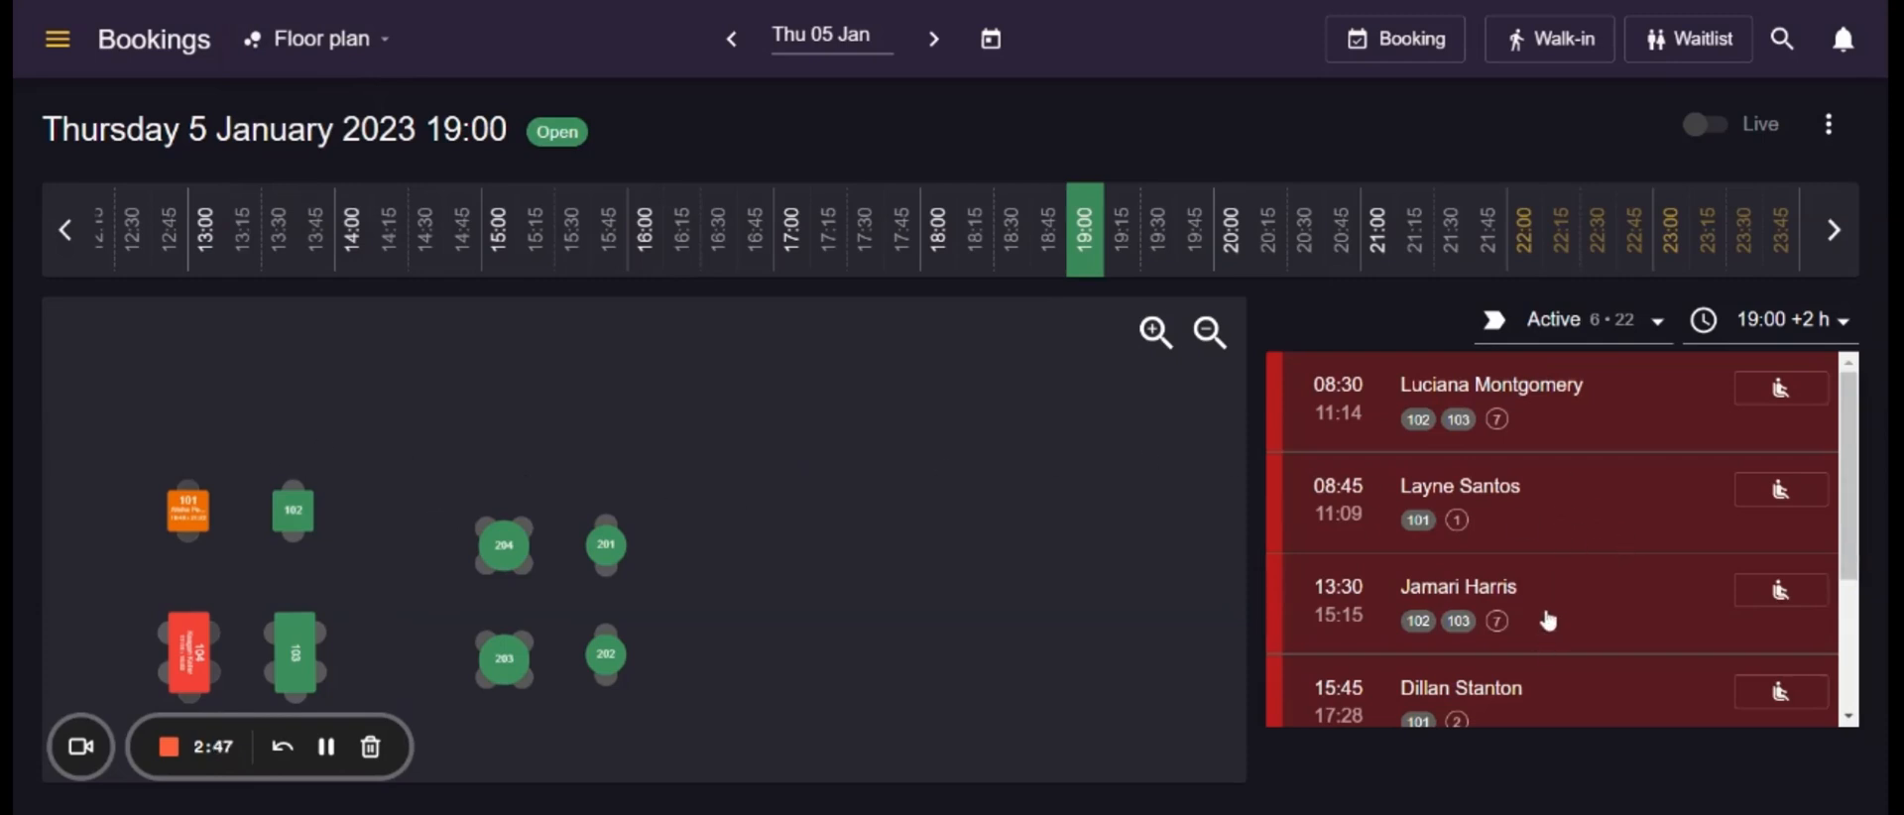
pyautogui.moveTo(1667, 573)
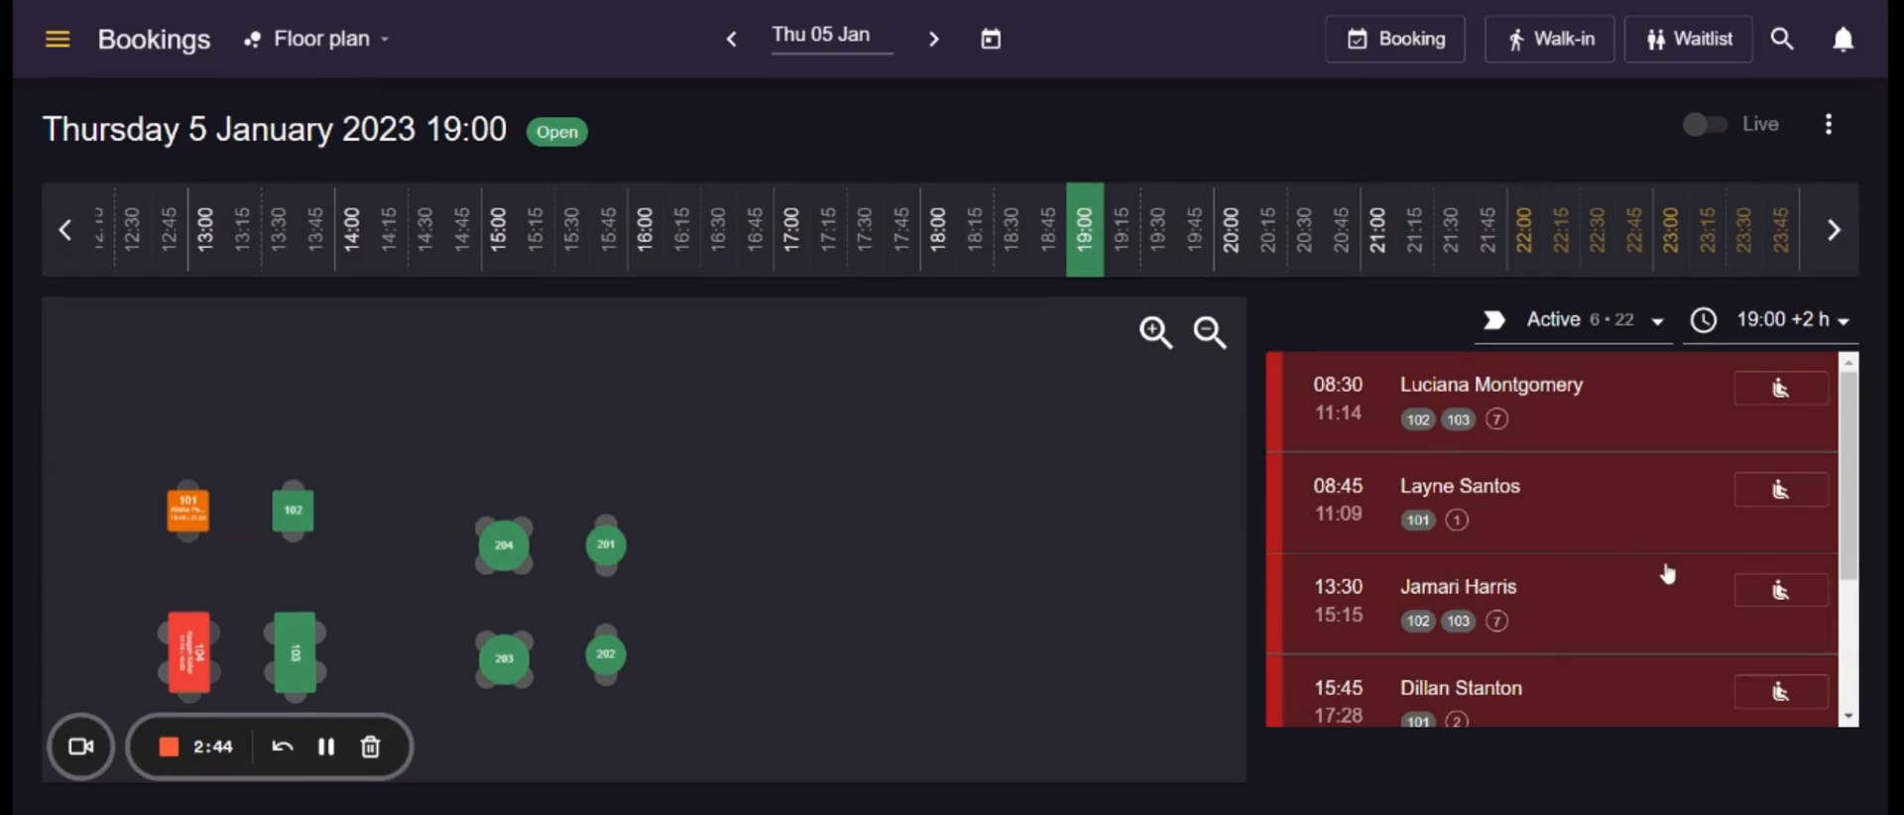
pyautogui.moveTo(1601, 545)
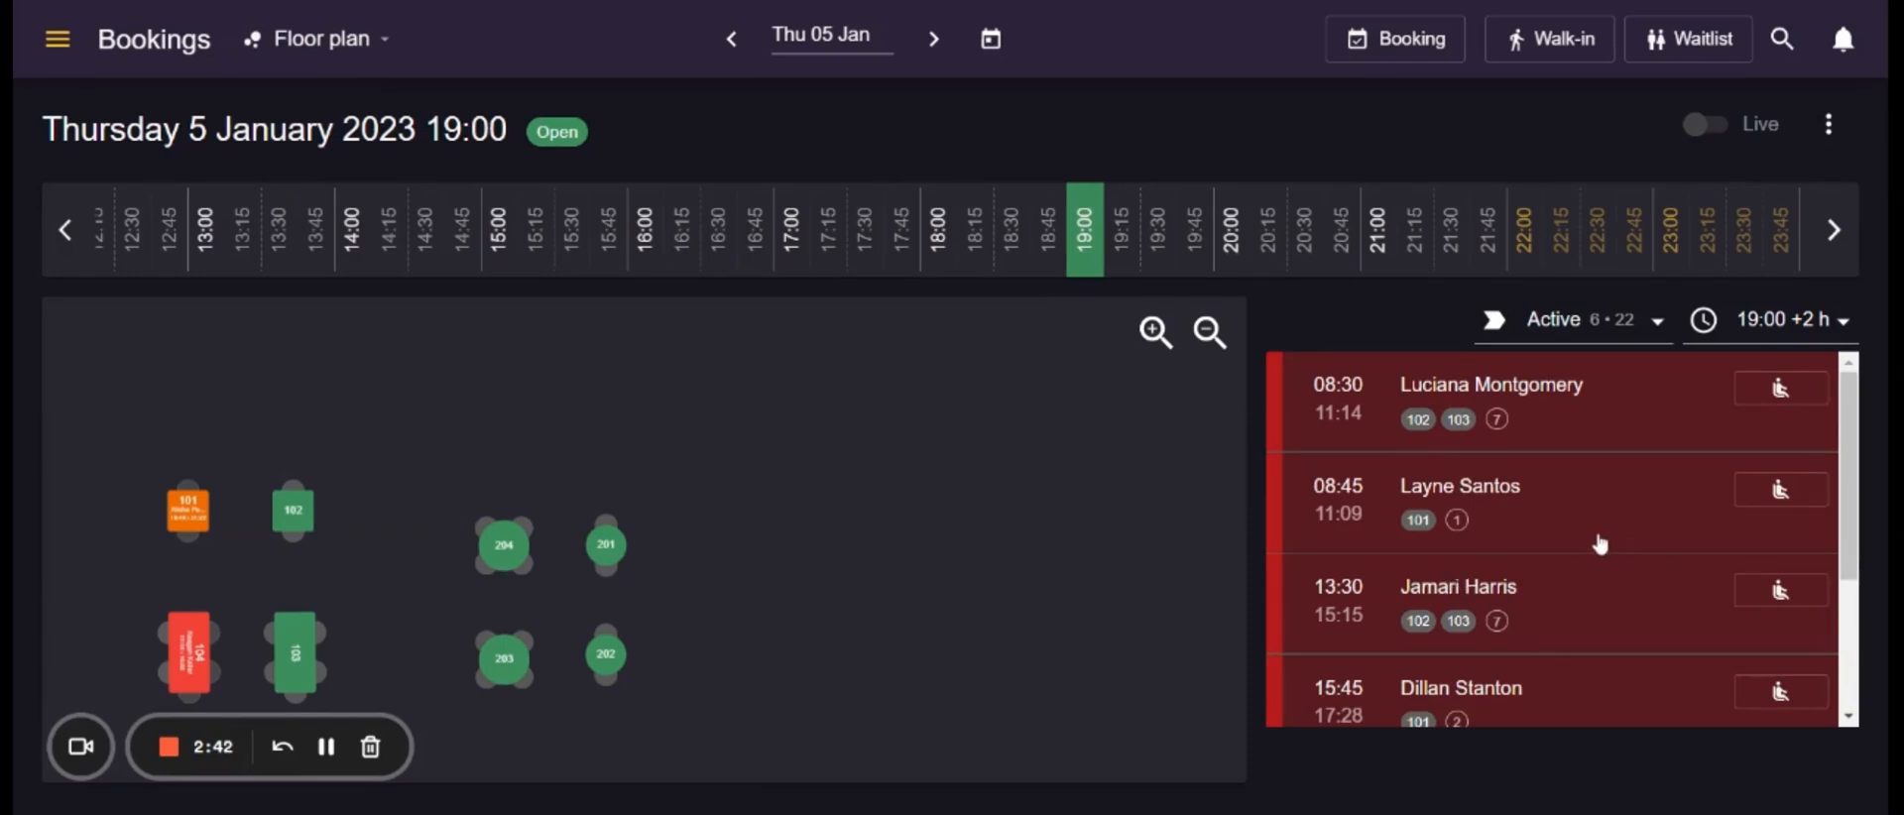
pyautogui.moveTo(394, 581)
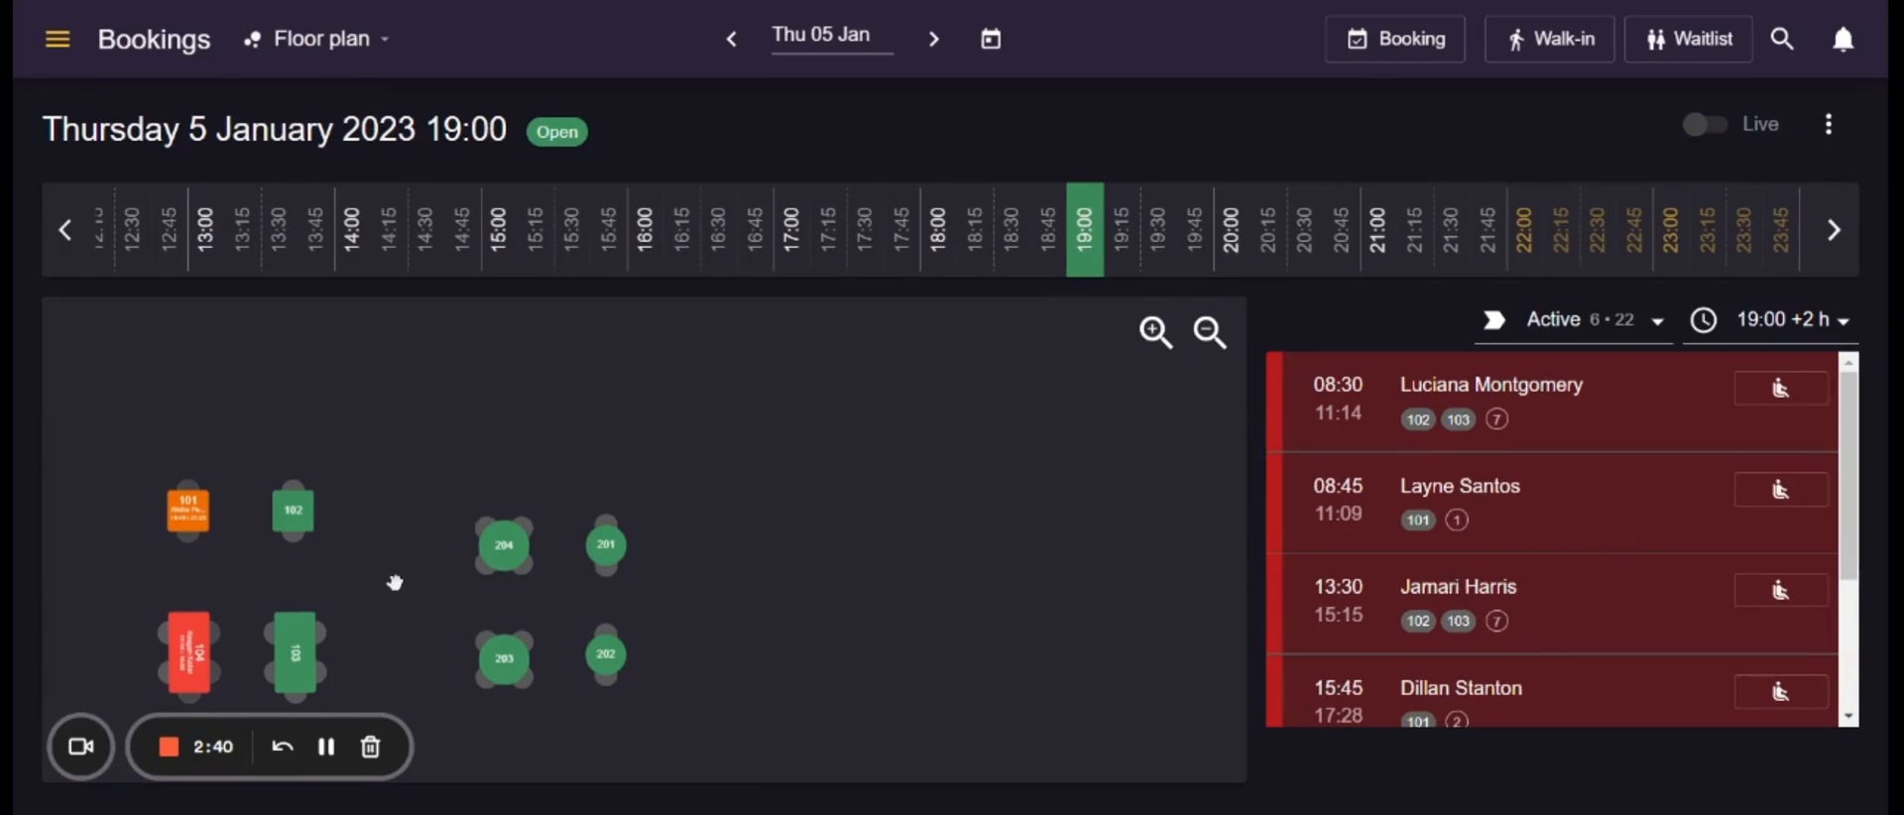
pyautogui.moveTo(807, 532)
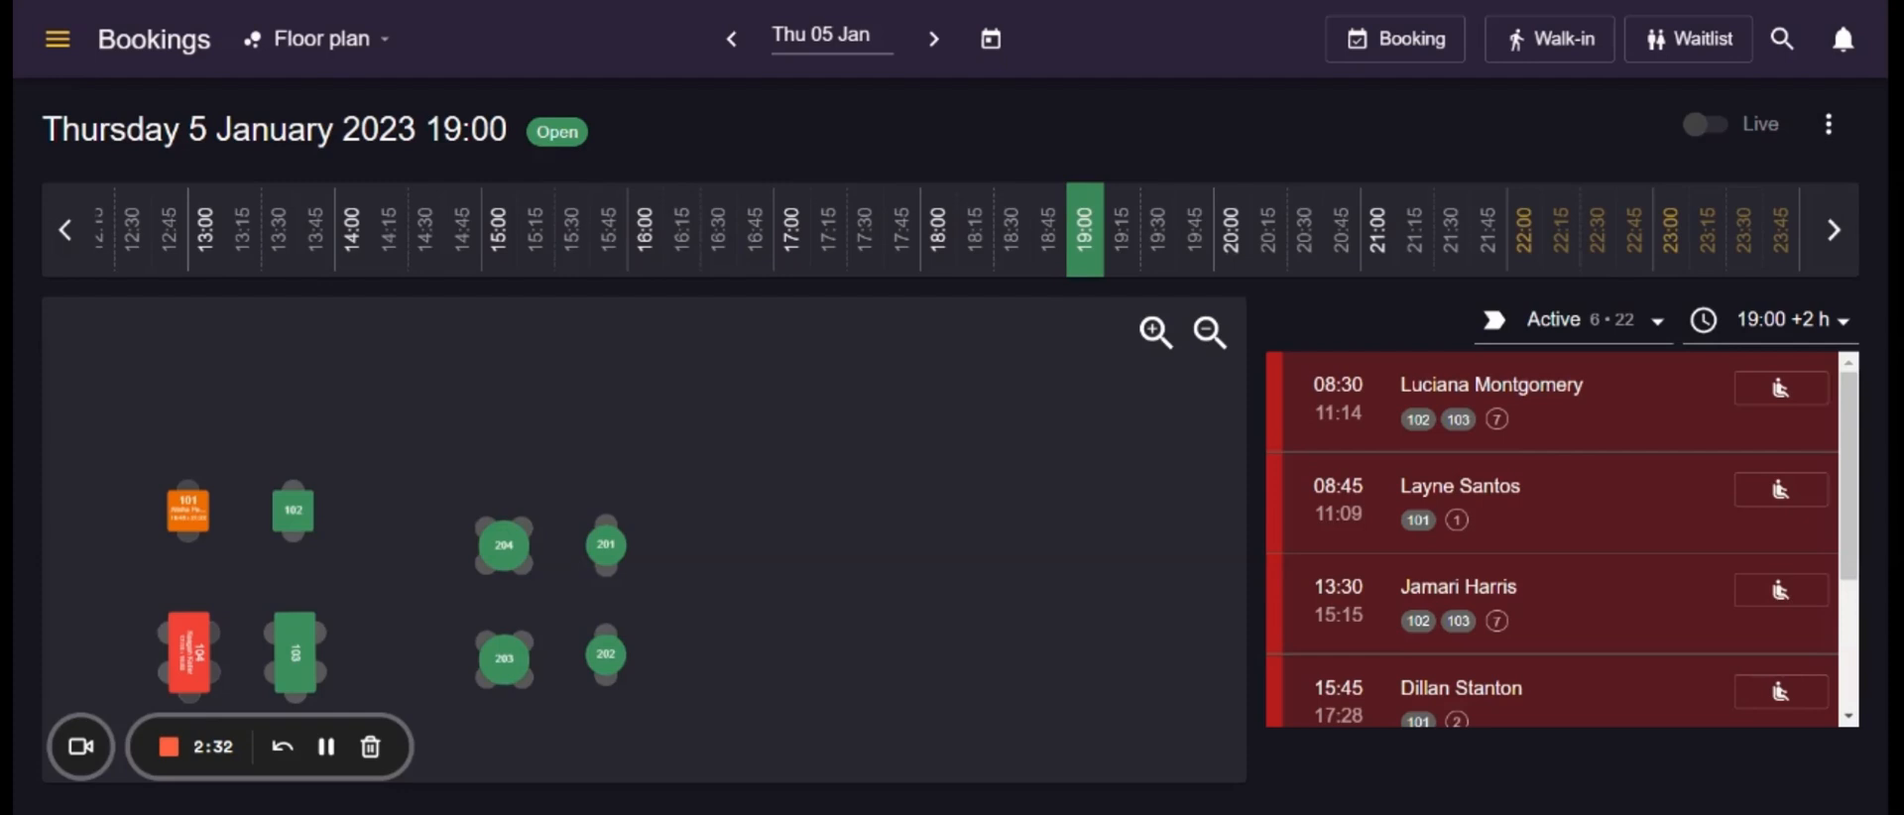
pyautogui.moveTo(1657, 420)
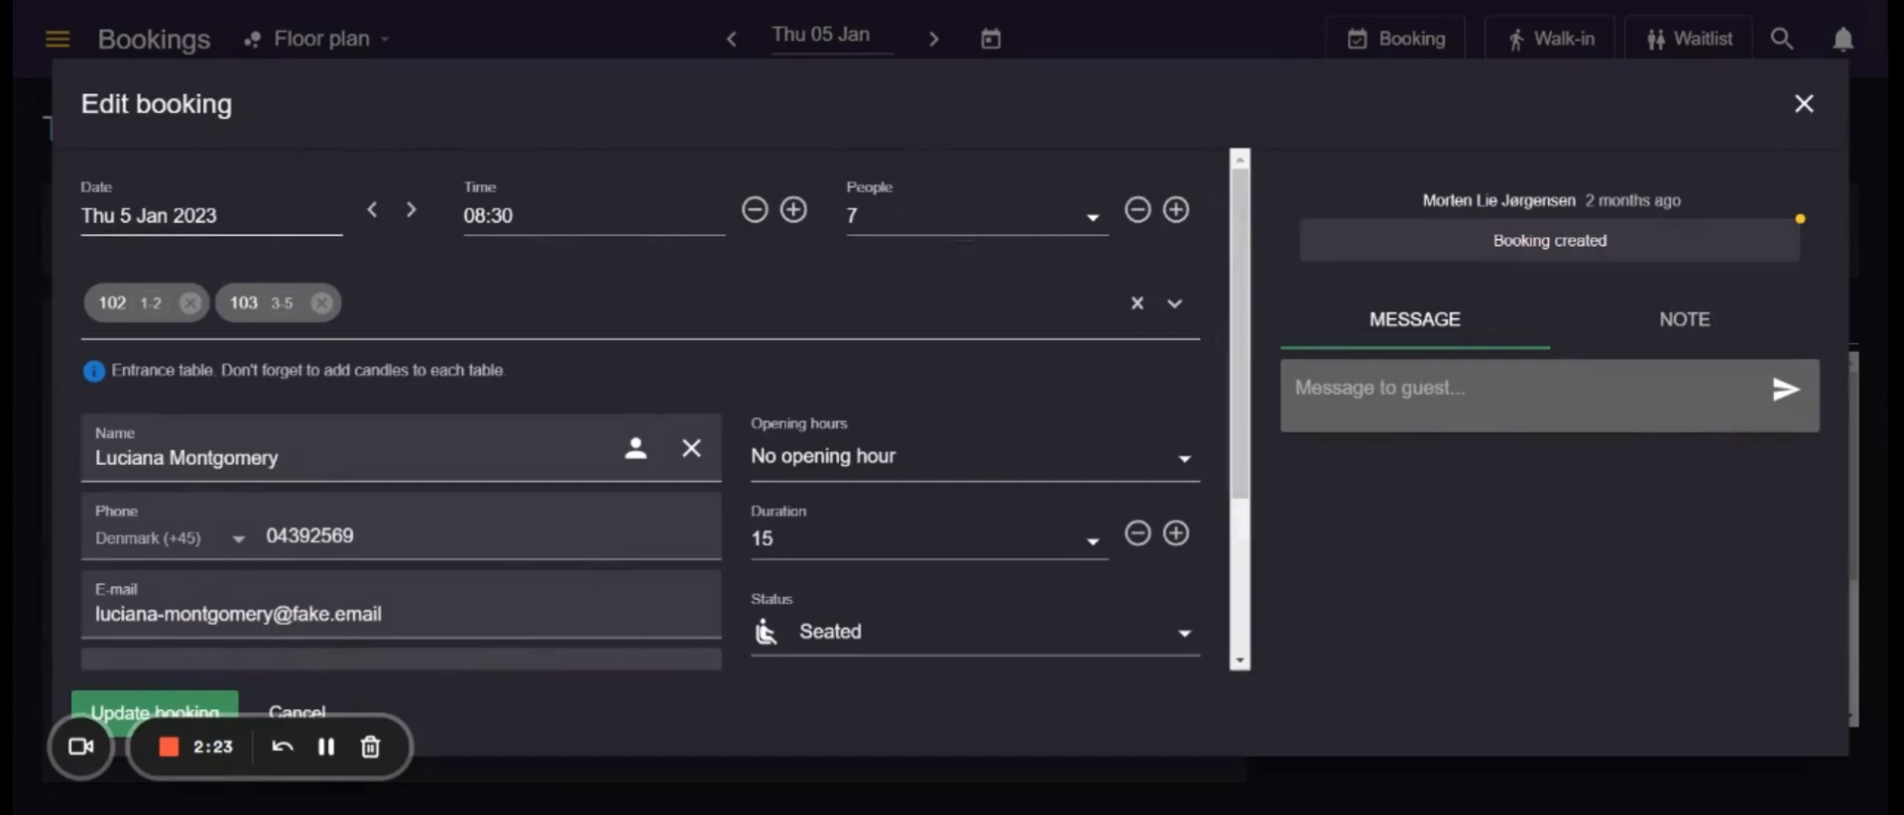
pyautogui.moveTo(410, 248)
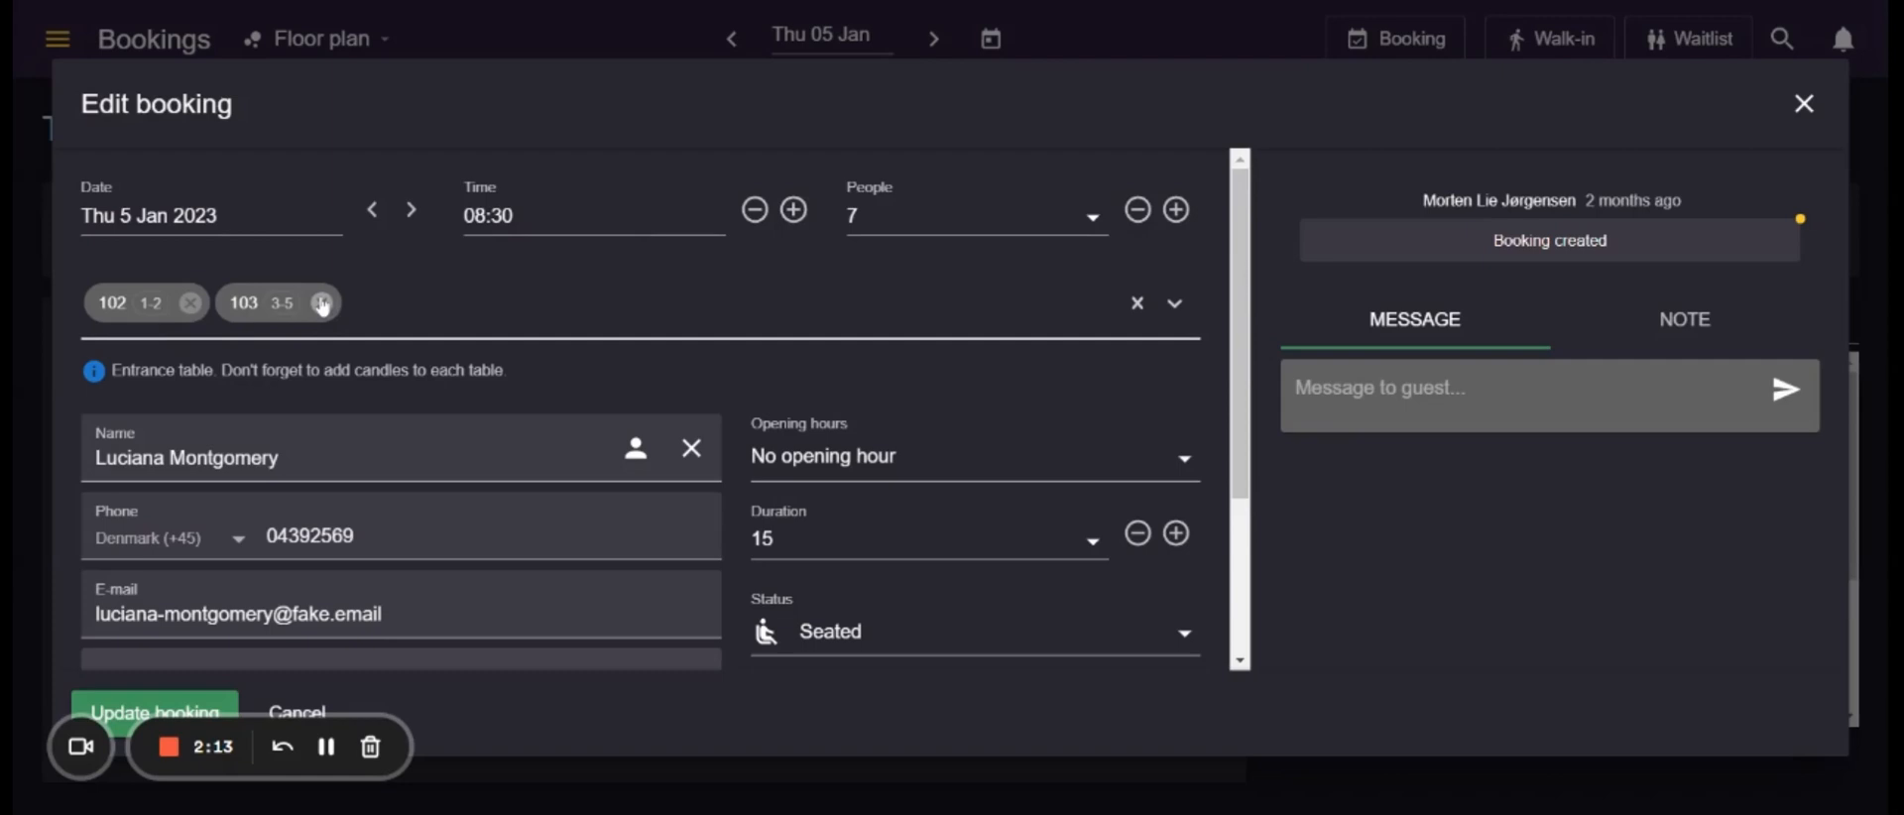
pyautogui.click(322, 302)
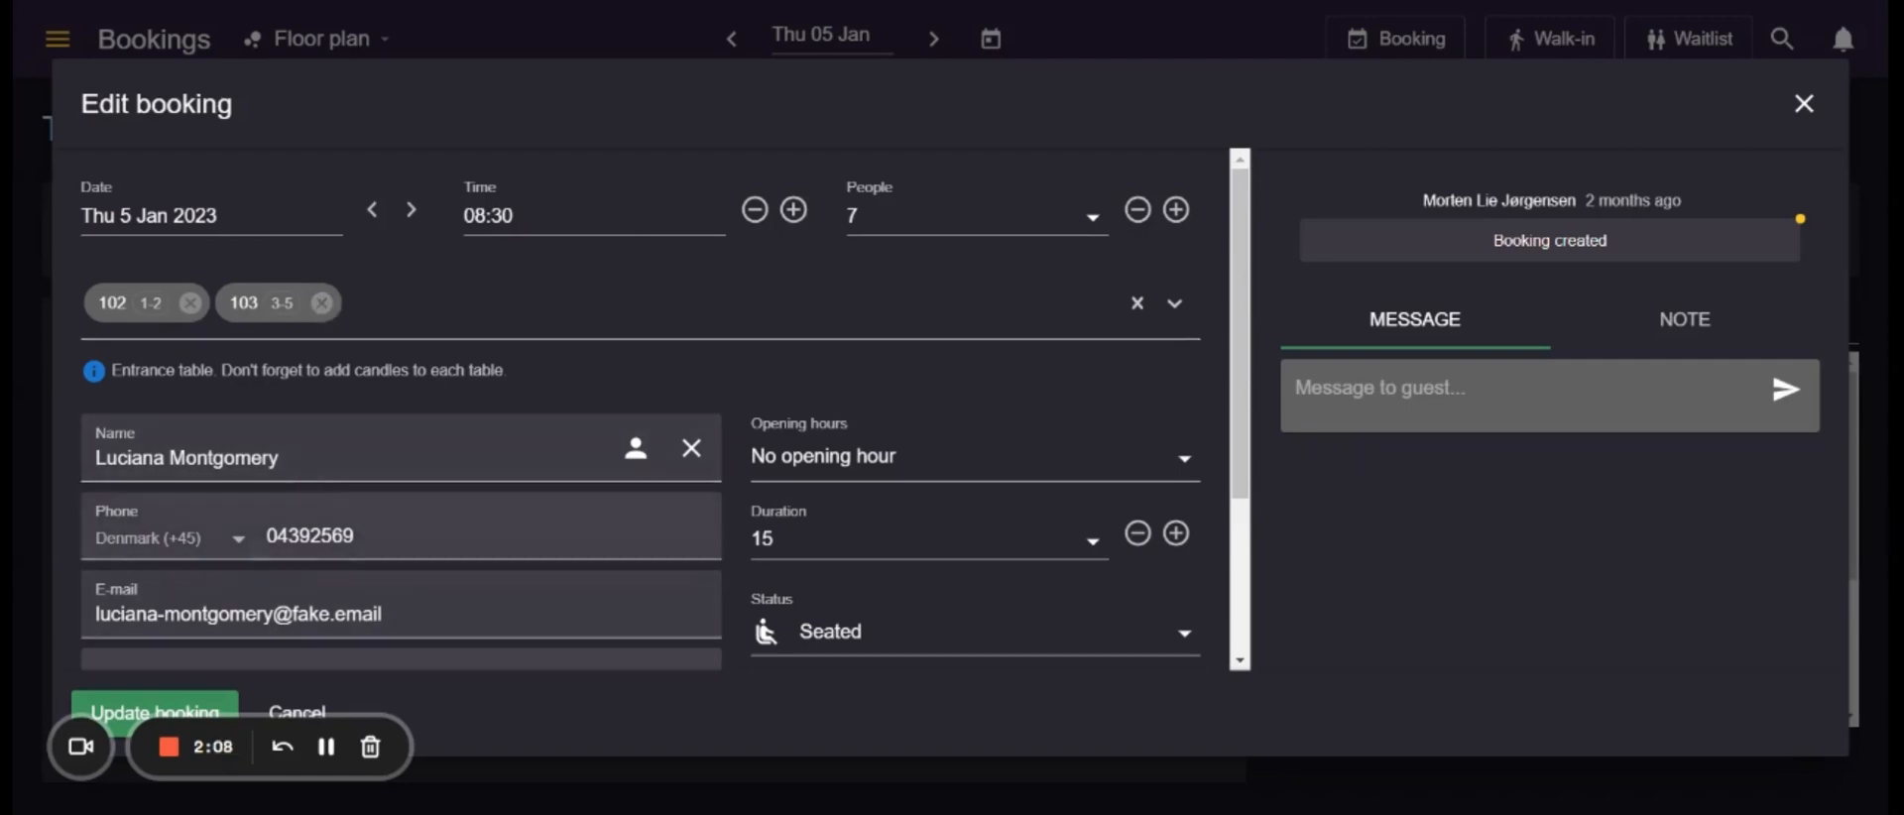
pyautogui.scroll(-3)
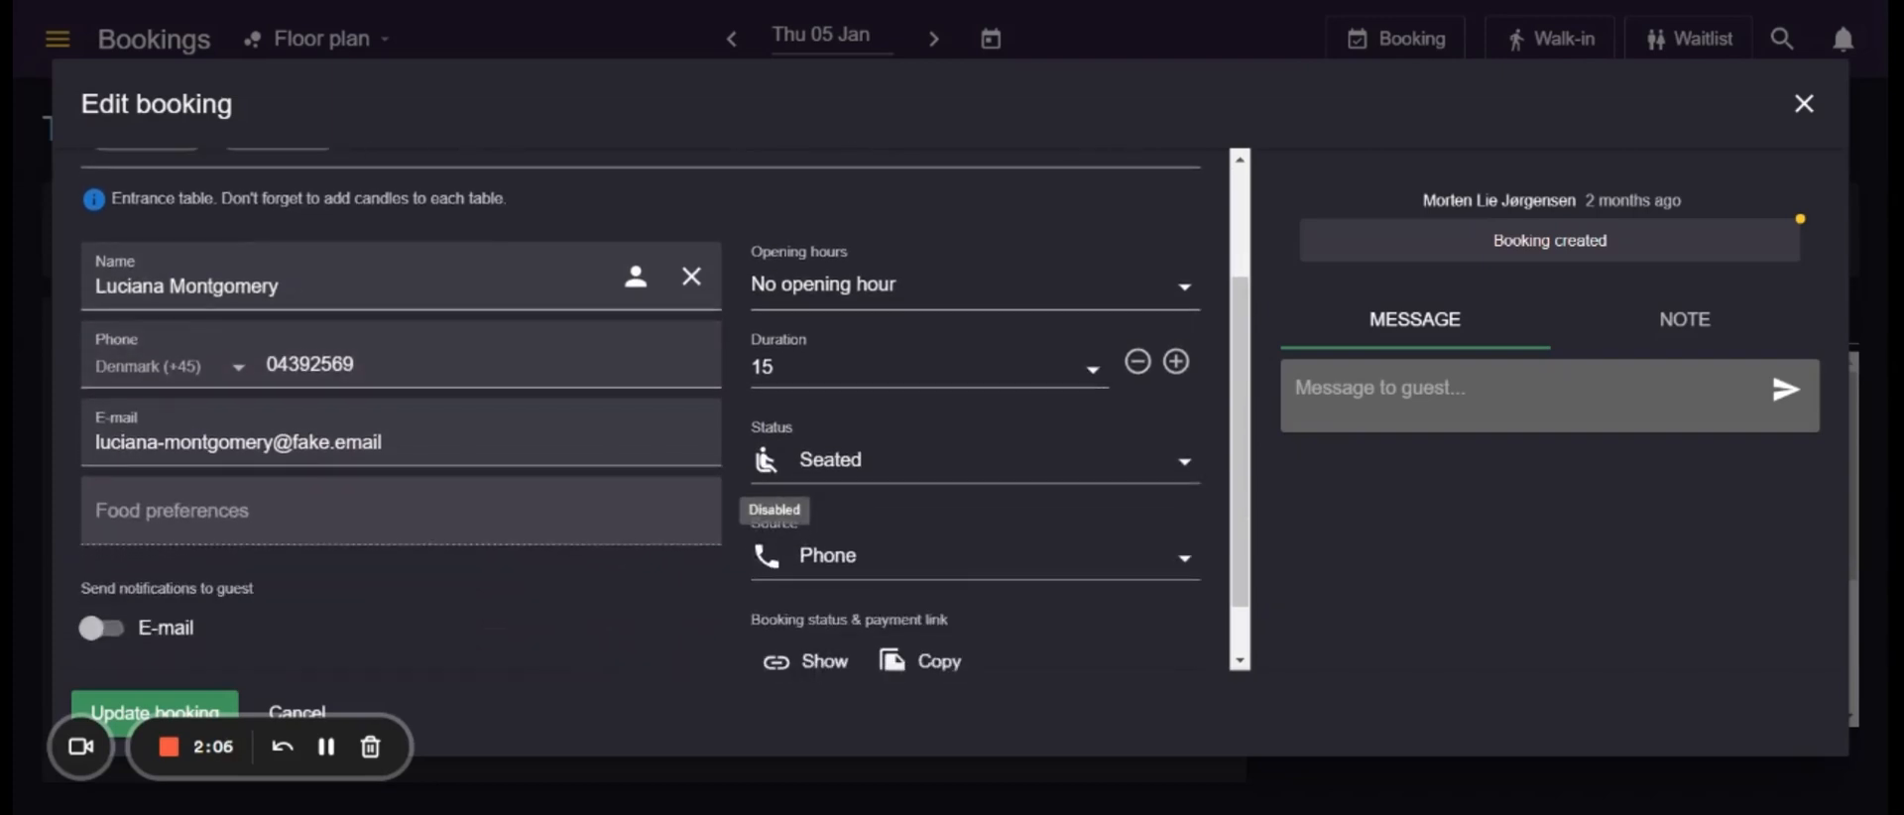
pyautogui.moveTo(221, 539)
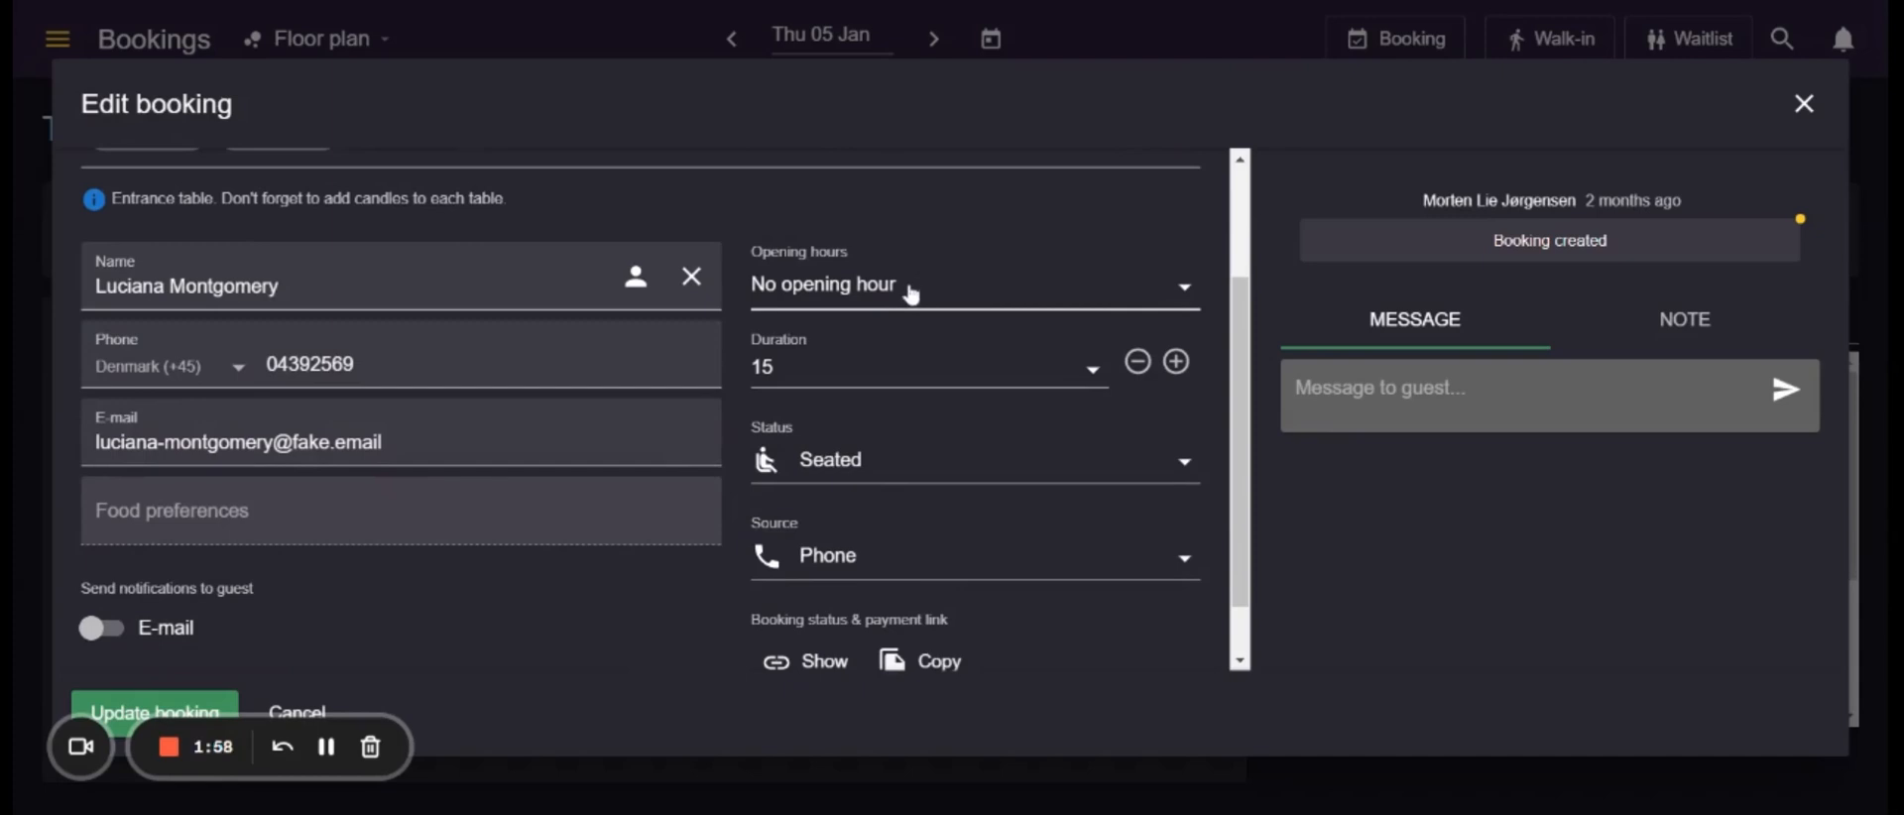
pyautogui.moveTo(929, 283)
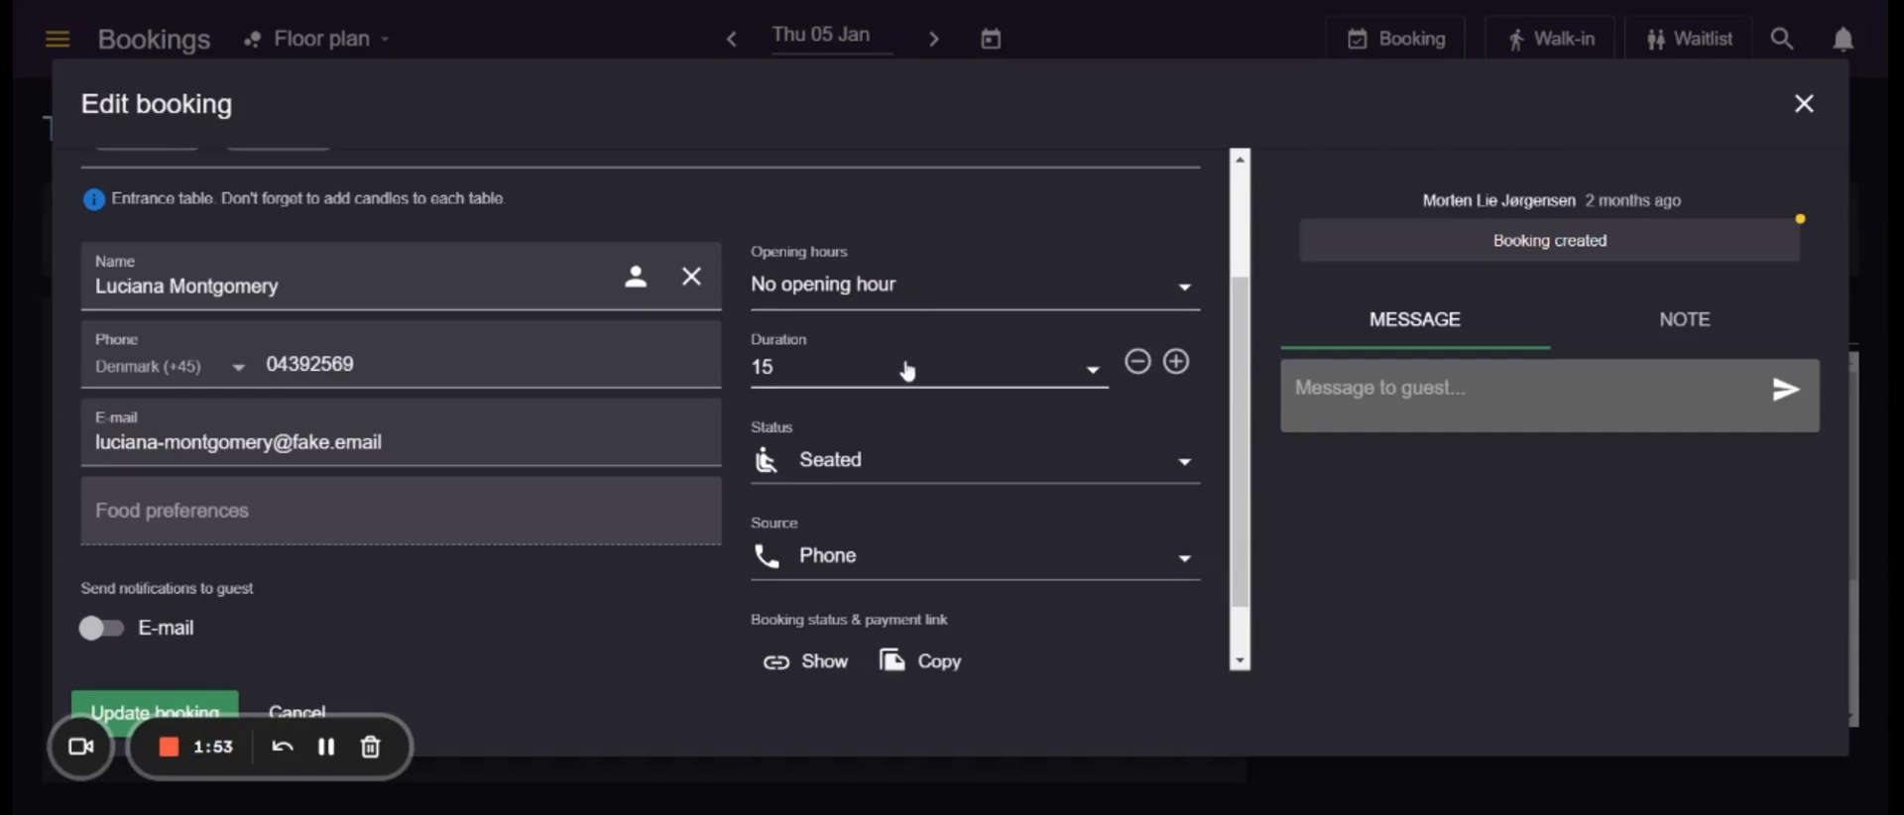
pyautogui.moveTo(901, 387)
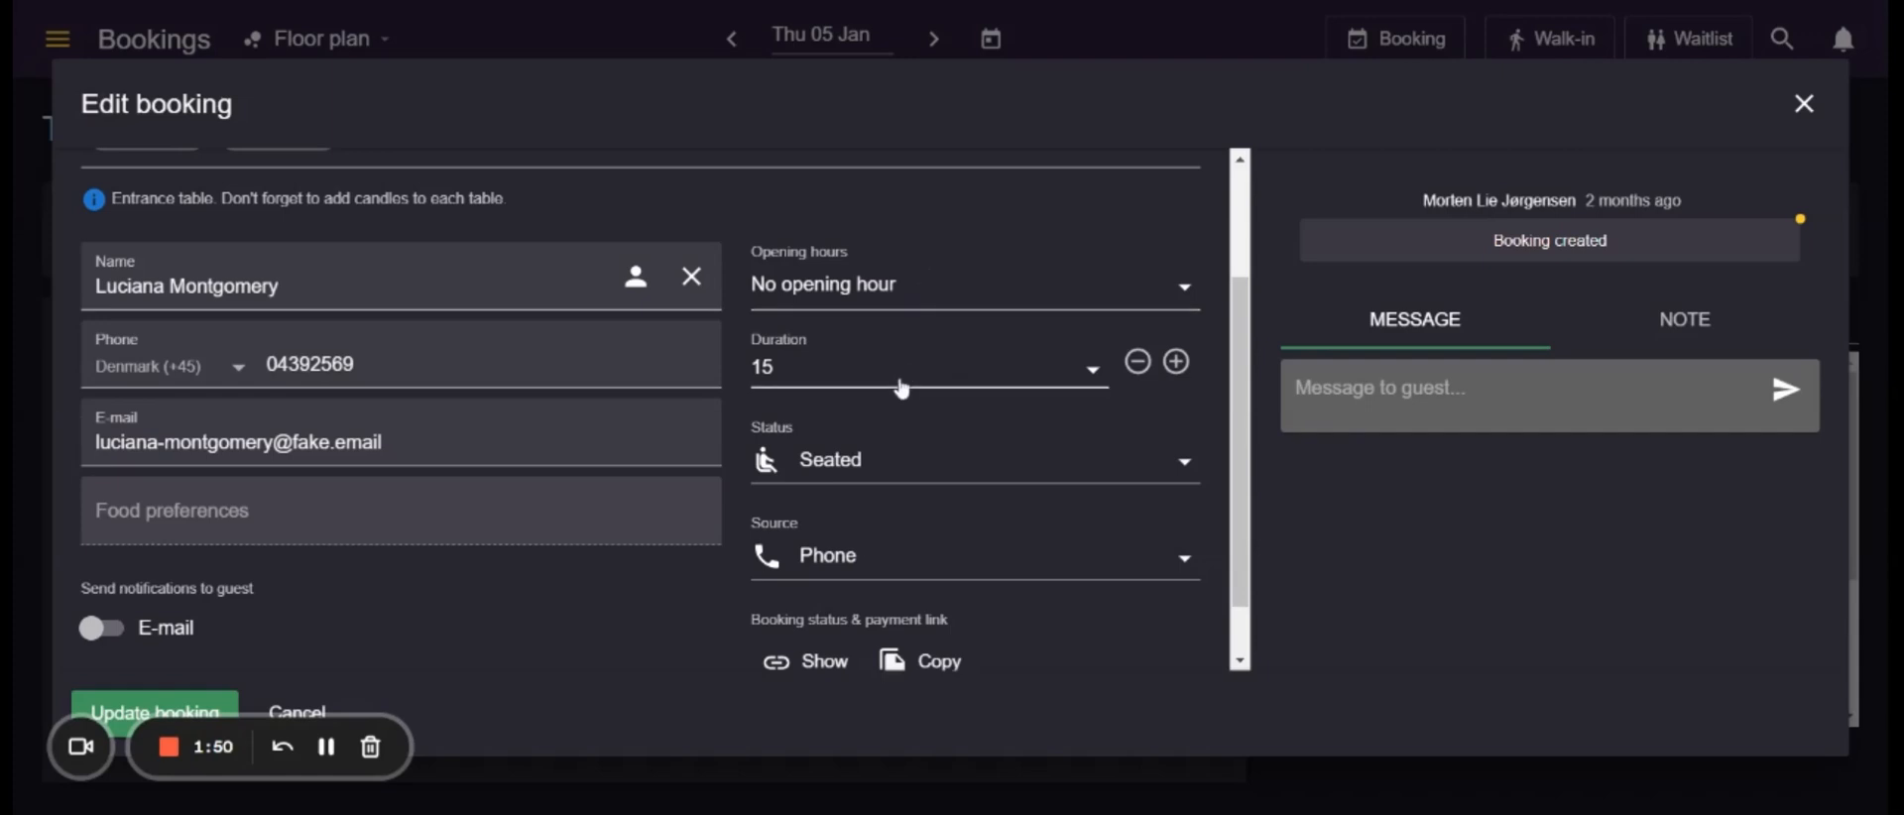
pyautogui.moveTo(901, 468)
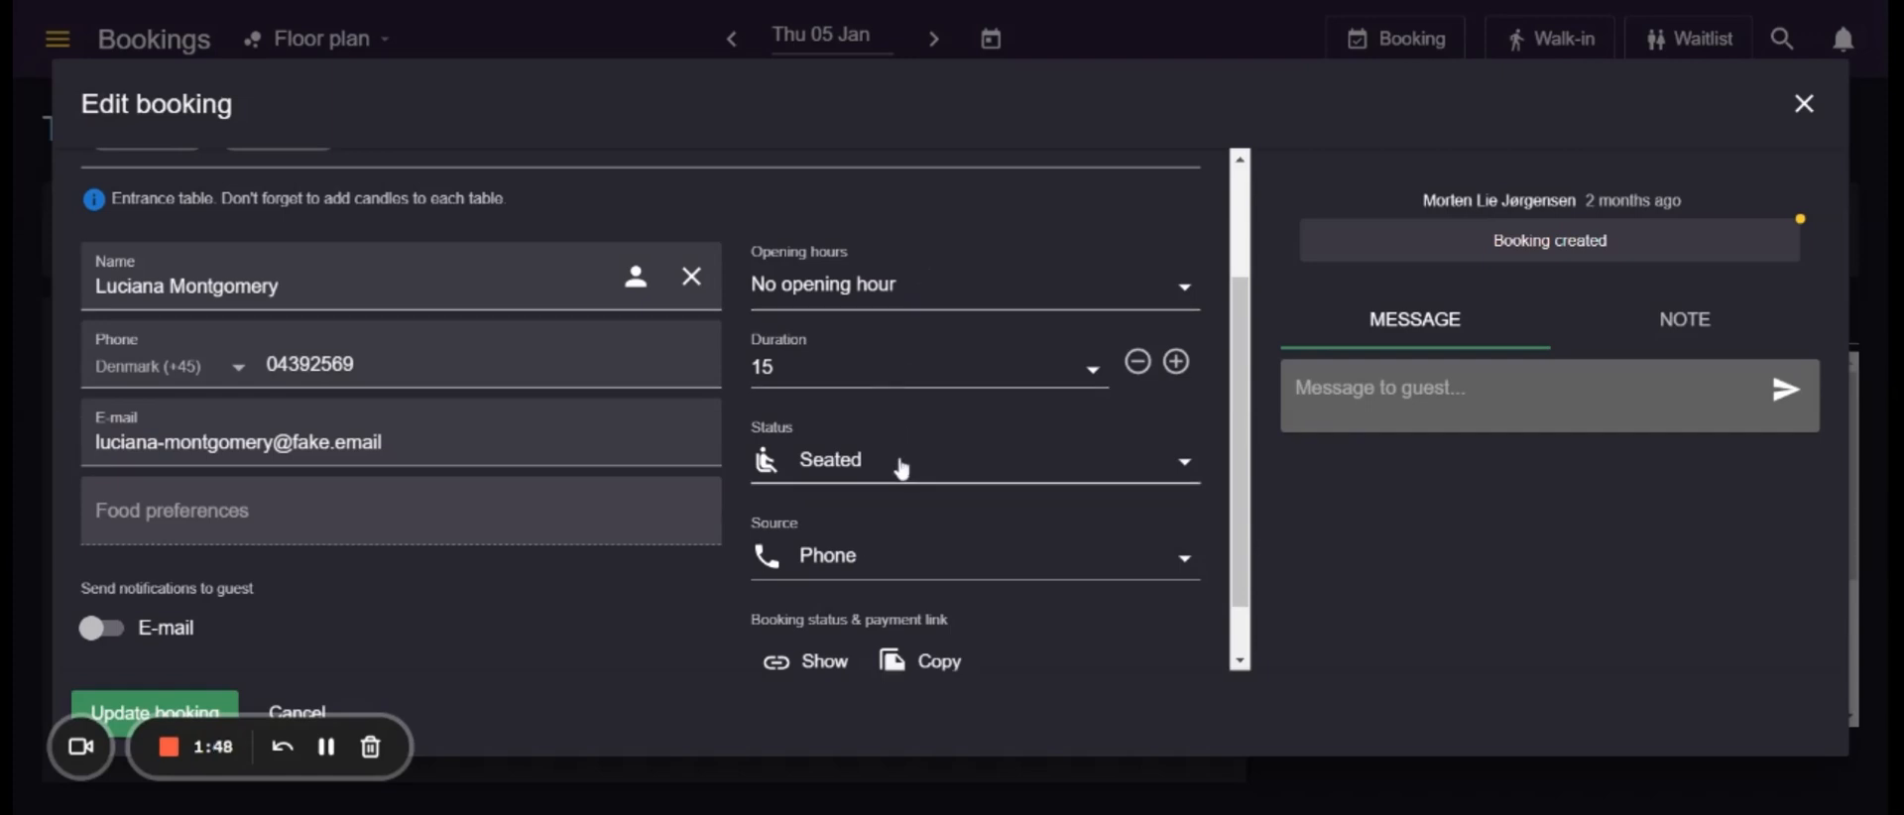
pyautogui.moveTo(900, 556)
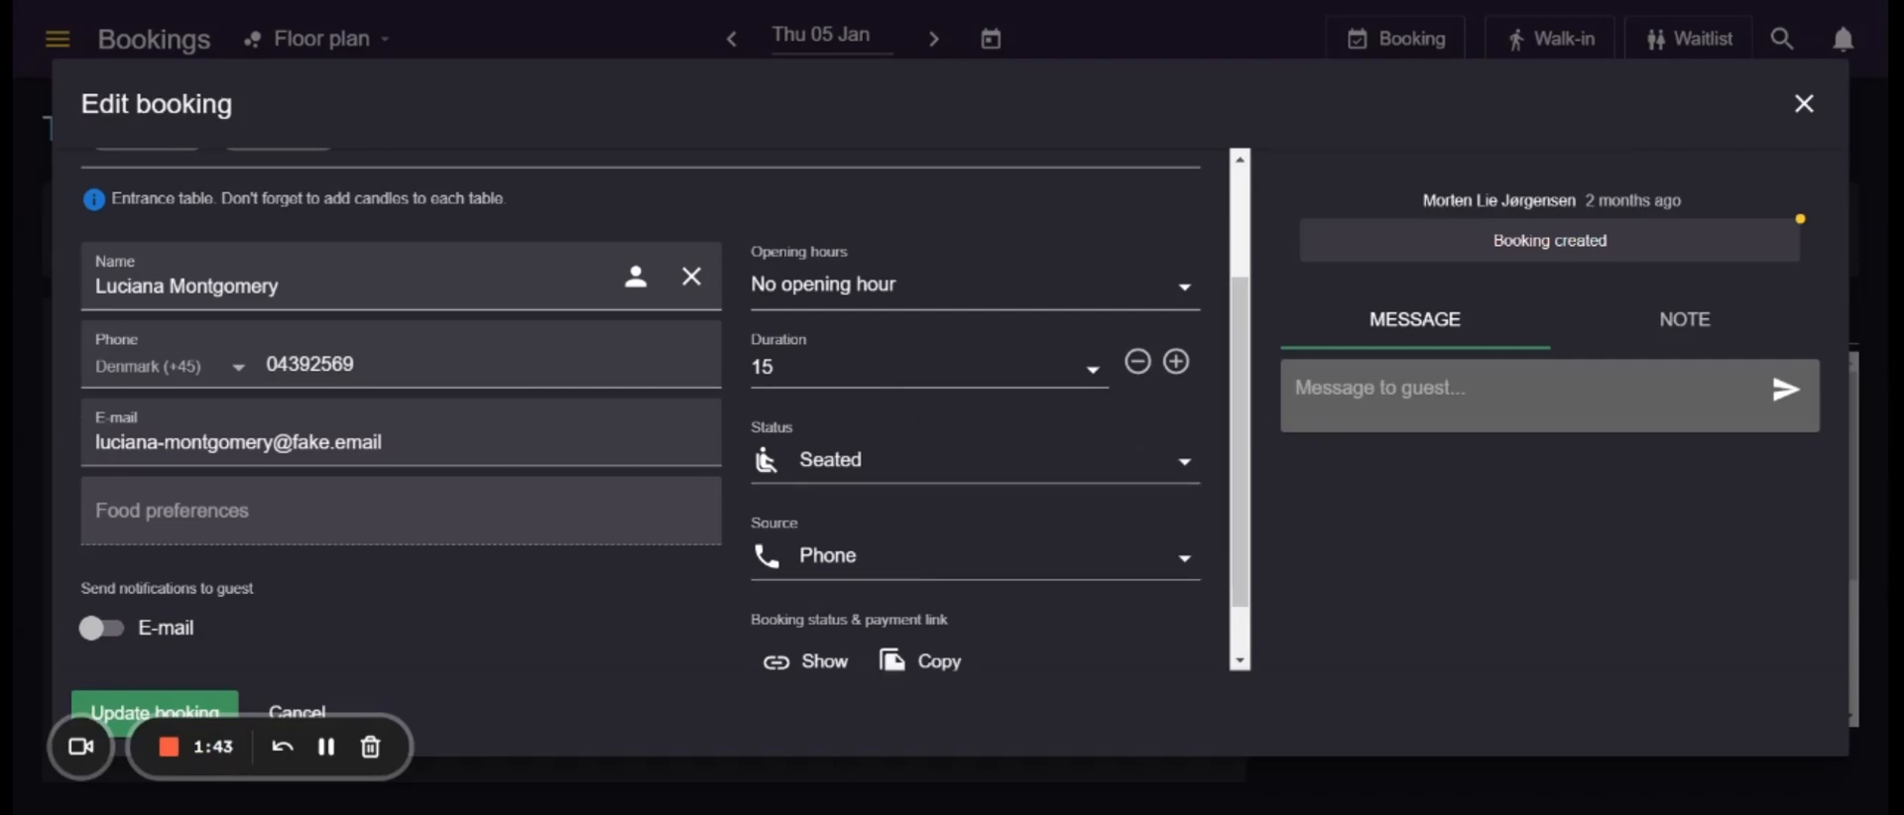
pyautogui.moveTo(1484, 335)
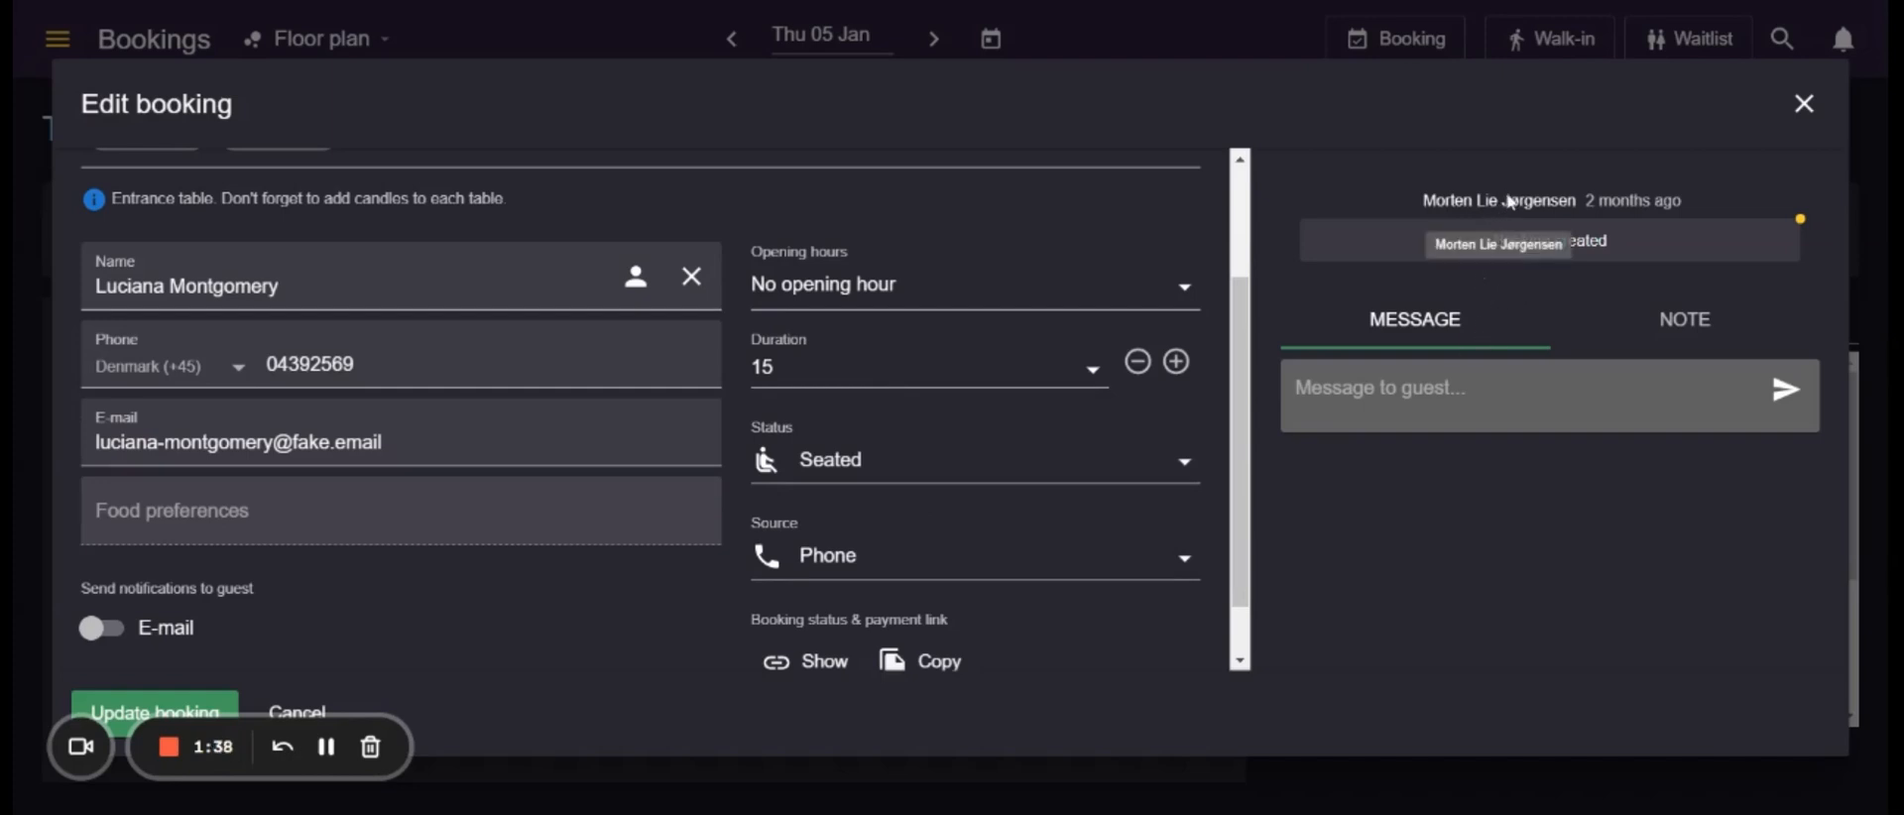
pyautogui.moveTo(1506, 220)
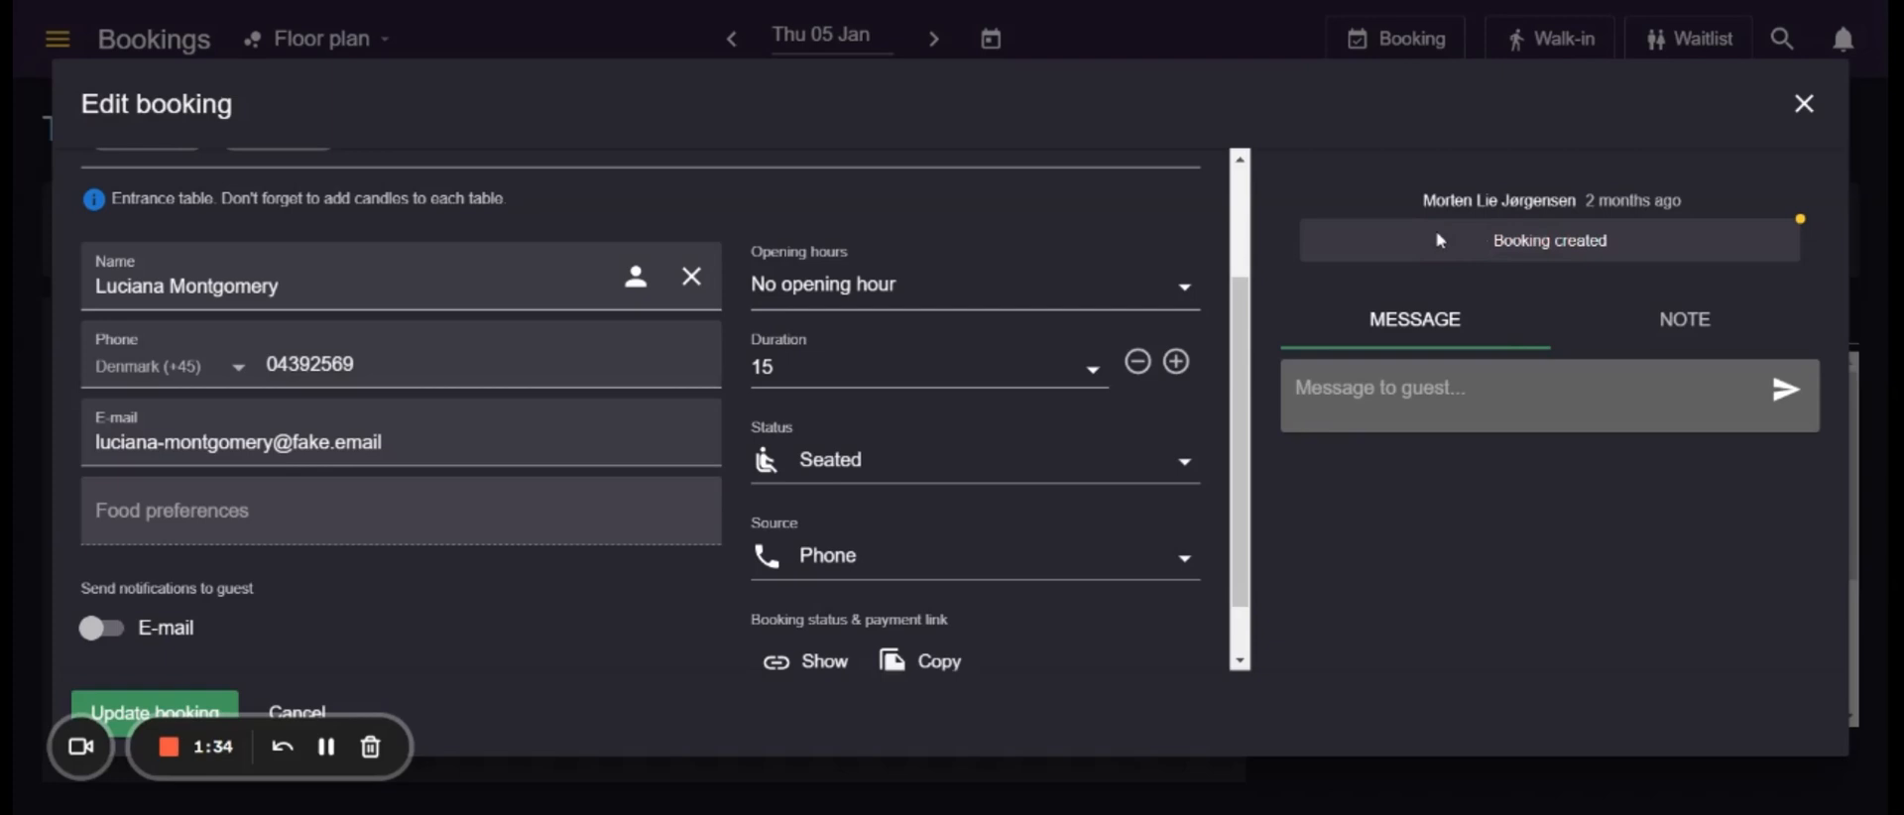
pyautogui.moveTo(1521, 373)
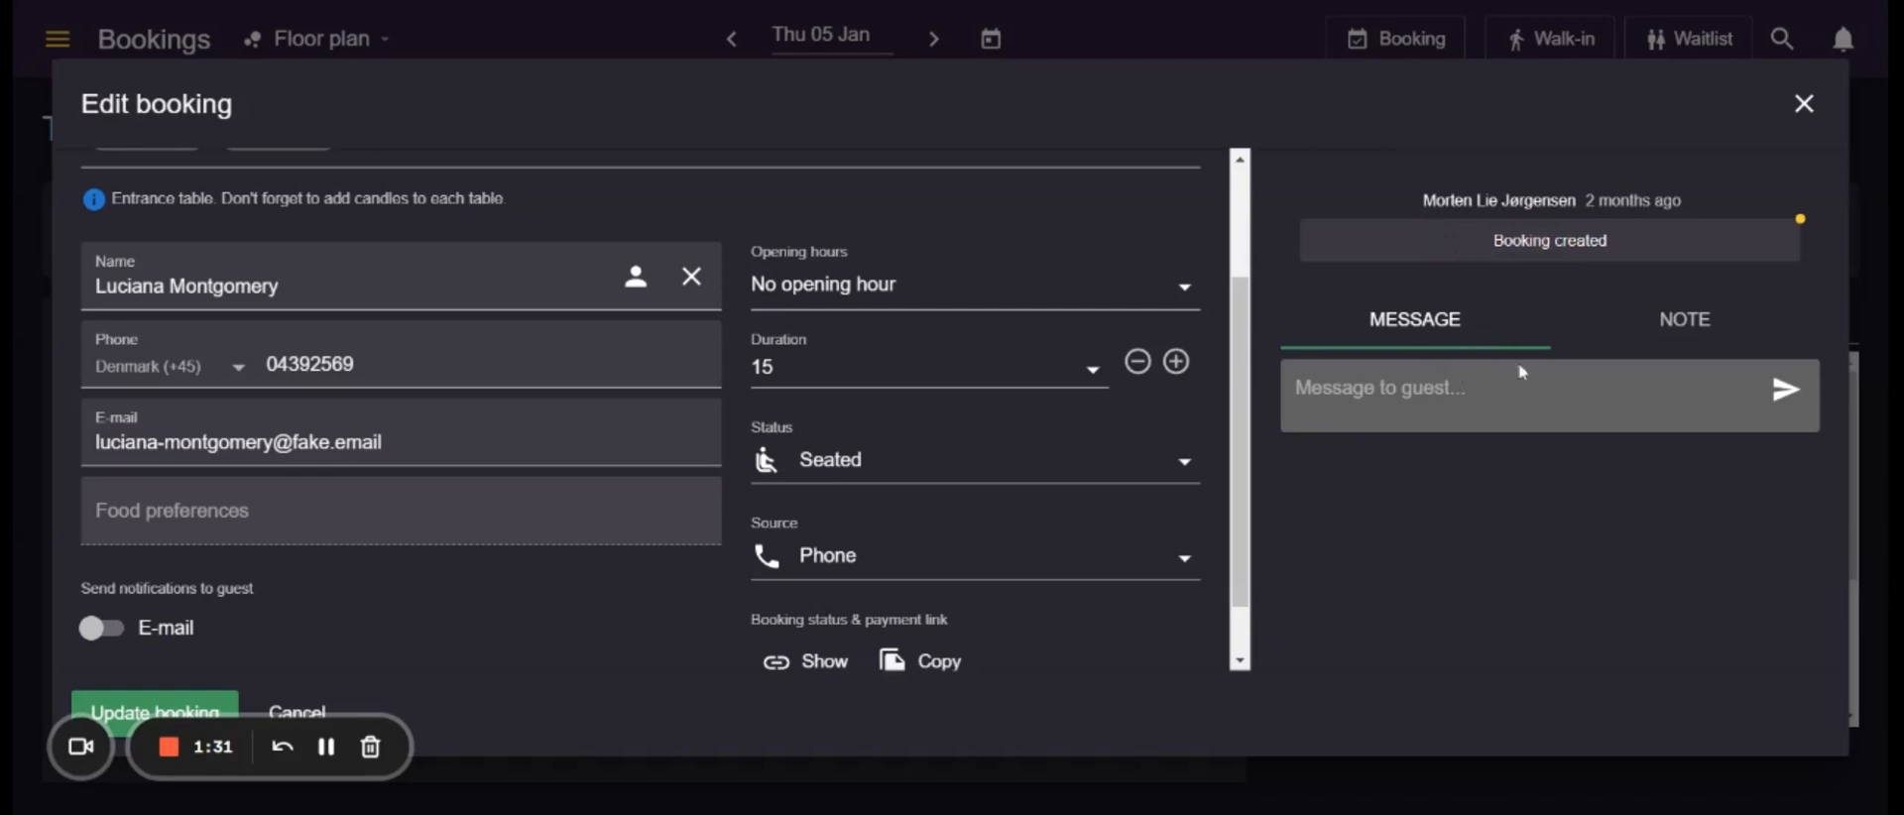
# Step: Switch the booking's side panel to the private NOTE tab
pyautogui.click(1684, 318)
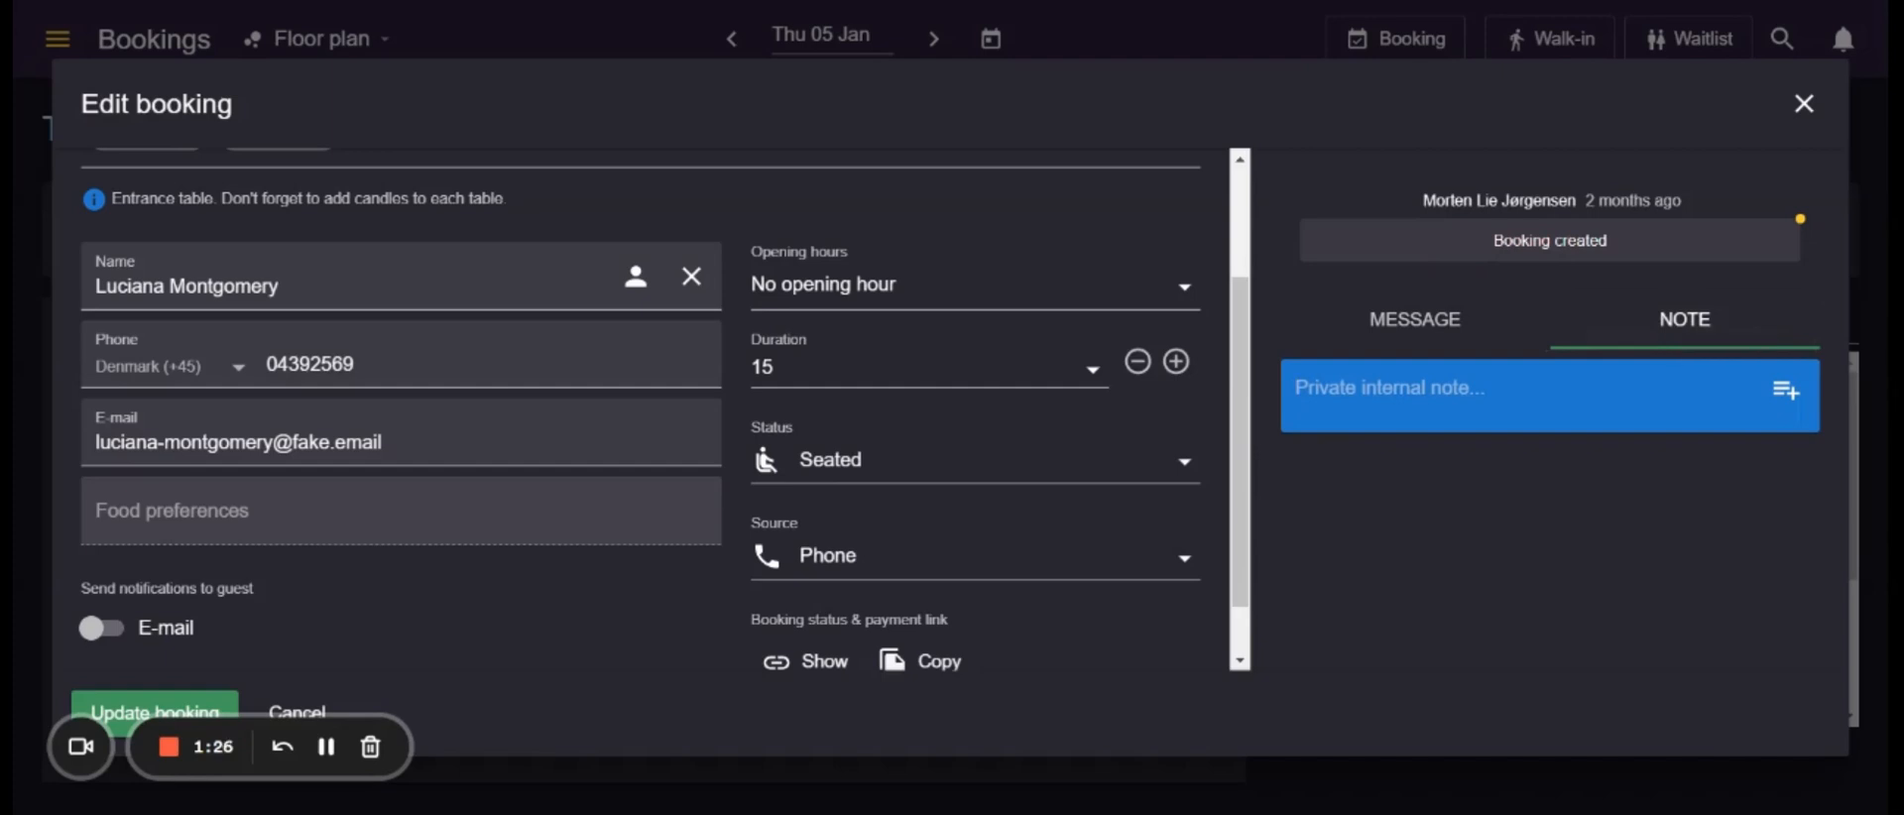
pyautogui.moveTo(1803, 103)
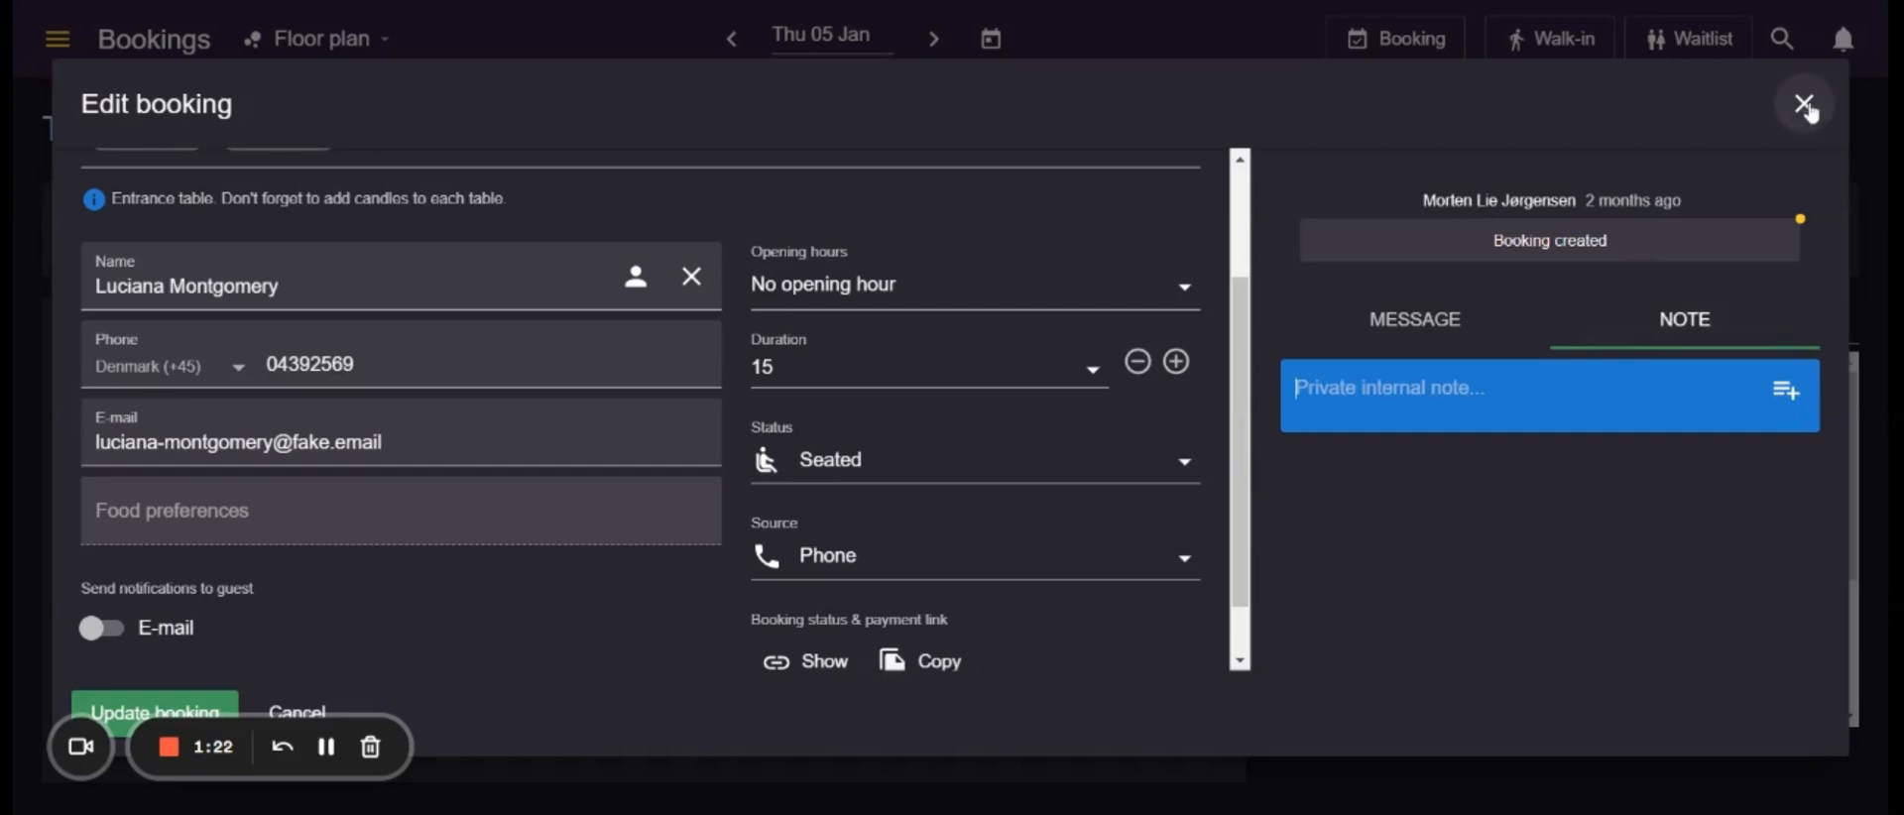
# Step: Close the booking form, then open and cancel the Close time interval today form
pyautogui.click(1806, 103)
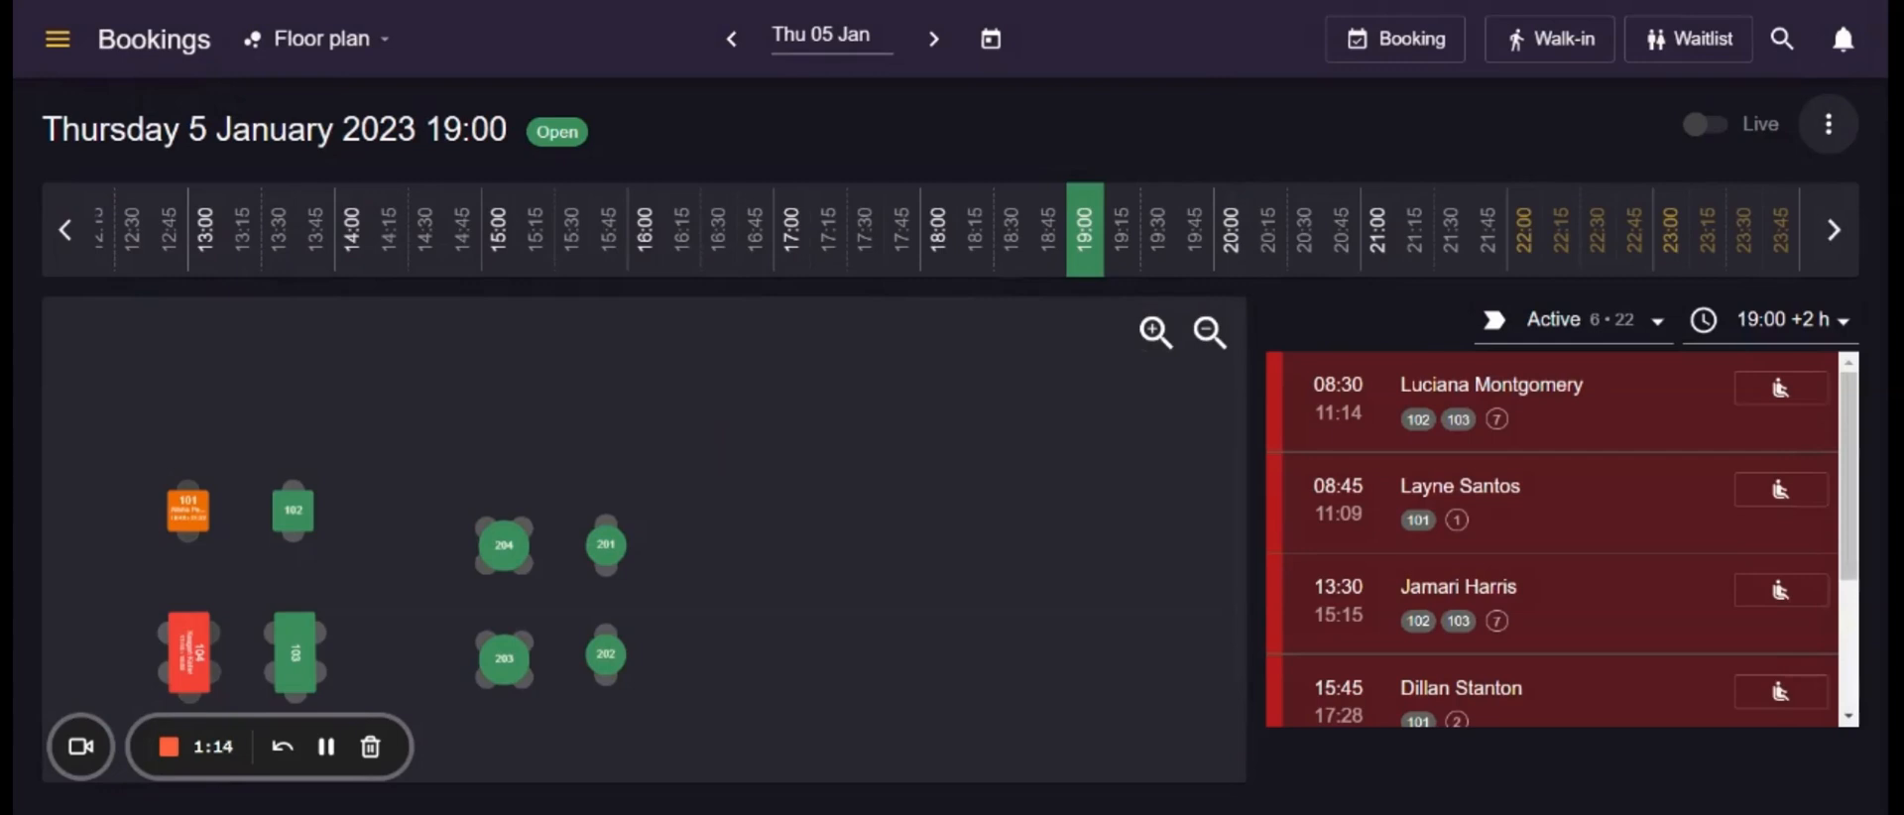
pyautogui.click(1829, 123)
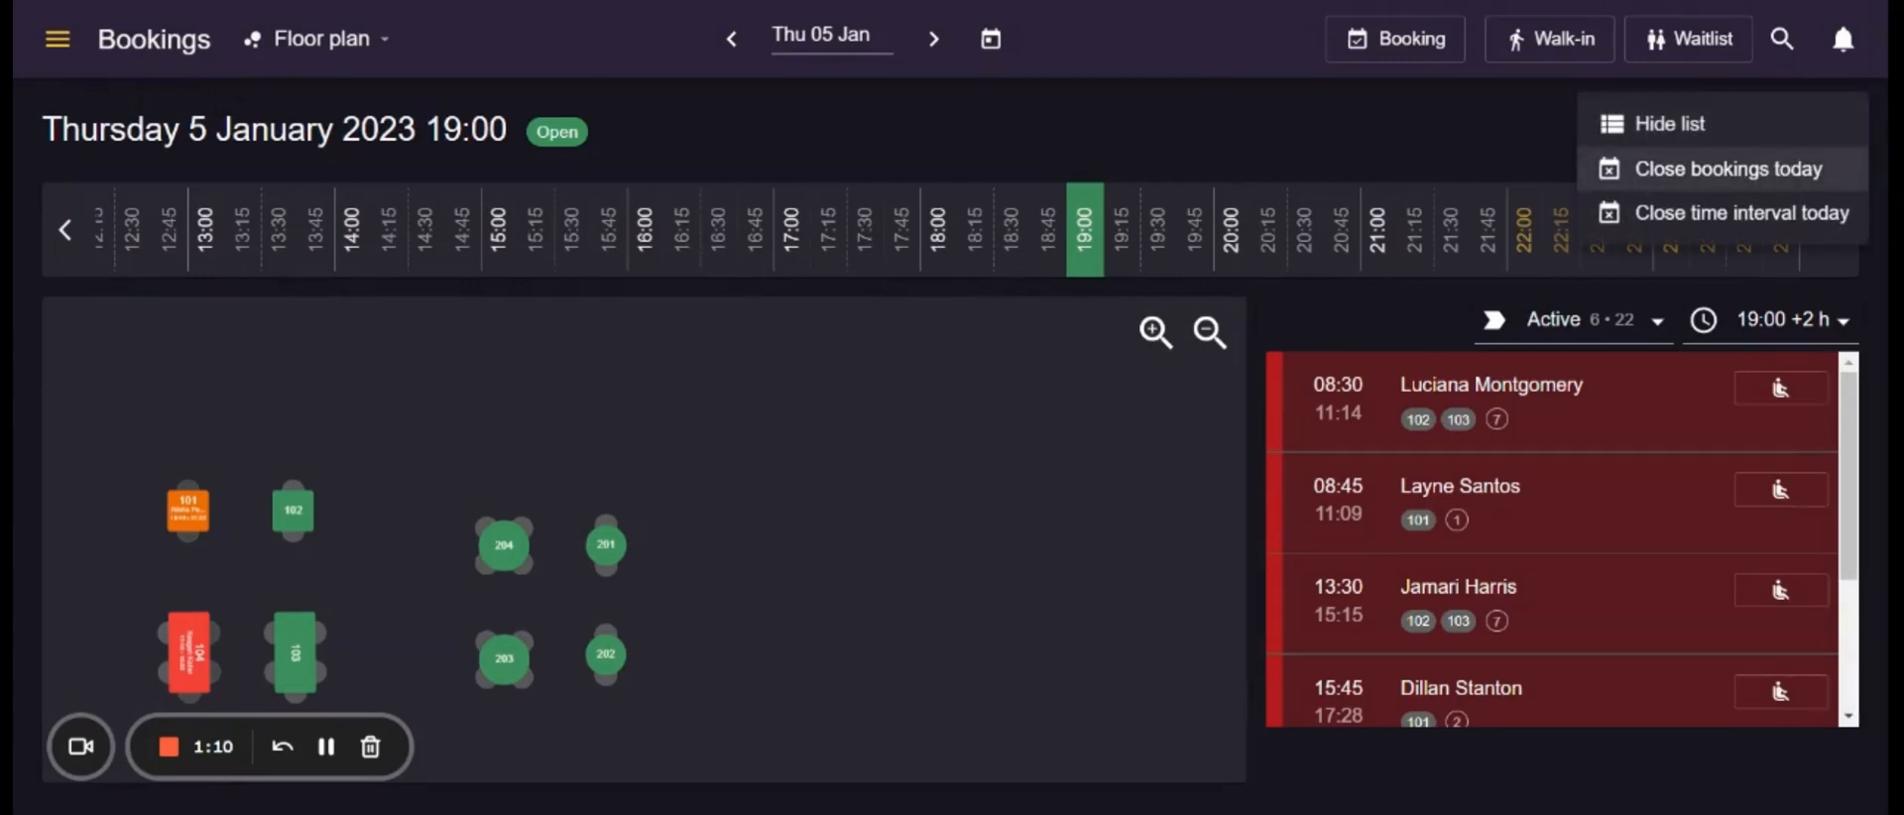
pyautogui.moveTo(1746, 213)
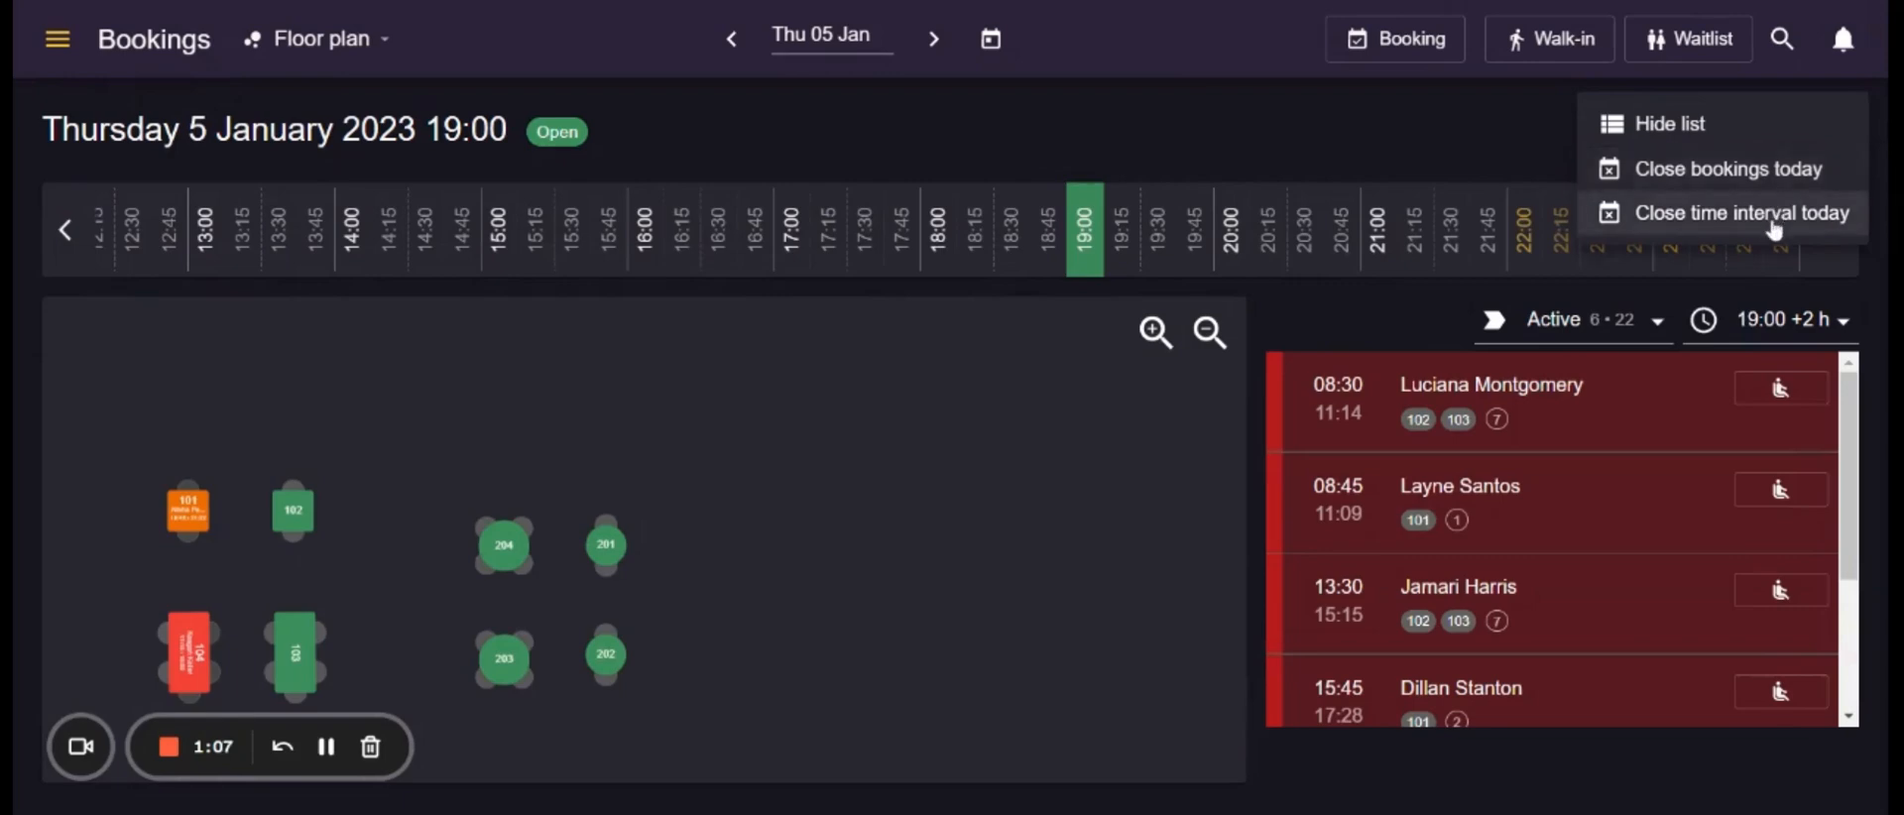
pyautogui.click(1746, 212)
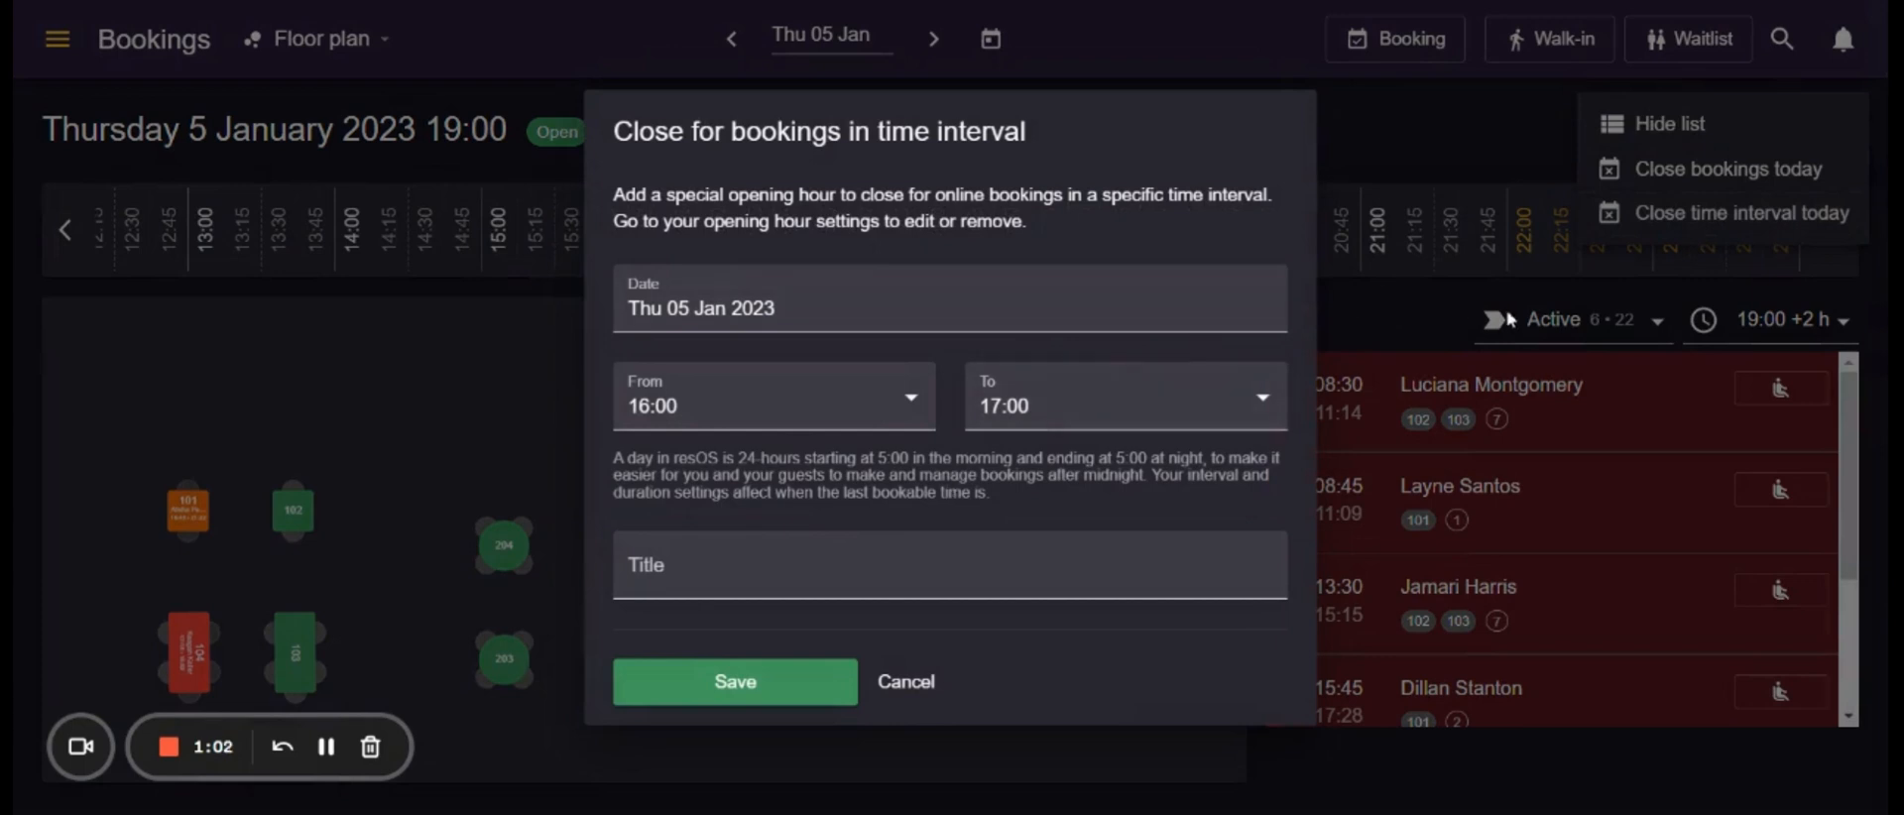
pyautogui.click(904, 681)
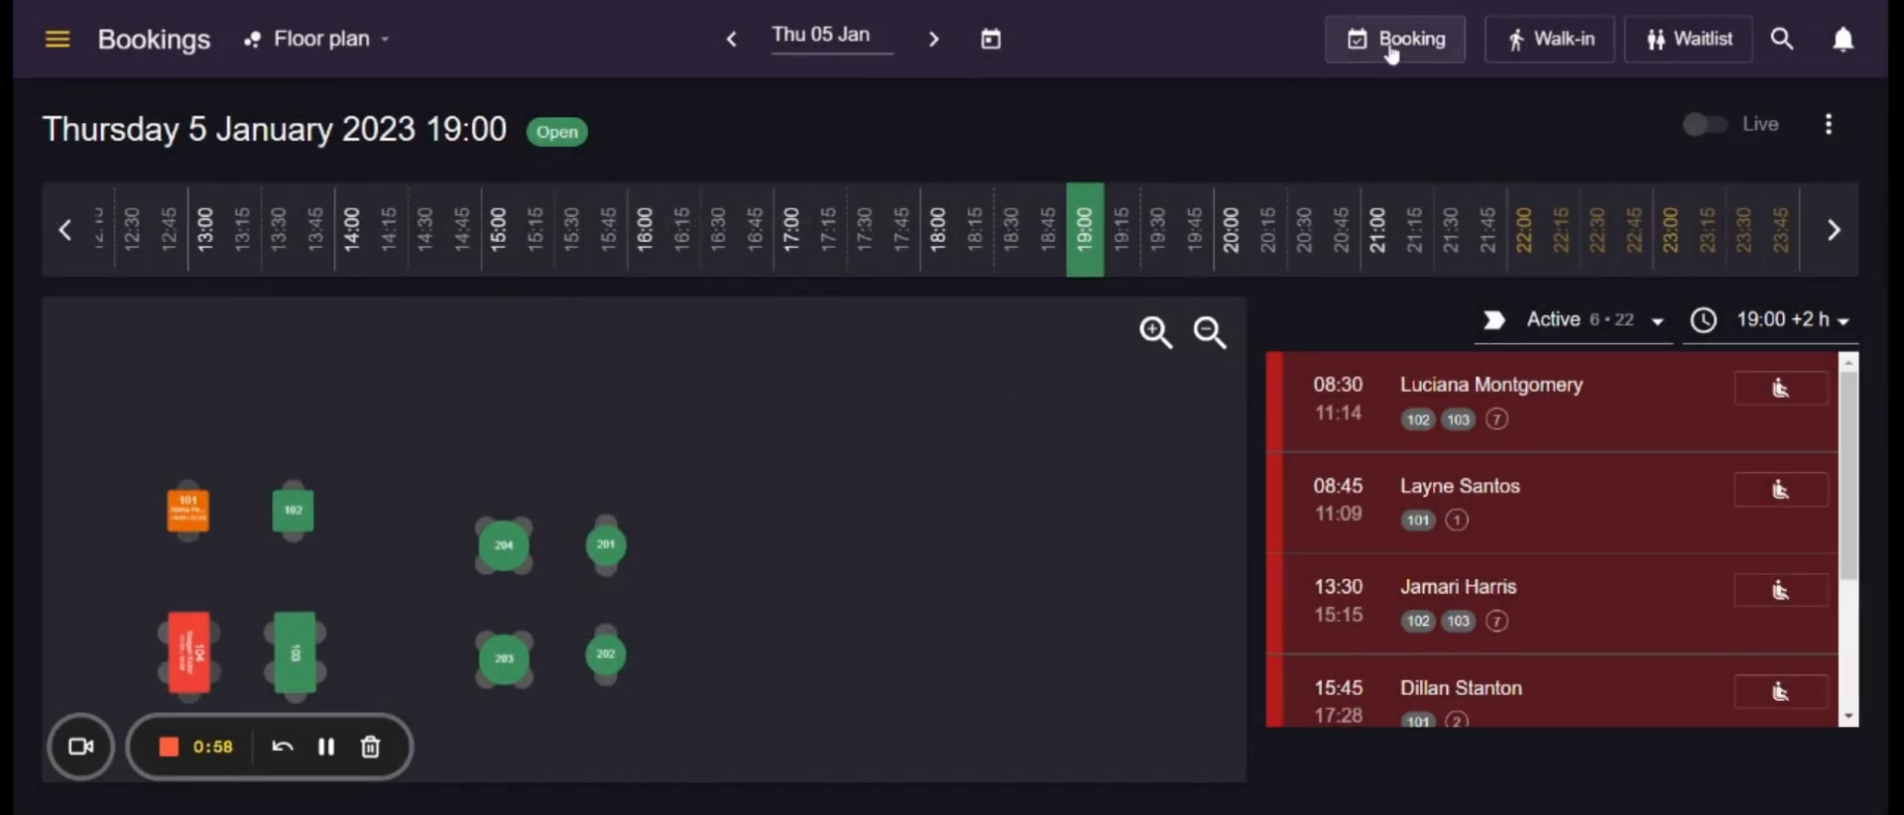
pyautogui.click(1394, 37)
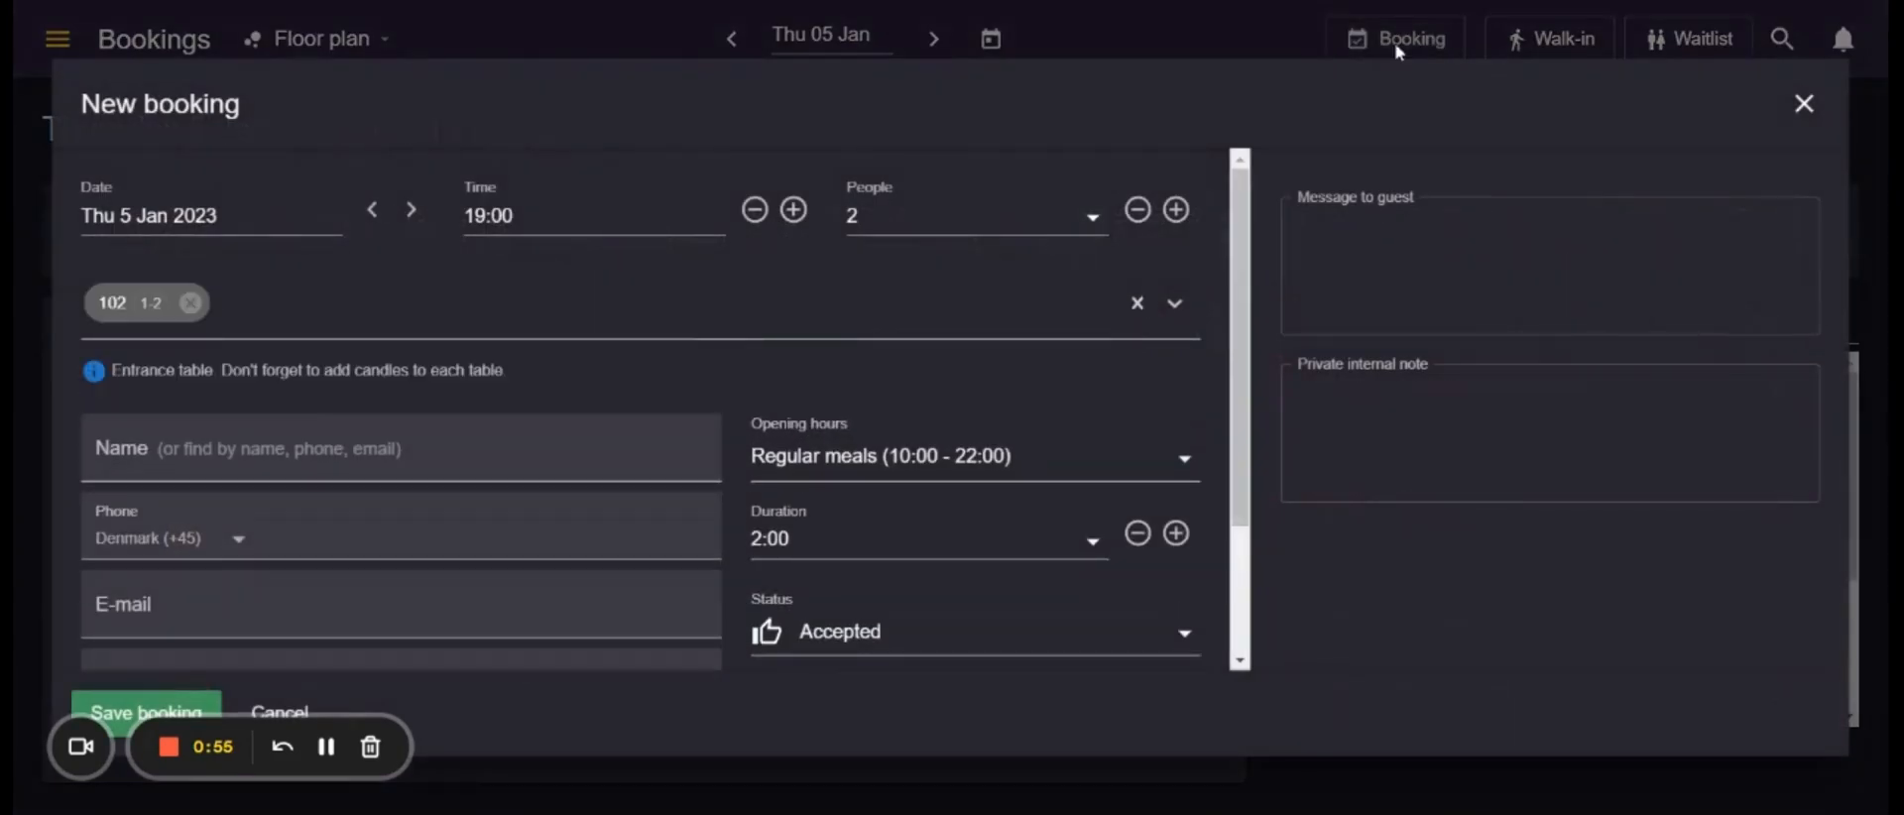
pyautogui.moveTo(1659, 99)
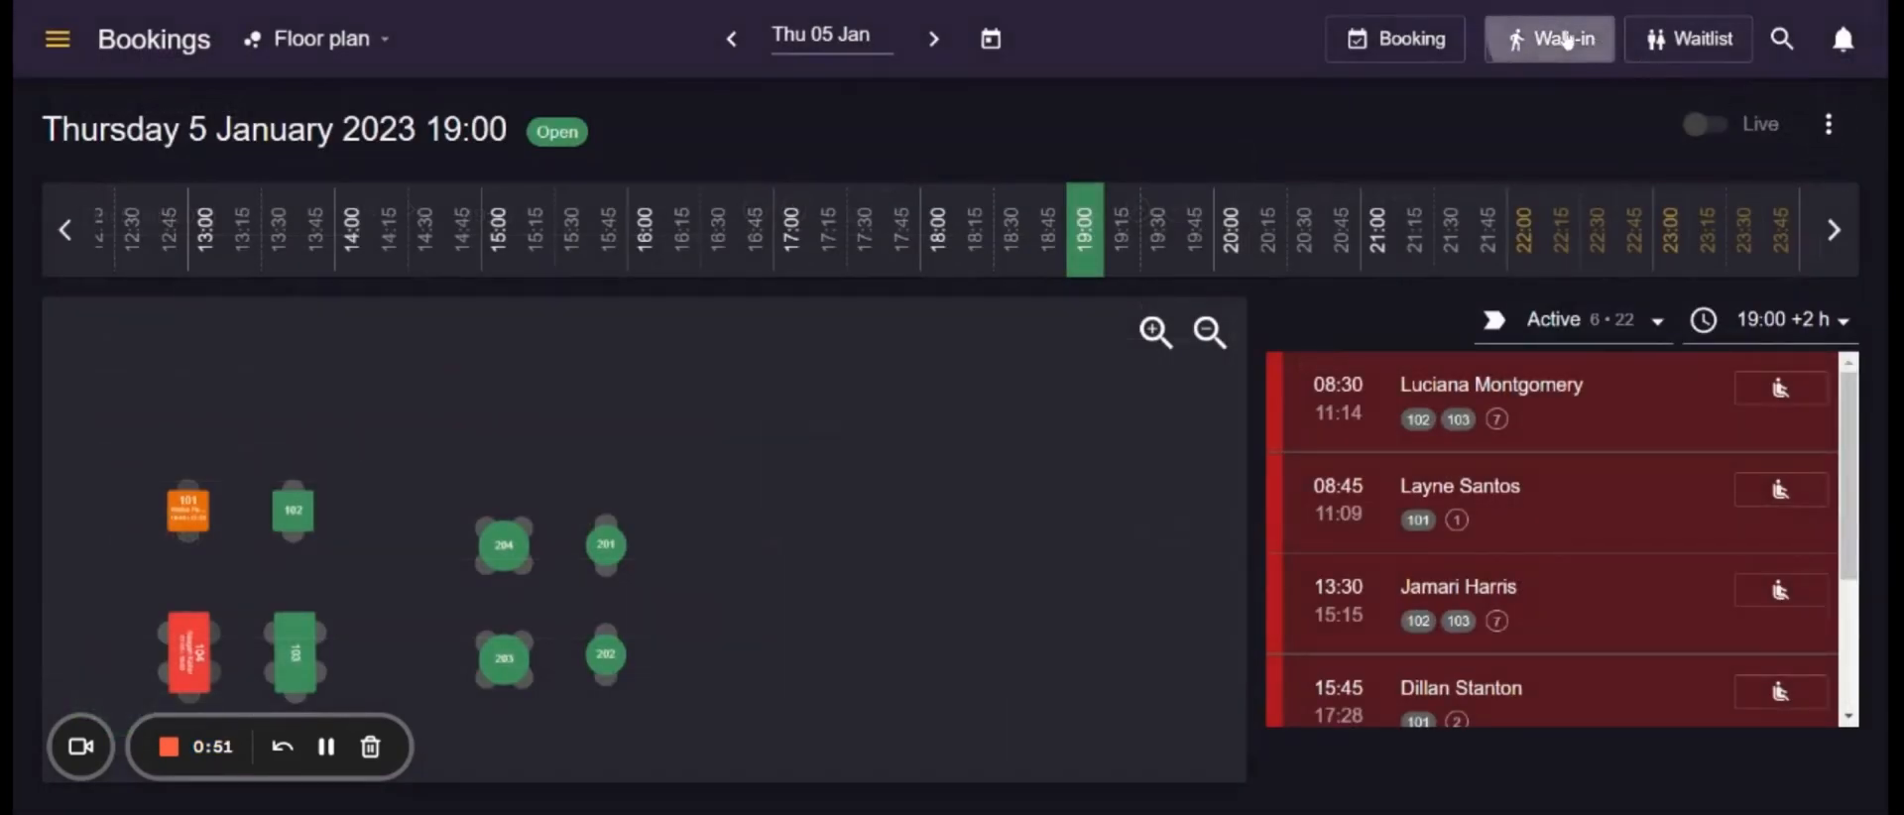
pyautogui.click(1548, 37)
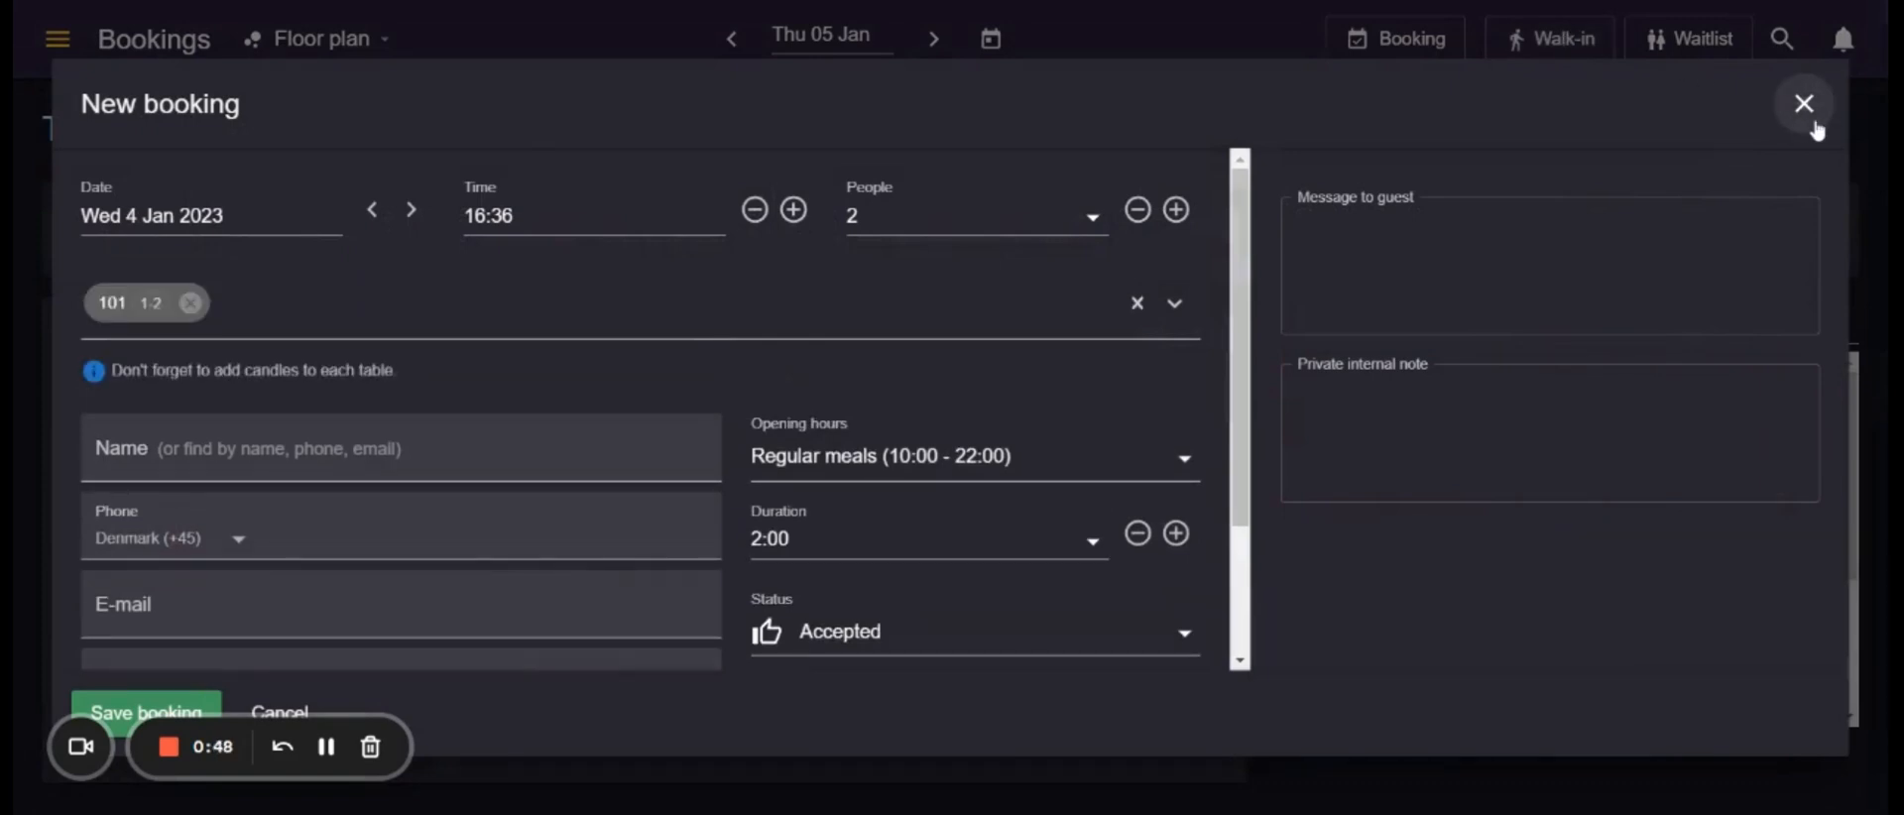
pyautogui.click(1803, 103)
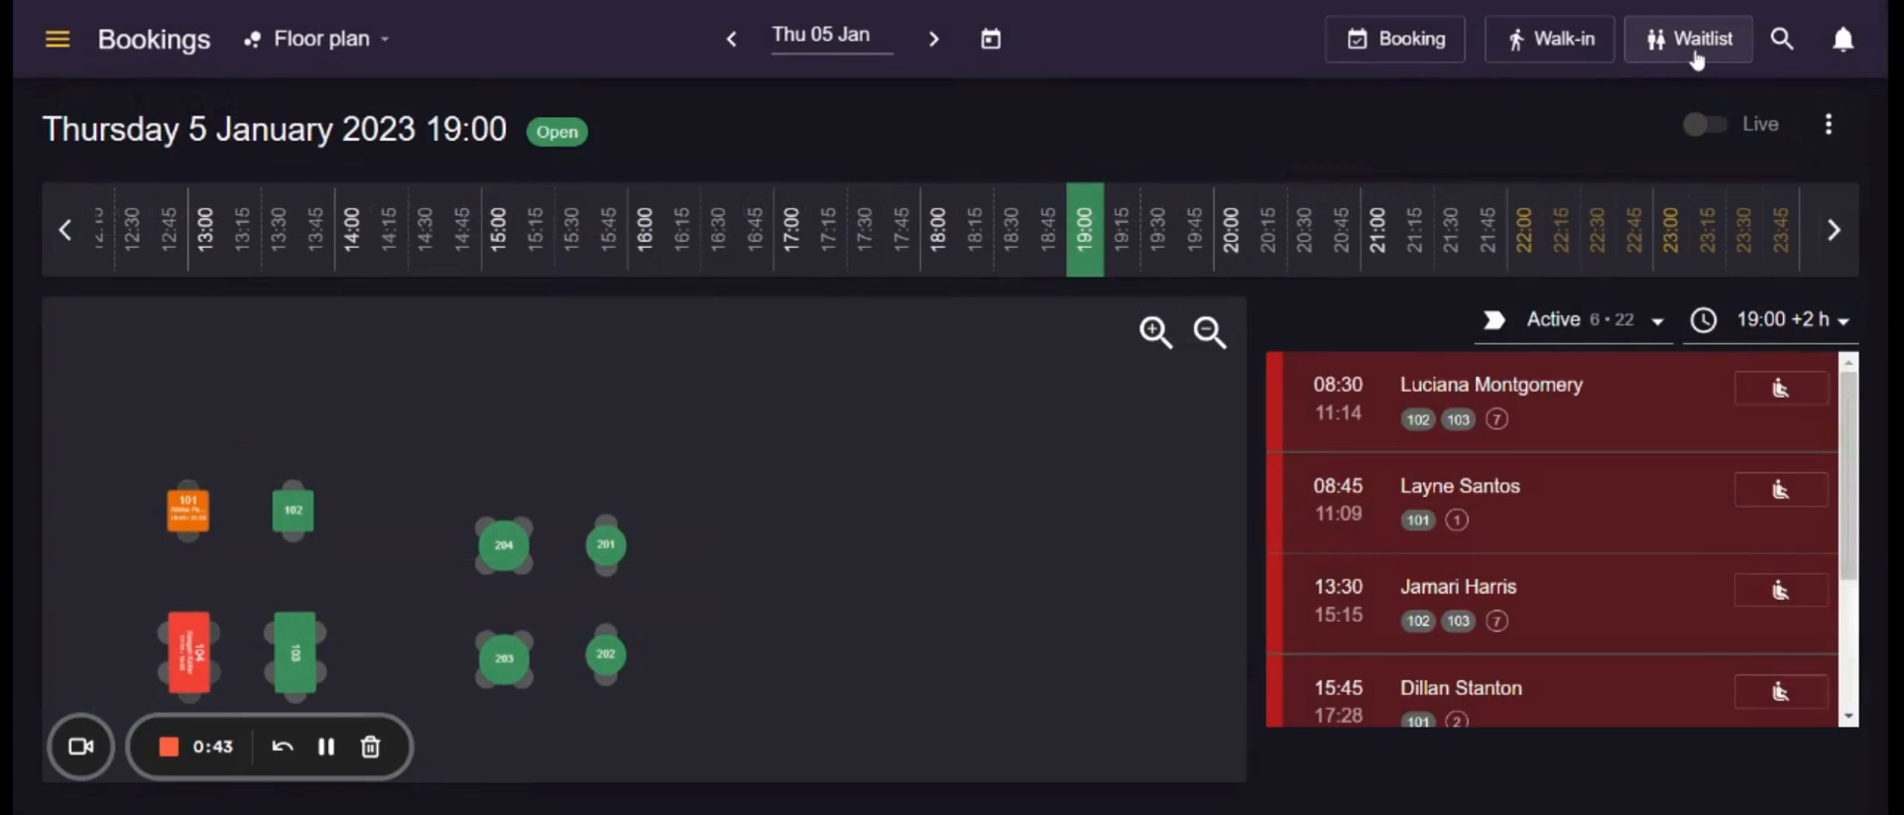
pyautogui.click(1688, 38)
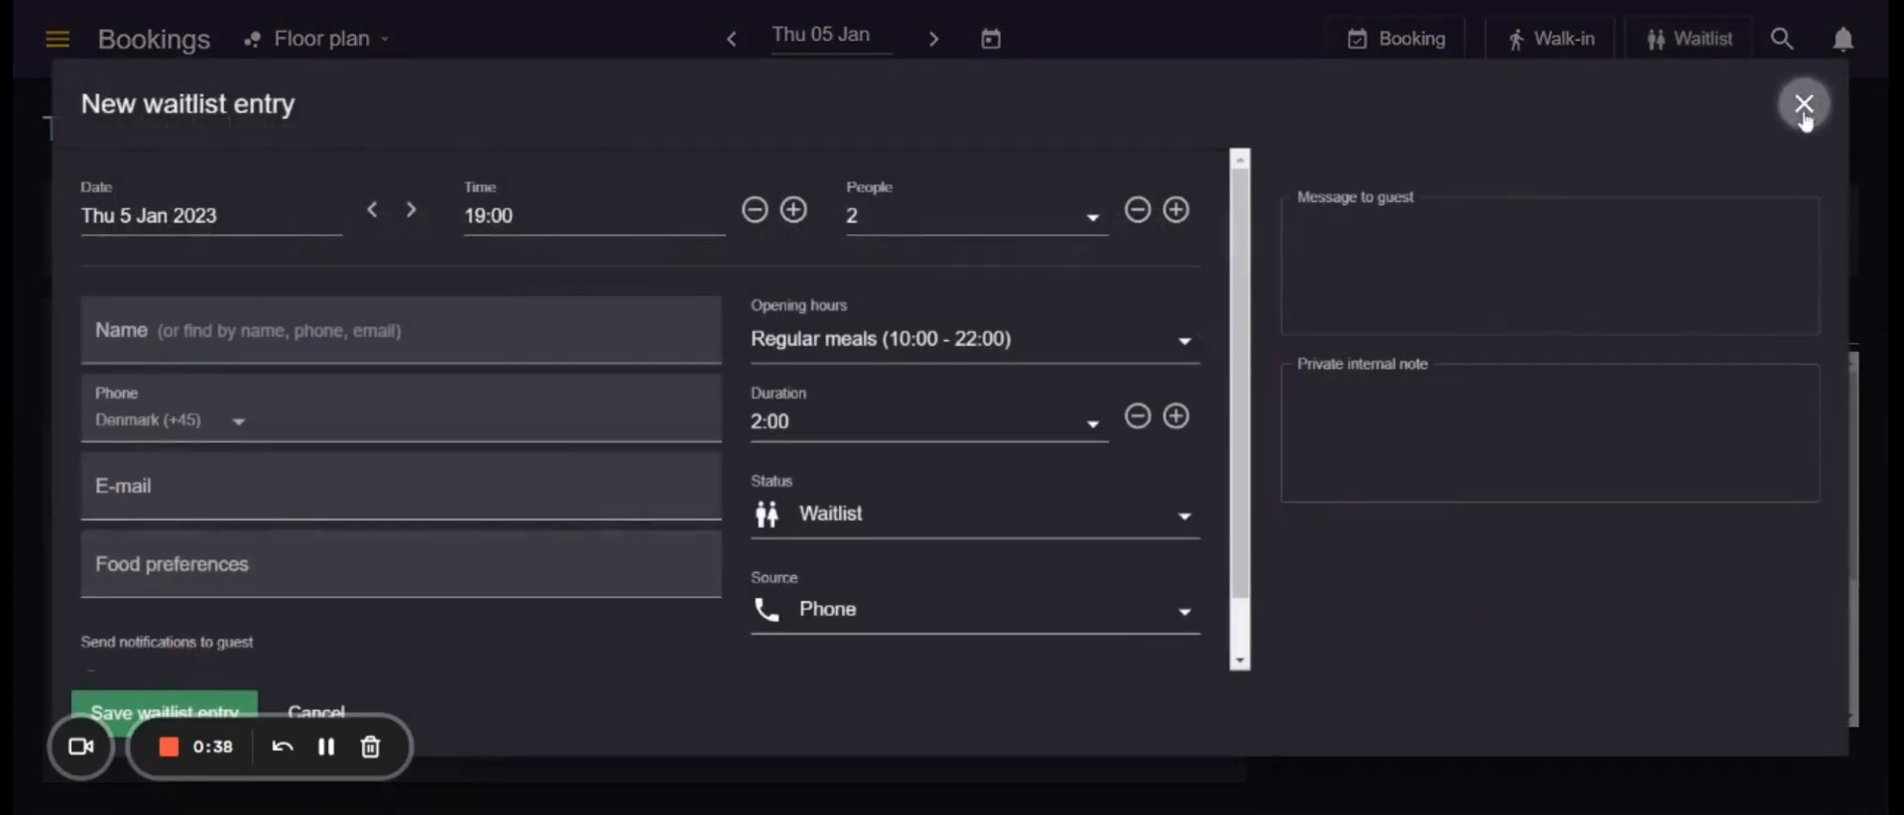
pyautogui.click(1802, 104)
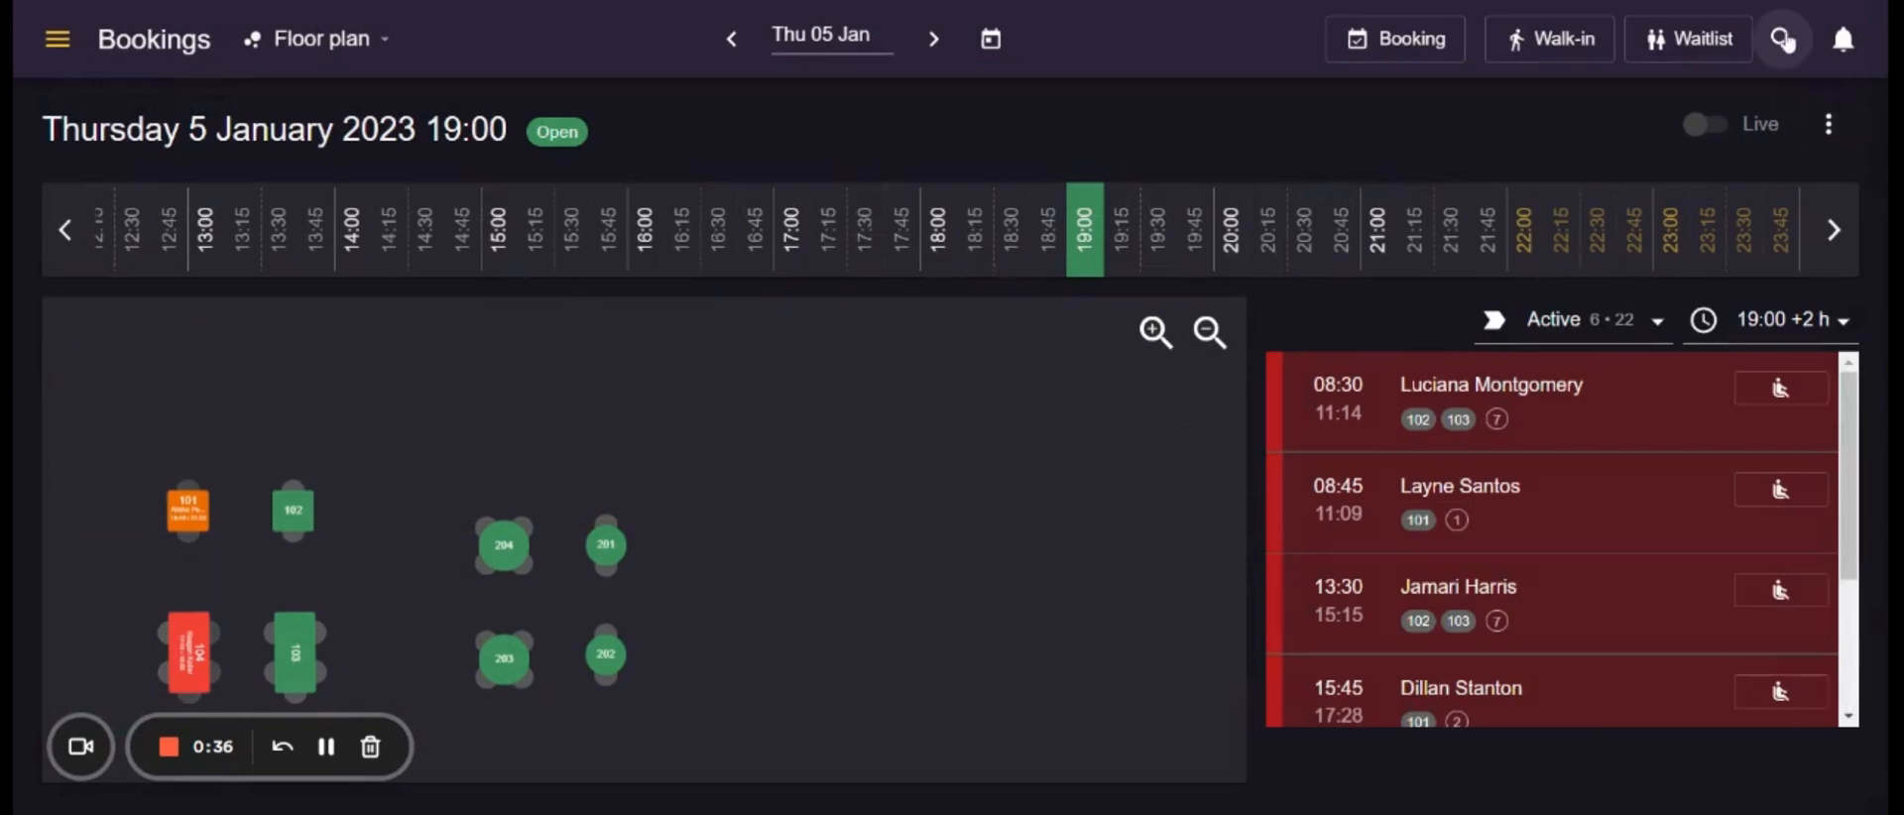
# Step: Open and dismiss the booking search, then open the Activity notifications panel
pyautogui.click(1783, 38)
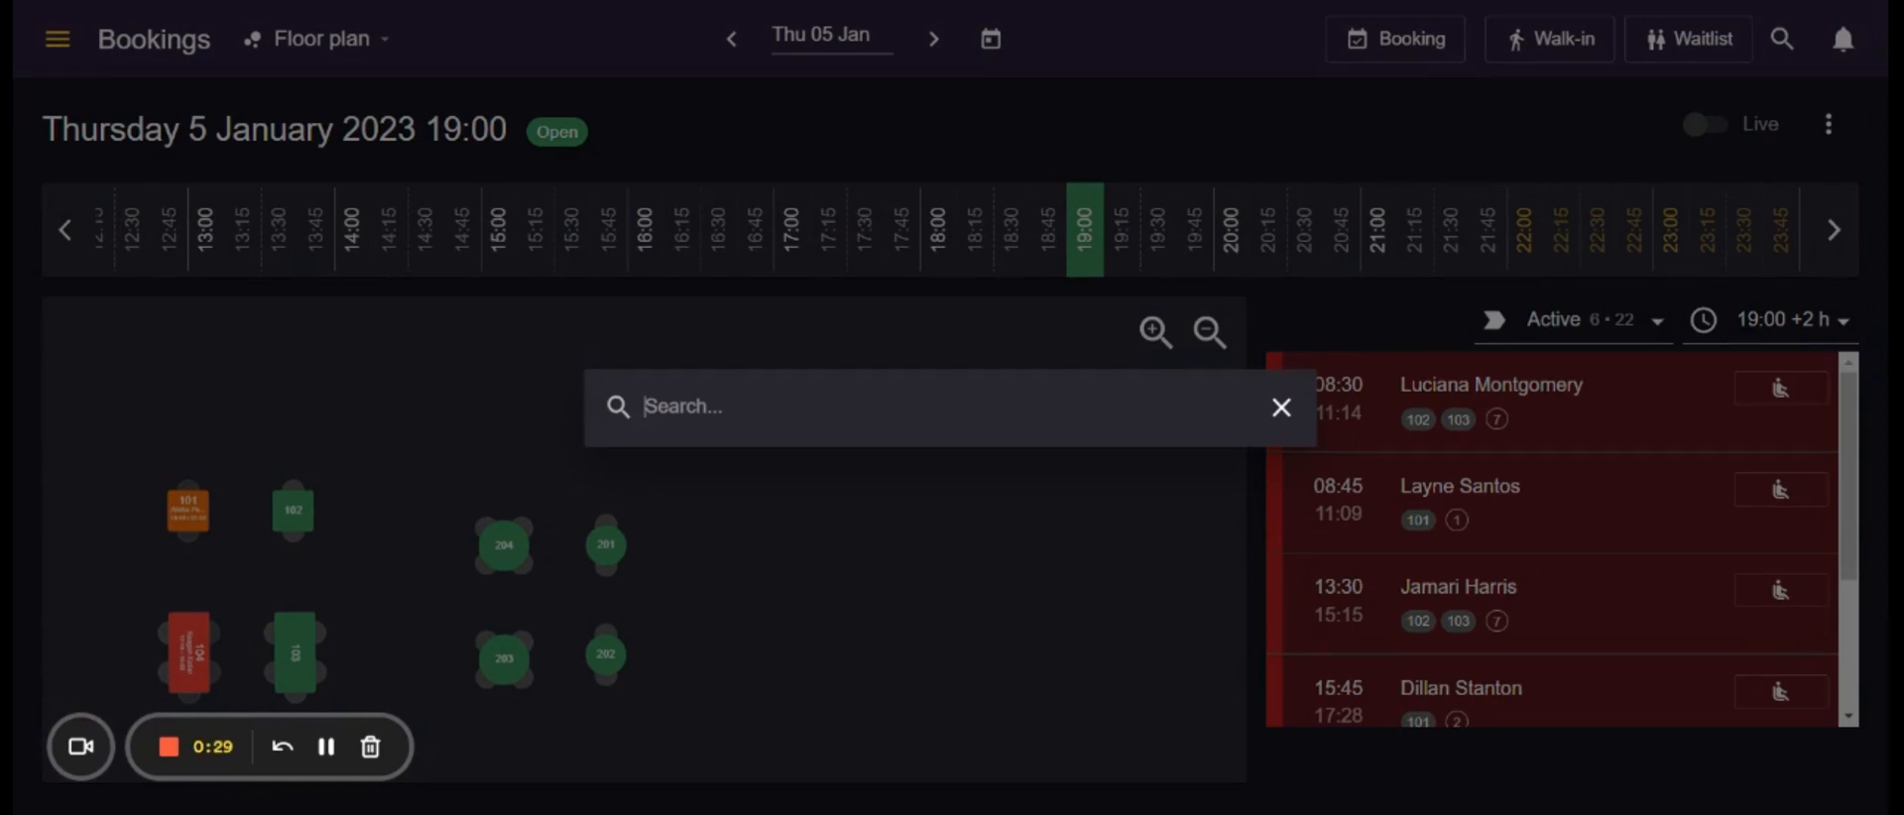
pyautogui.click(1281, 407)
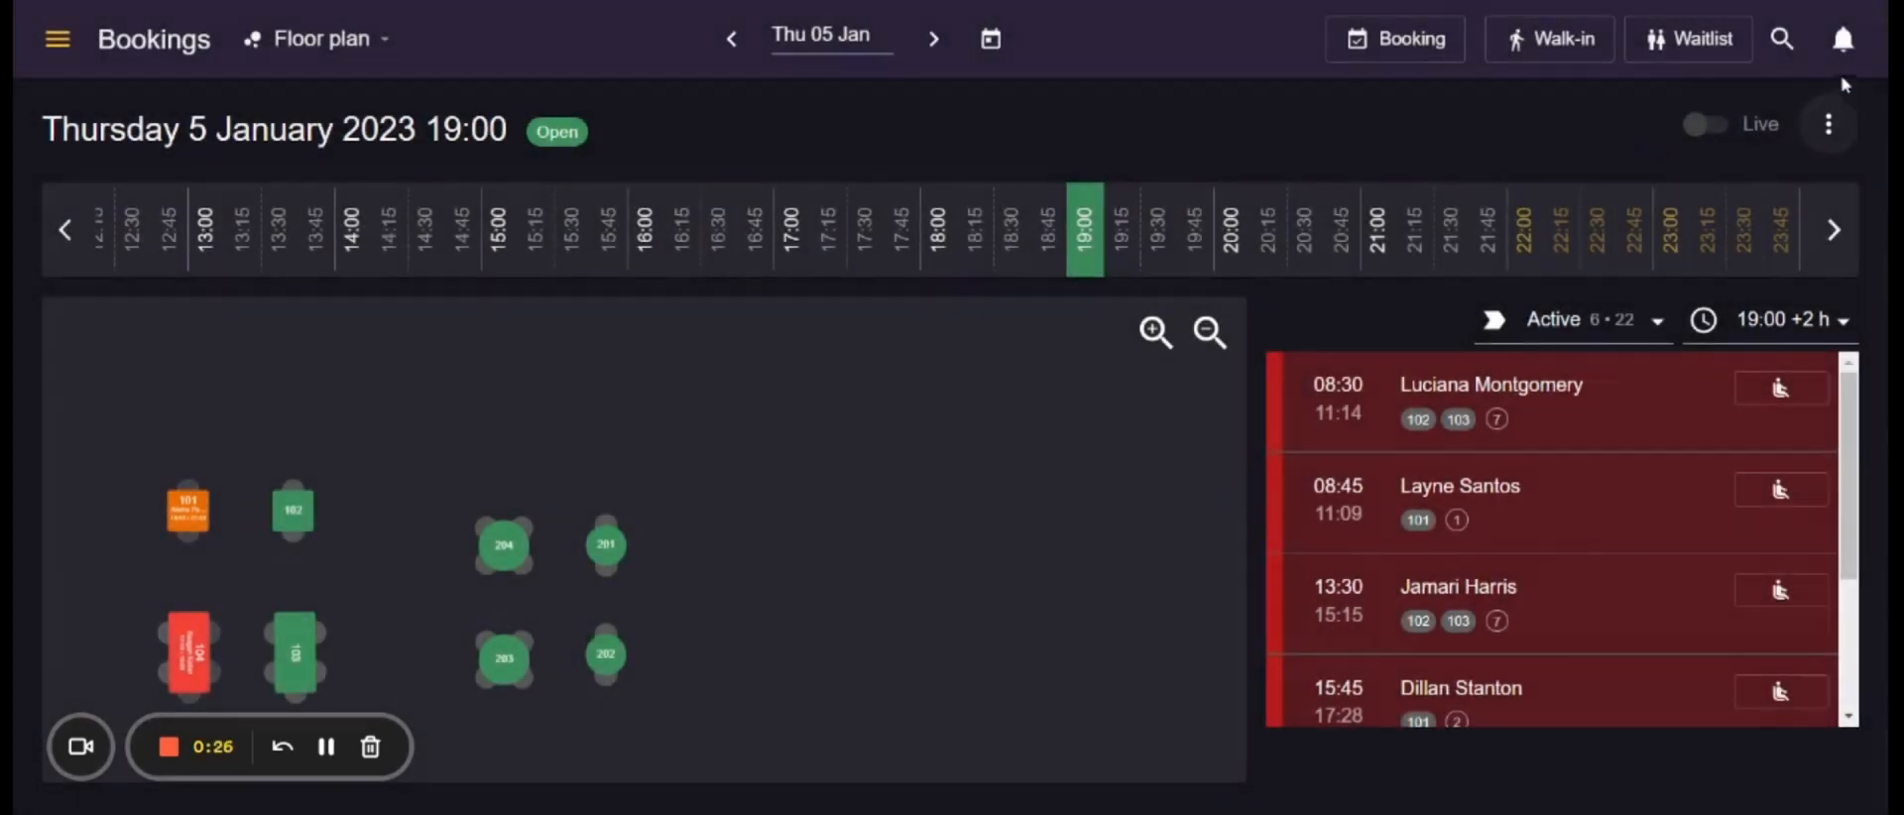
pyautogui.click(1842, 38)
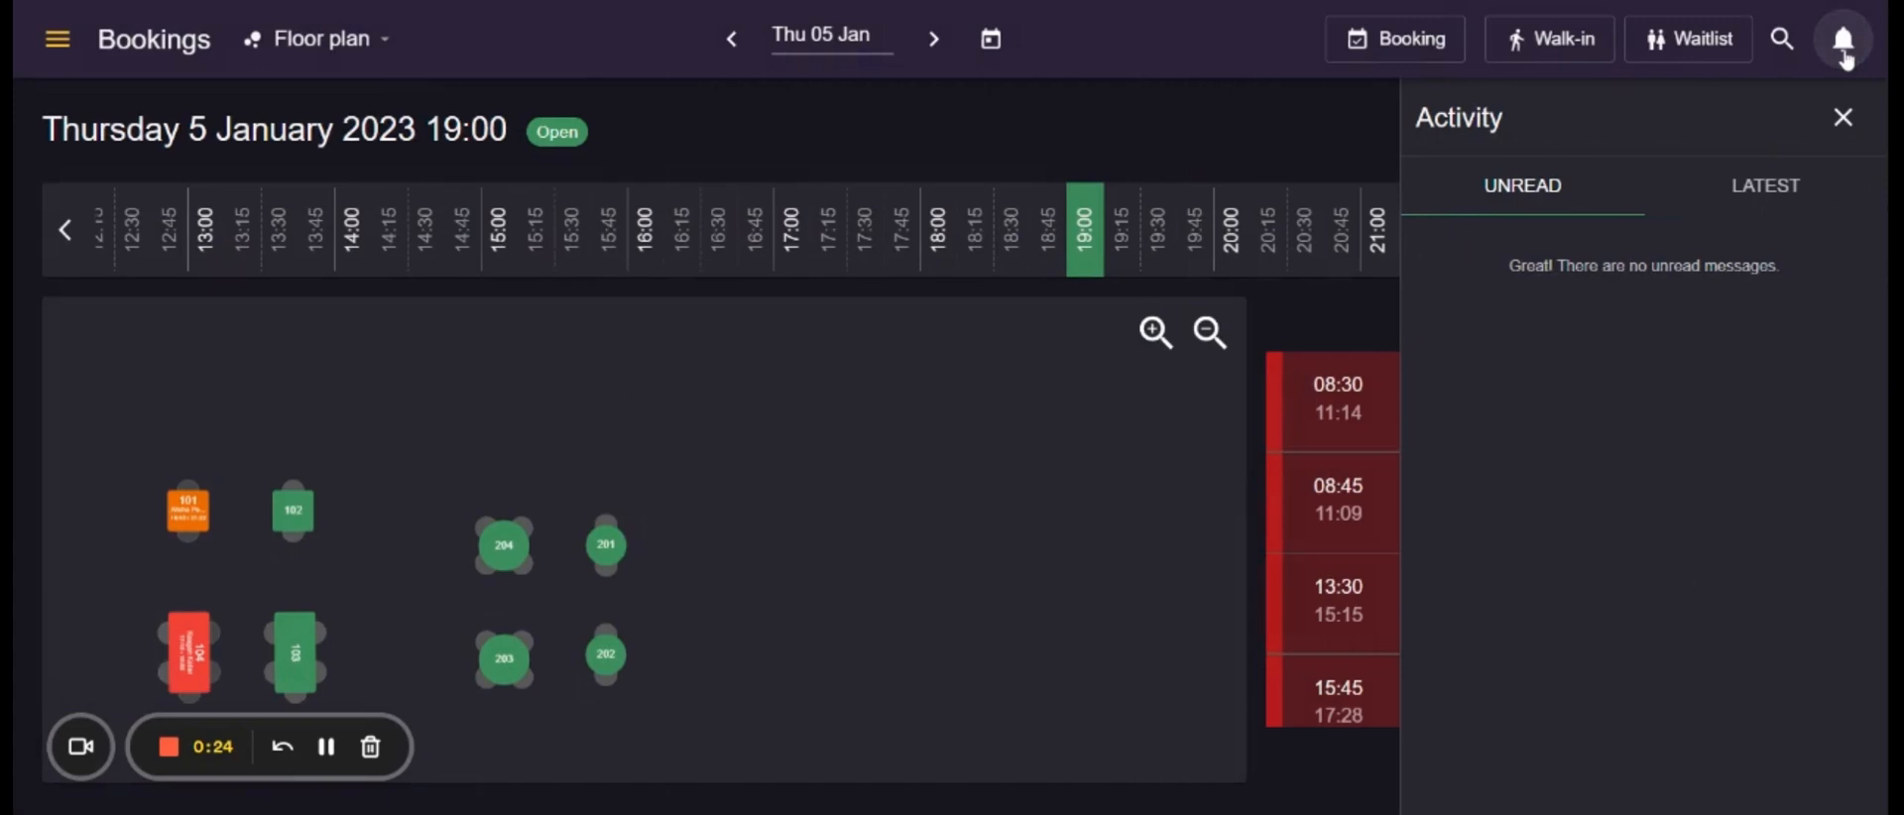